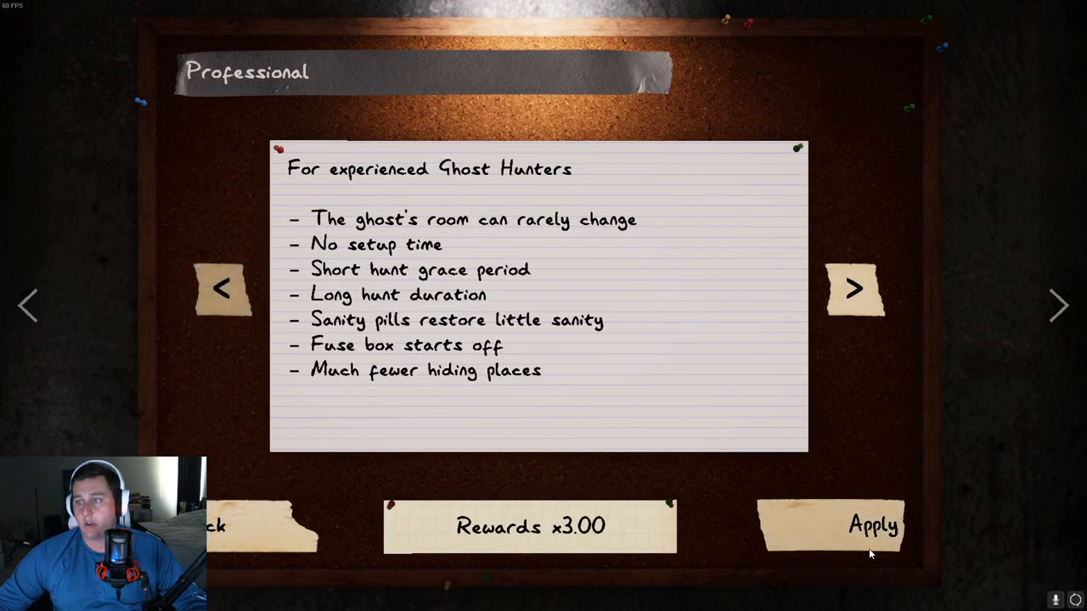
Step: Apply Professional difficulty and move on to the contract voting board
click(873, 526)
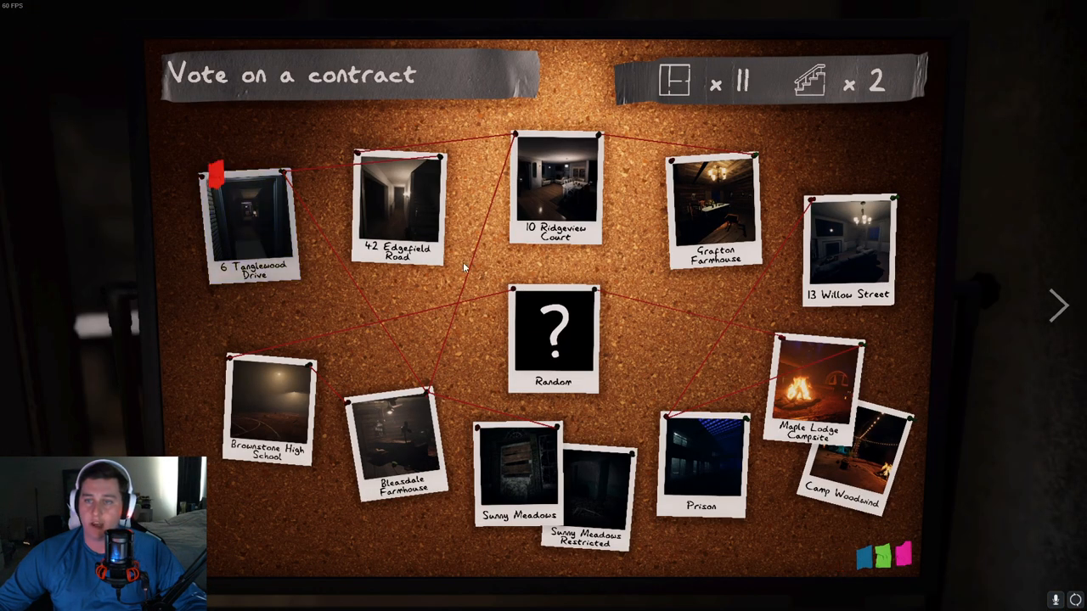
click(251, 217)
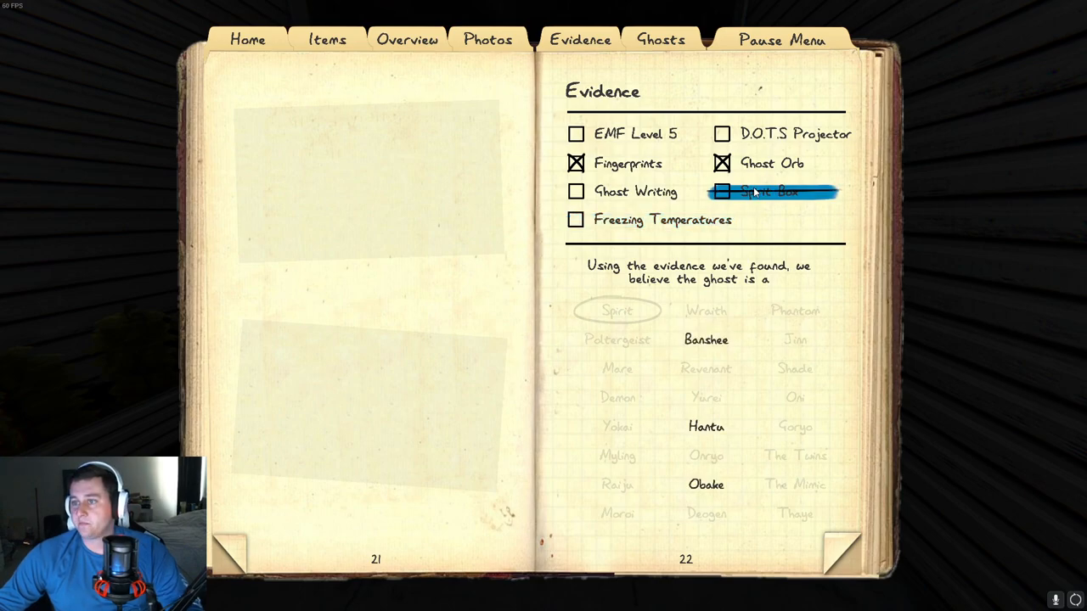
Step: Toggle Spirit Box and Ghost Orb evidence repeatedly, leaving only Fingerprints marked
click(720, 190)
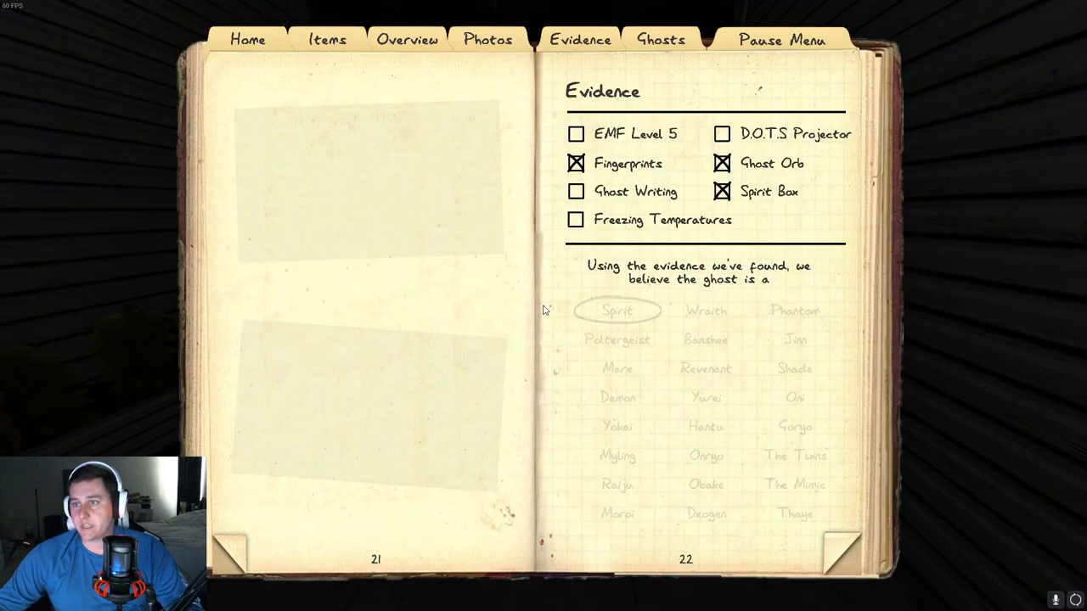
click(721, 190)
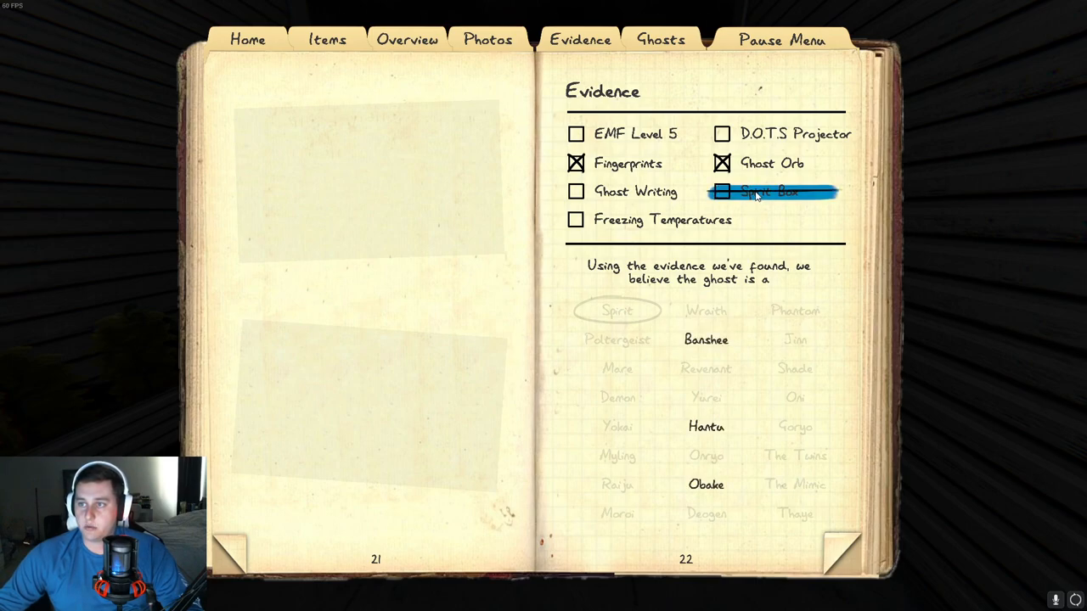
click(720, 190)
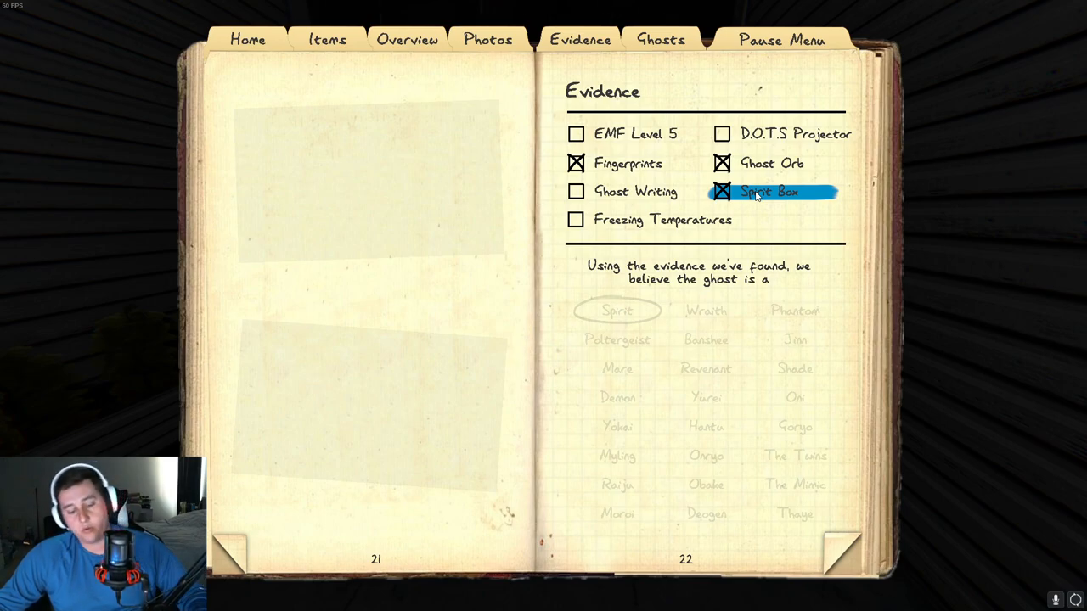
click(719, 190)
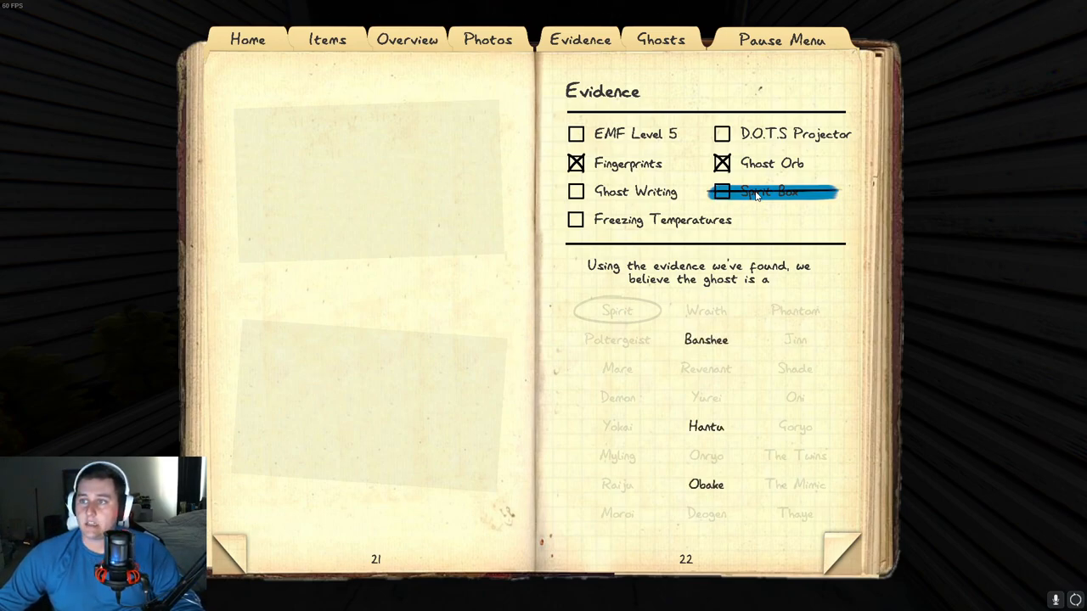
click(720, 163)
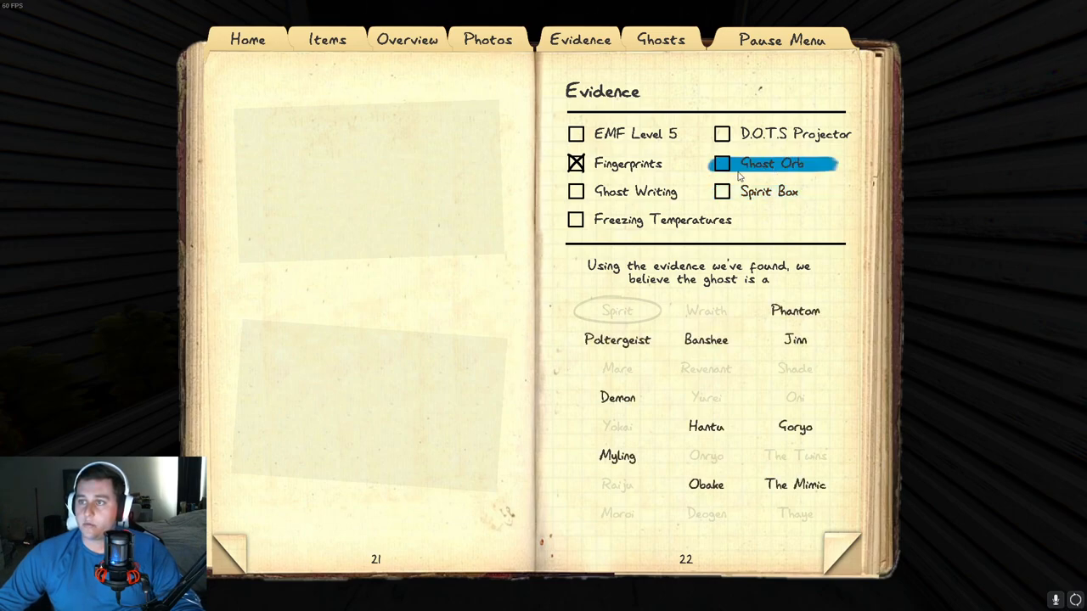
click(720, 163)
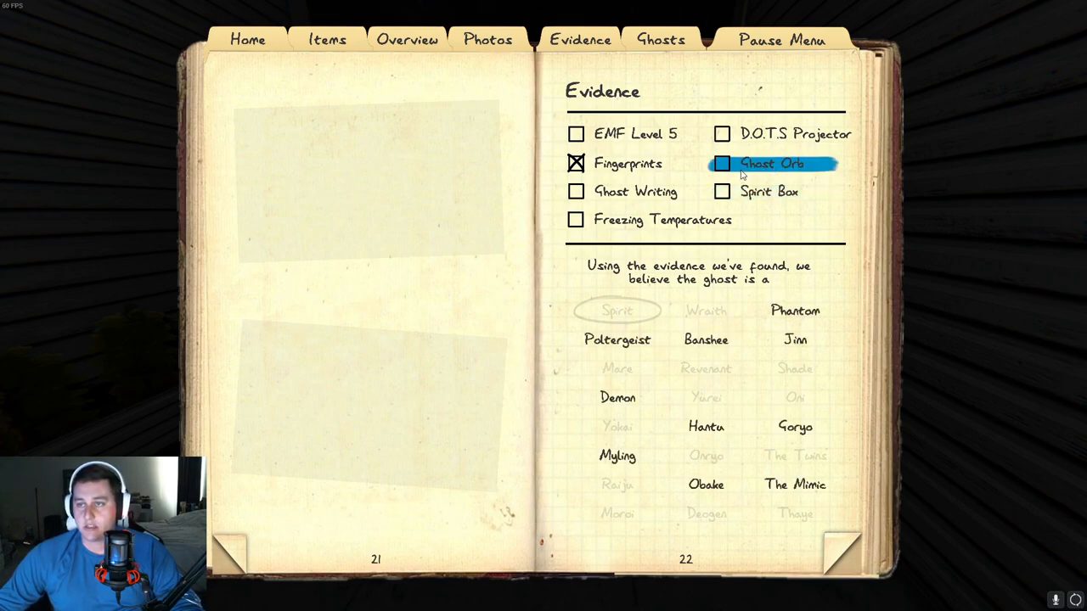
click(722, 190)
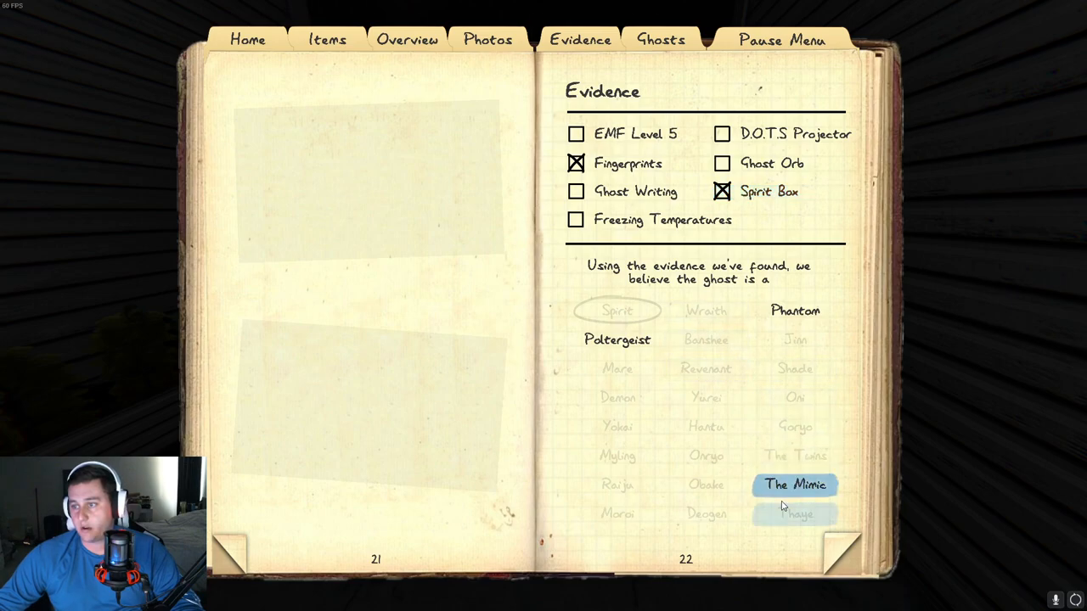
click(722, 191)
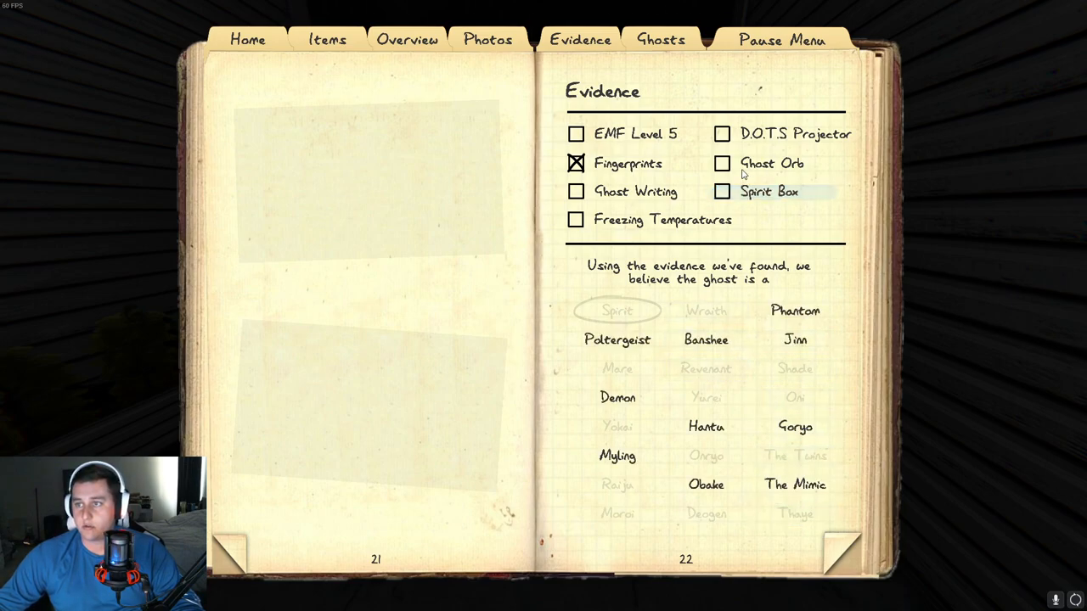
Step: Show The Mimic's journal entry with its Spirit Box, Fingerprints and Freezing evidence
click(720, 163)
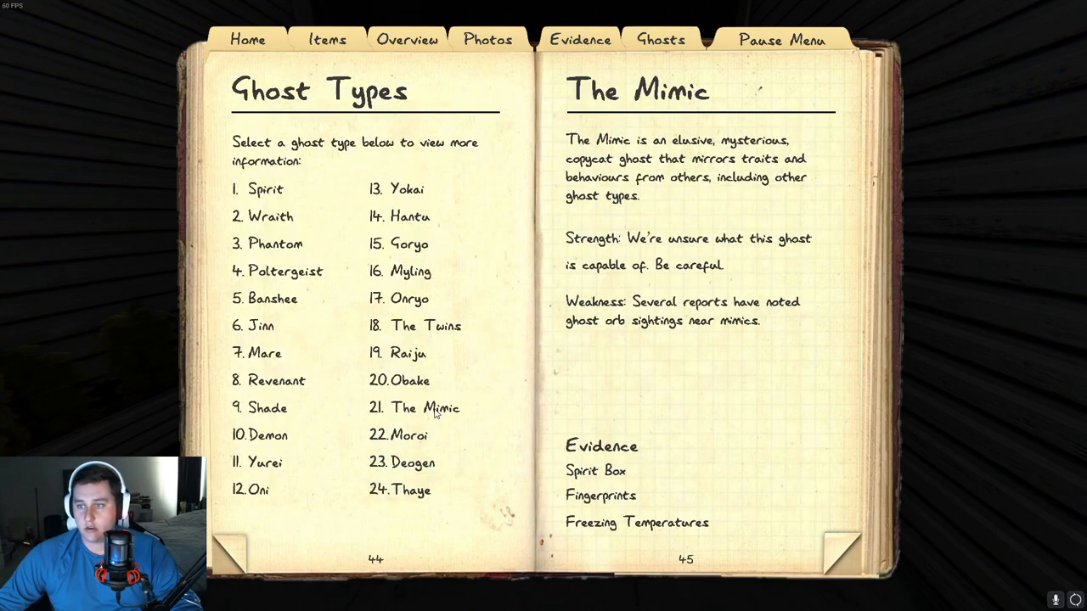
mouse_move(655, 540)
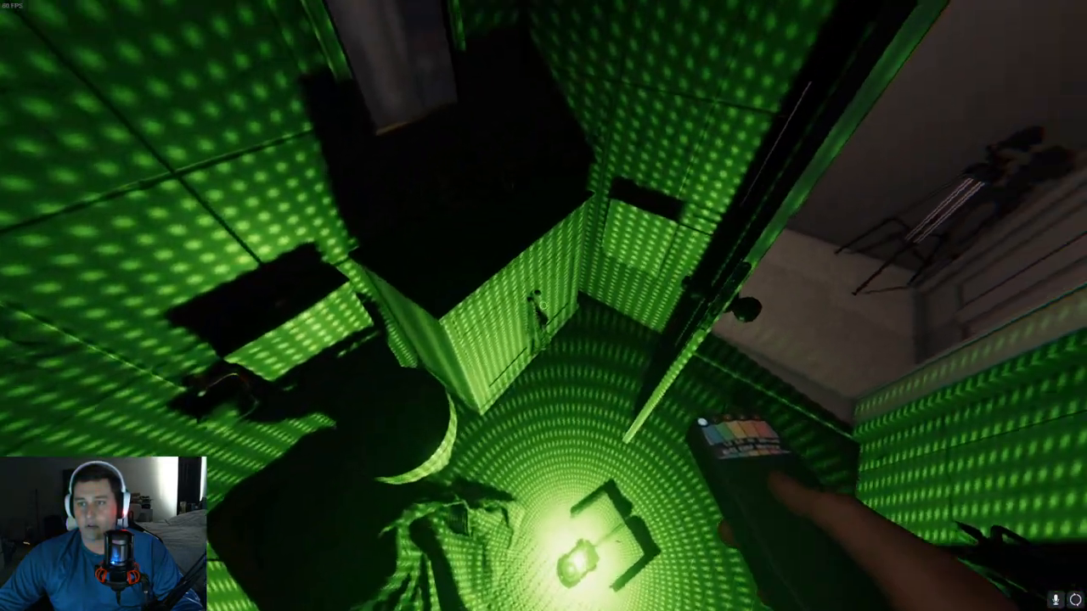
mouse_move(544, 305)
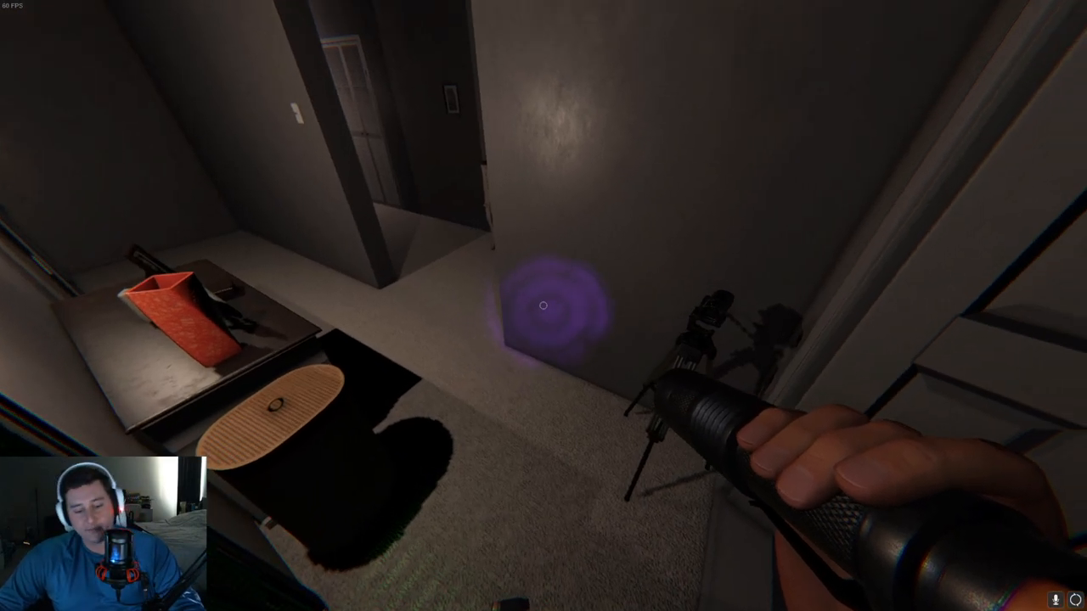
Step: Bring up the journal after searching the house with the UV flashlight
key(j)
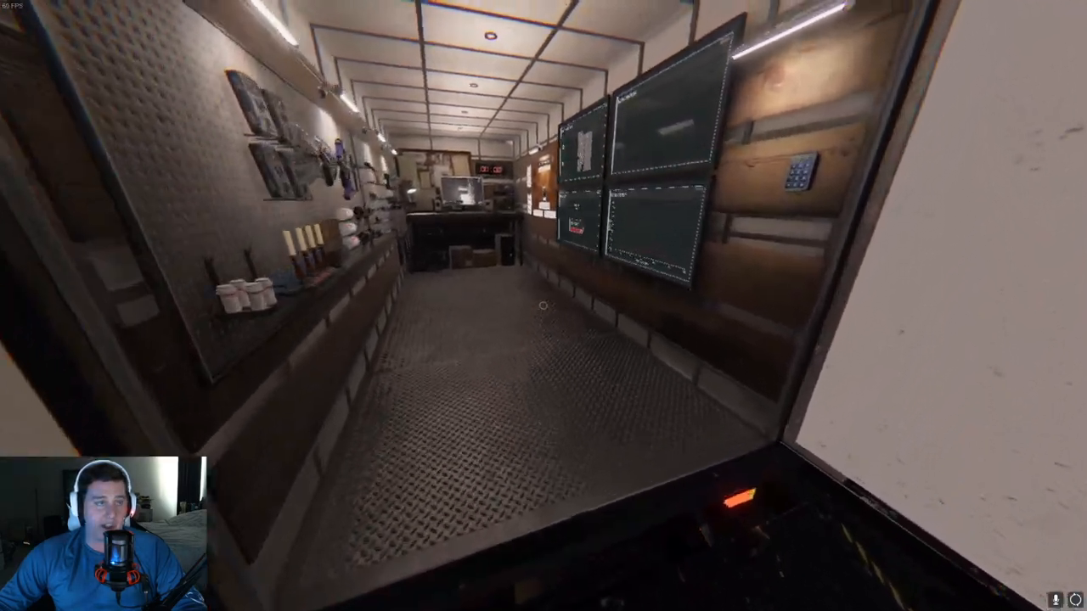
mouse_move(543, 305)
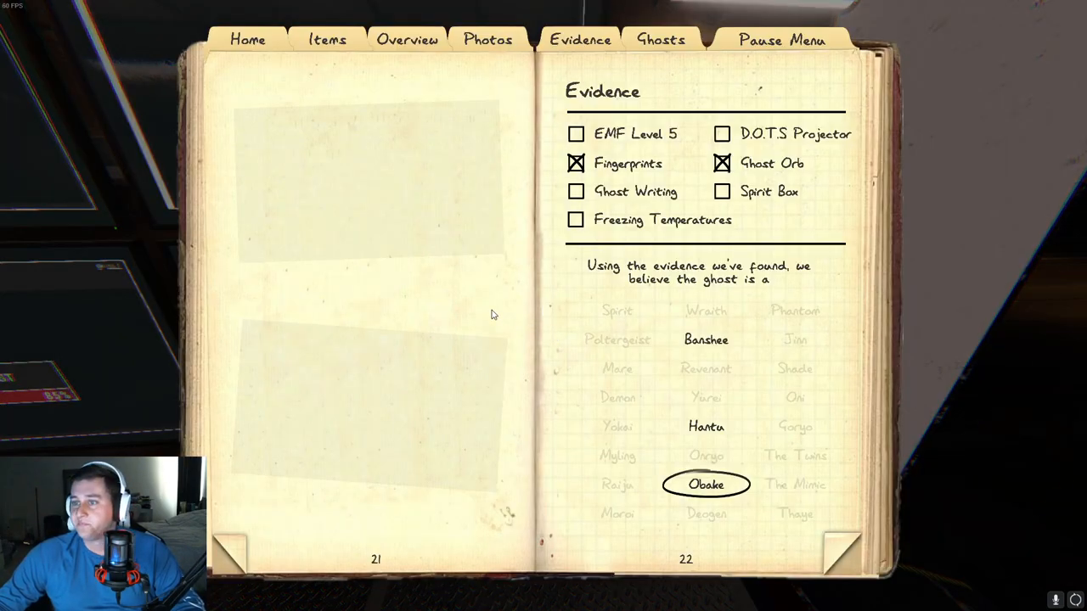
mouse_move(500, 83)
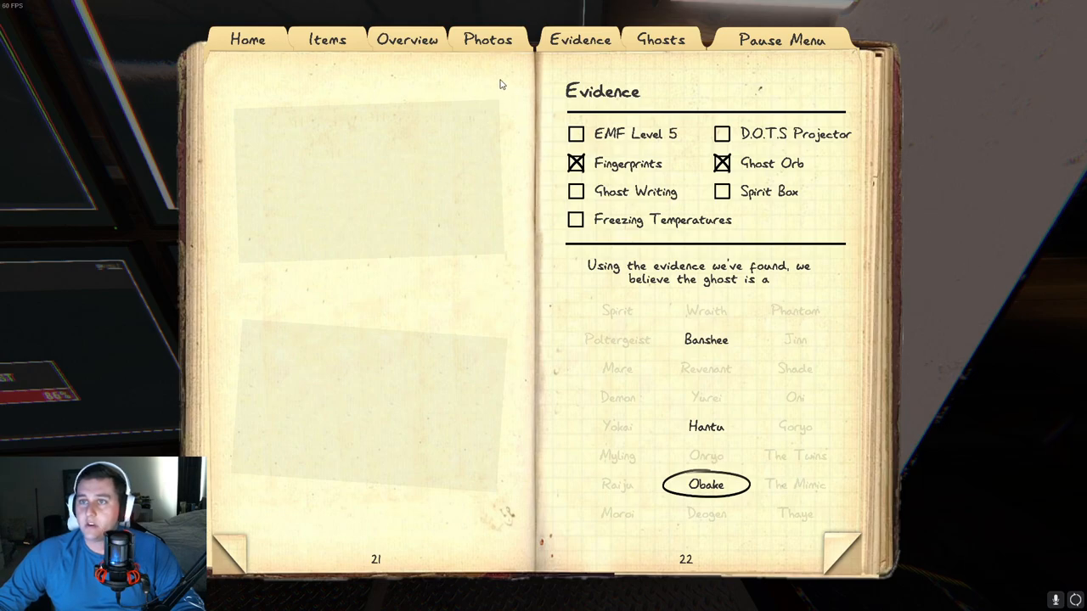
mouse_move(655, 227)
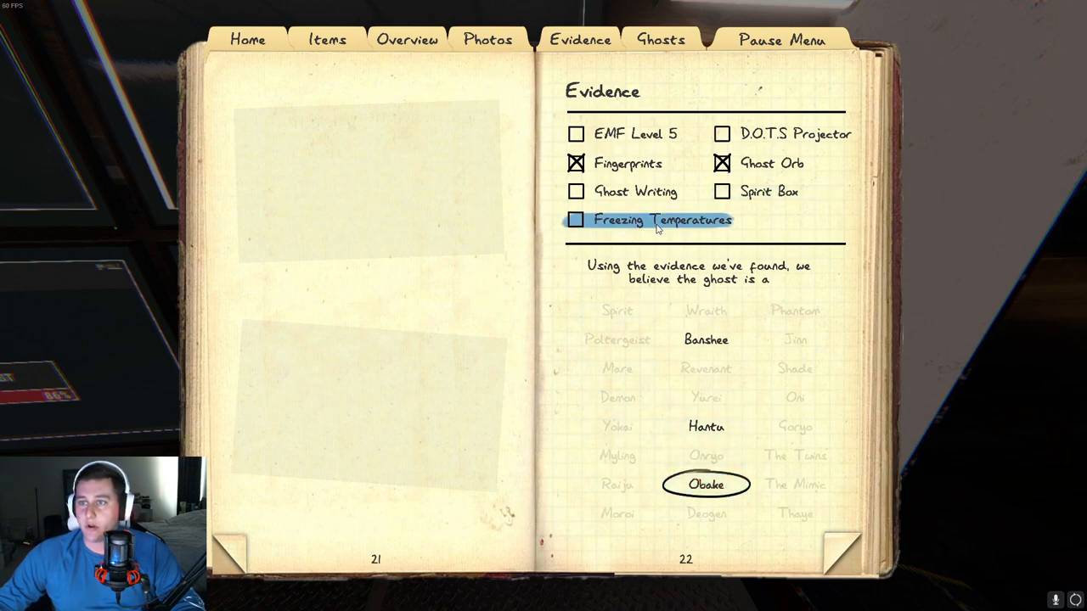
Step: Switch to the Evidence page showing Fingerprints, Ghost Orb and Obake circled
click(575, 221)
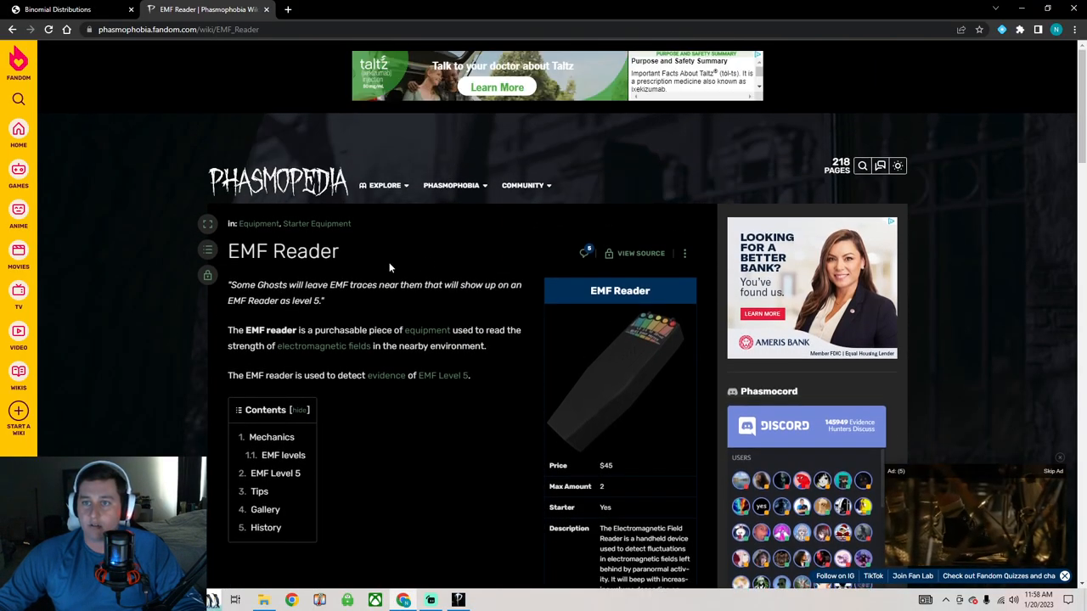
Step: Navigate the wiki's Ghosts article to the Obake page
click(451, 185)
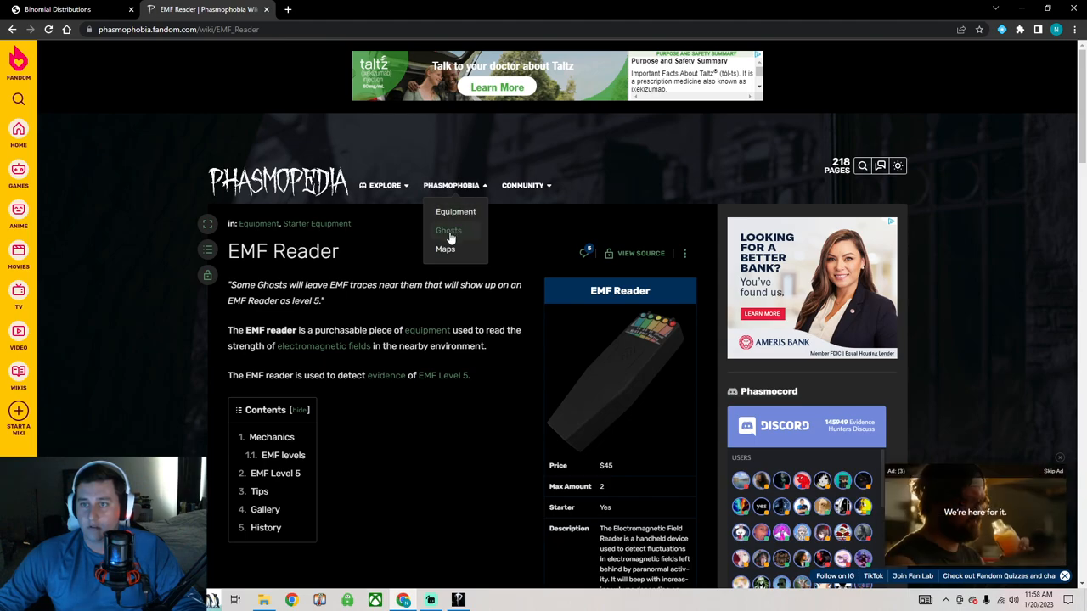
click(448, 231)
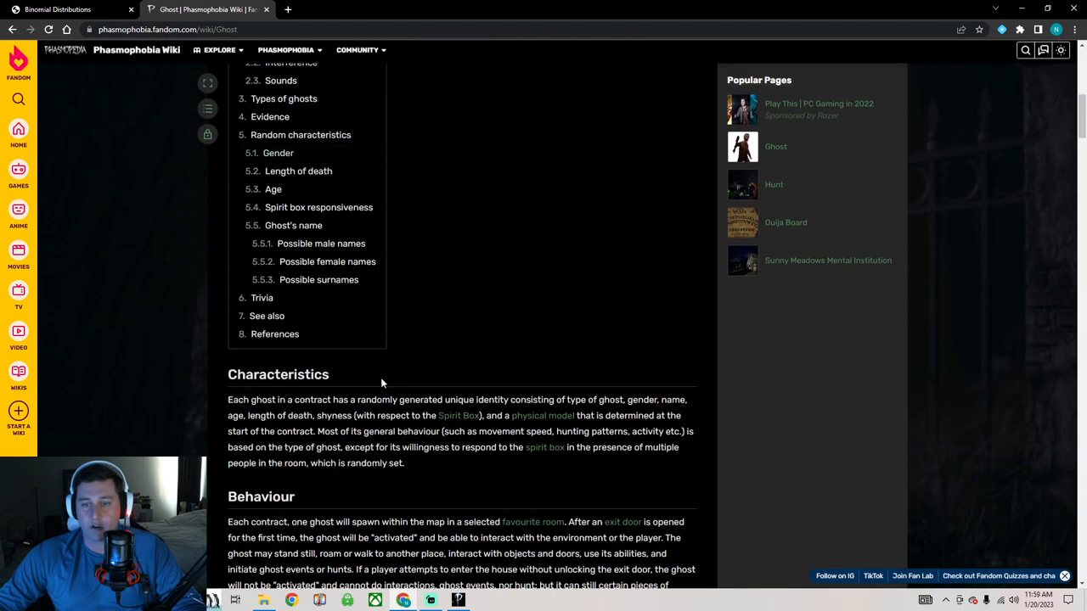
scroll(down, 3)
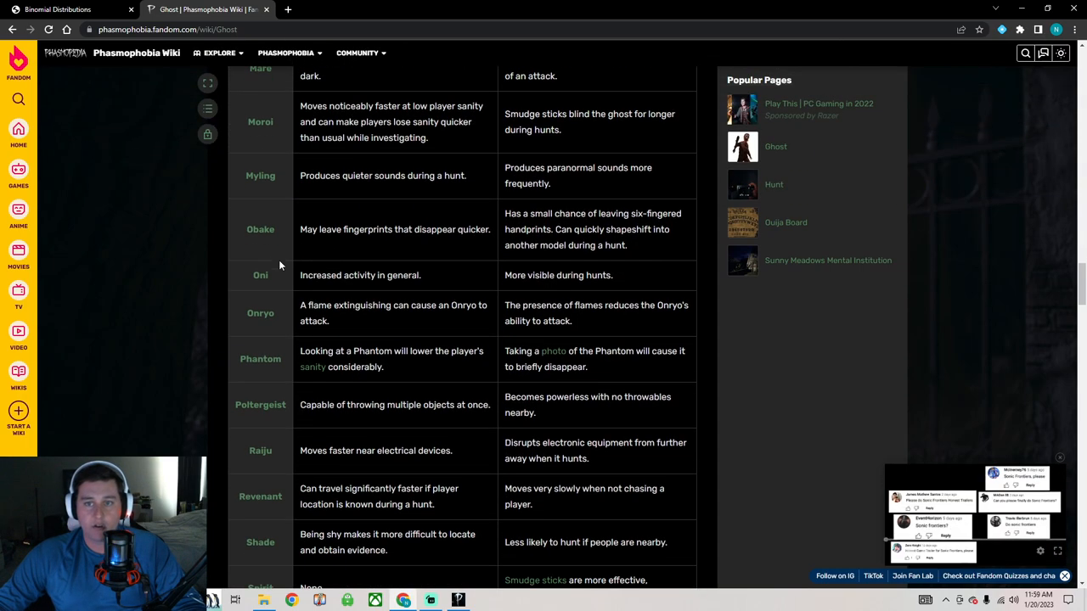
click(260, 230)
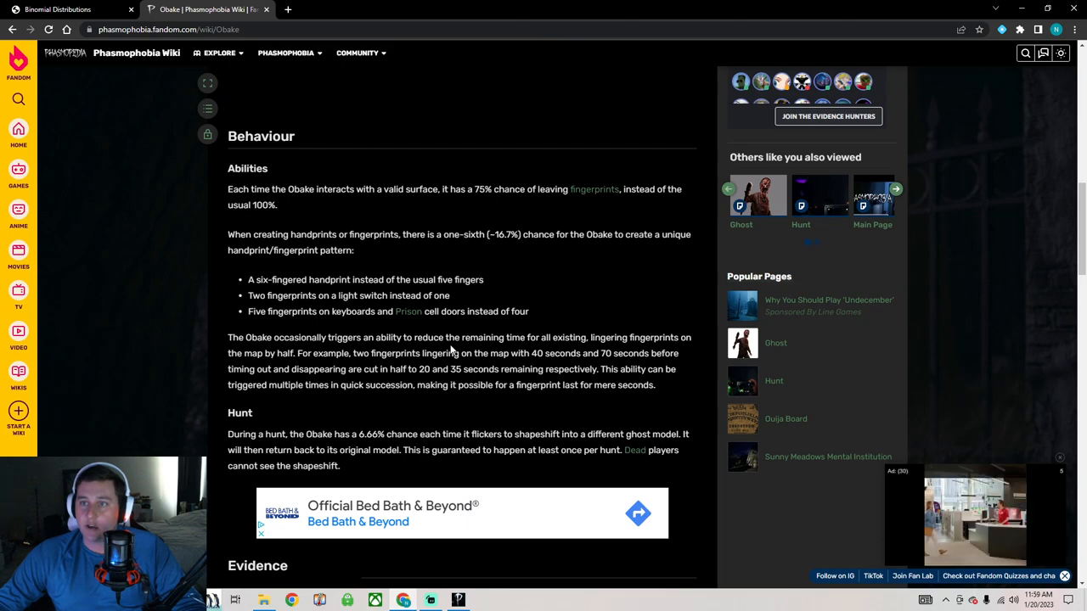
Step: Highlight the Obake's 75% fingerprint chance sentence in its Behaviour section
drag(227, 189, 506, 189)
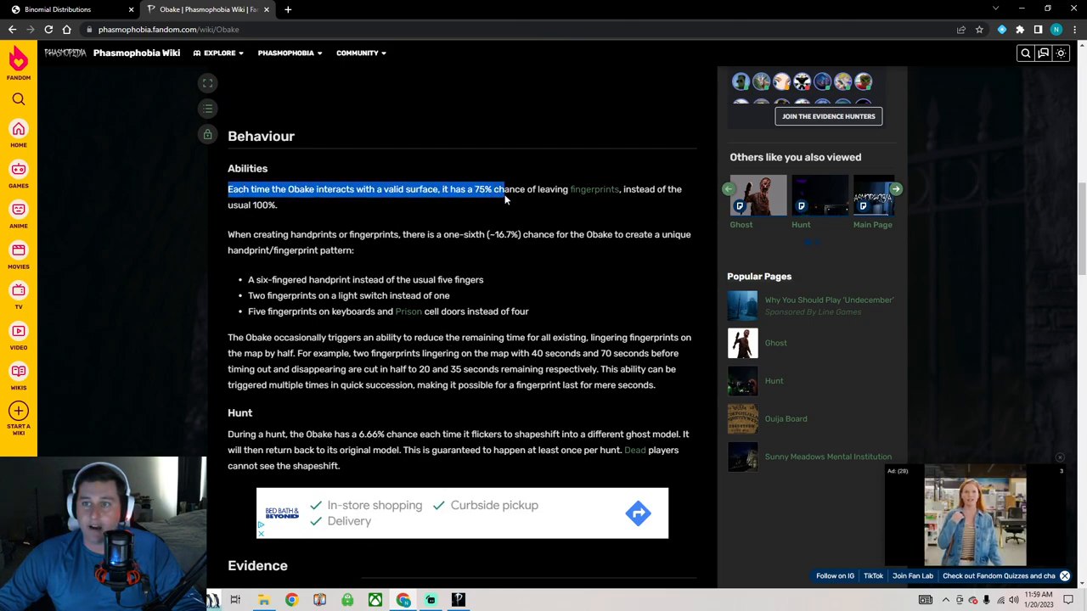
drag(502, 189, 279, 204)
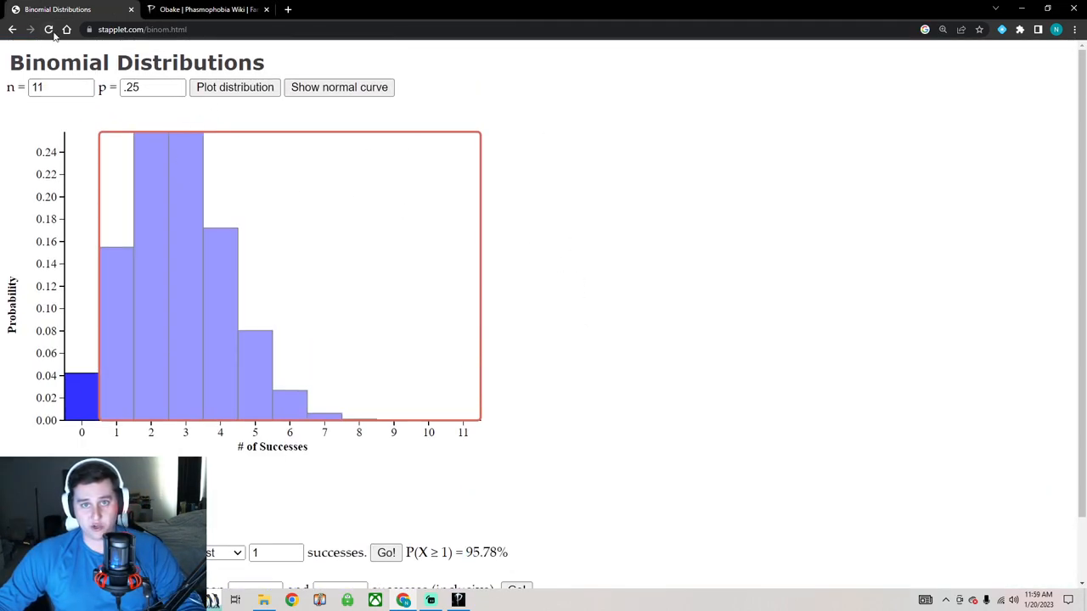
Step: Plot the binomial distribution for n = 10, p = .75, peaking at 8 successes
click(48, 29)
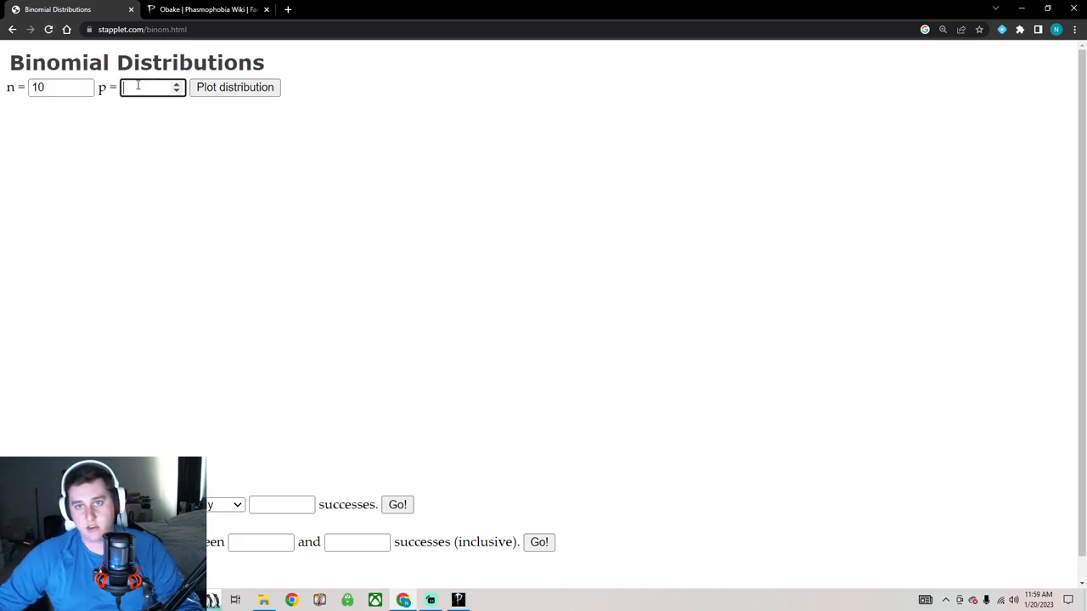
text(.75)
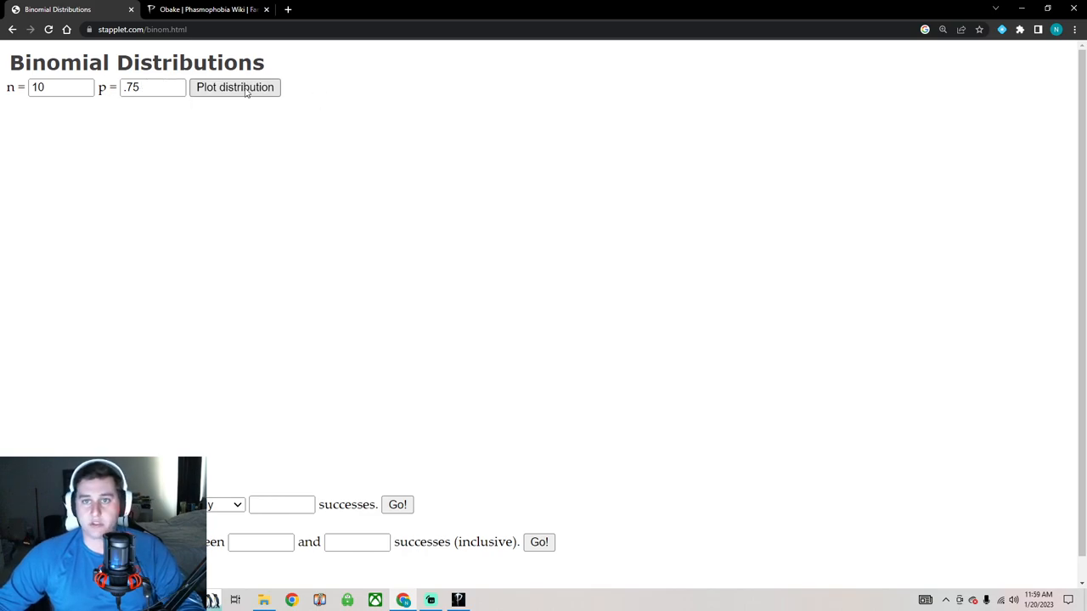
click(234, 87)
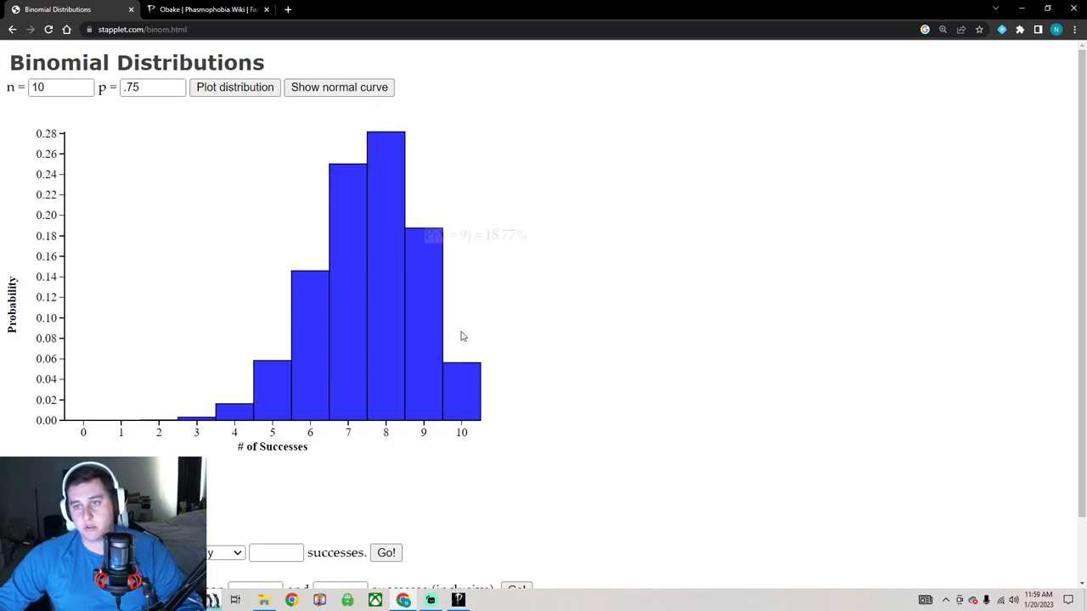
scroll(down, 3)
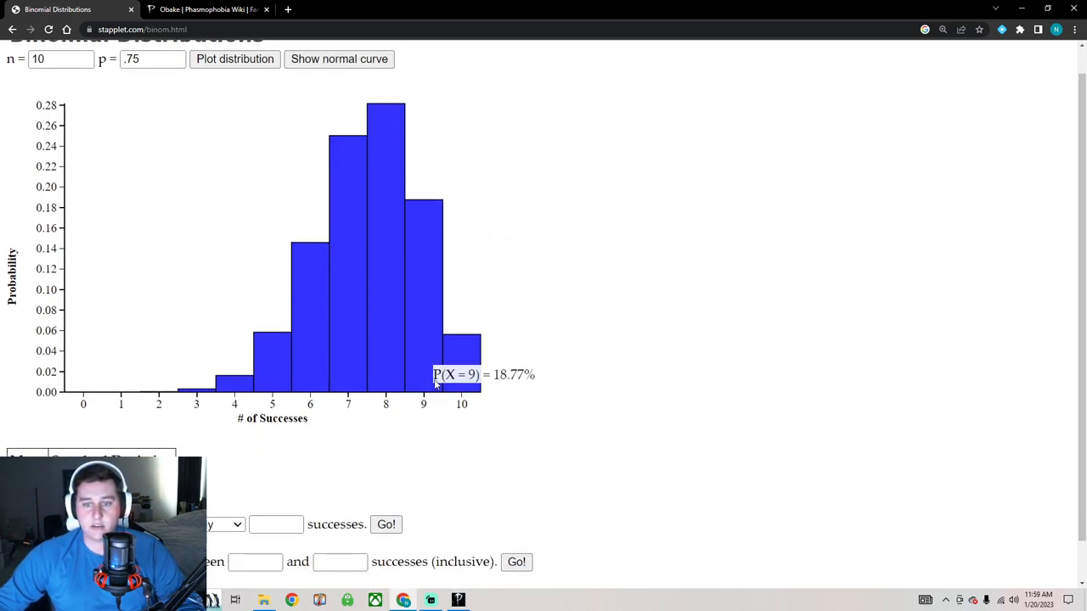
scroll(down, 3)
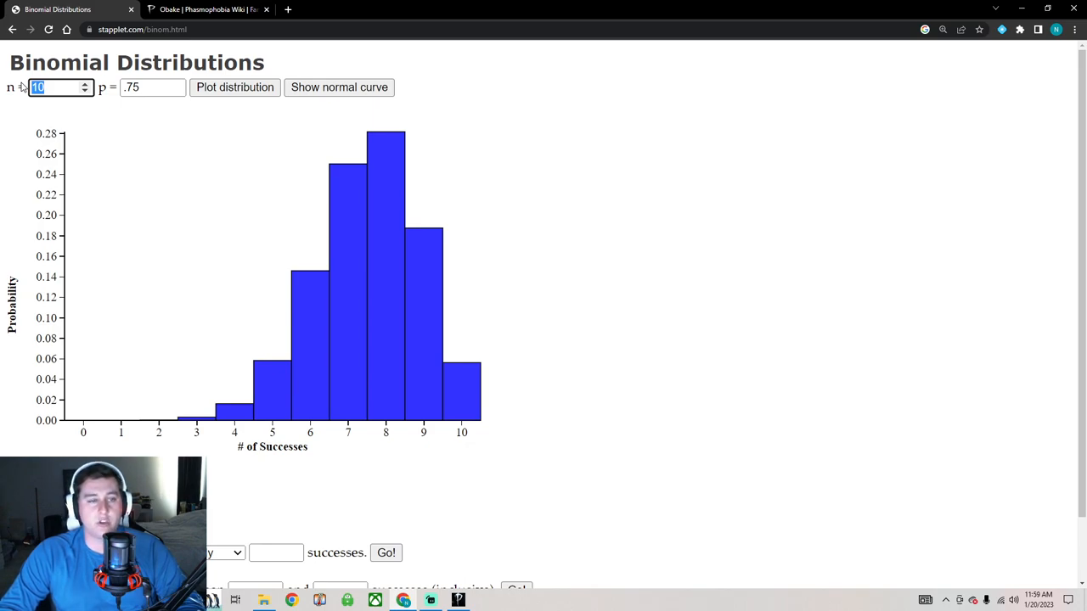
Step: Redraw the distribution for n = 3, p = .75 and read P(X=2) and P(X=3) at 42.19%
text(3)
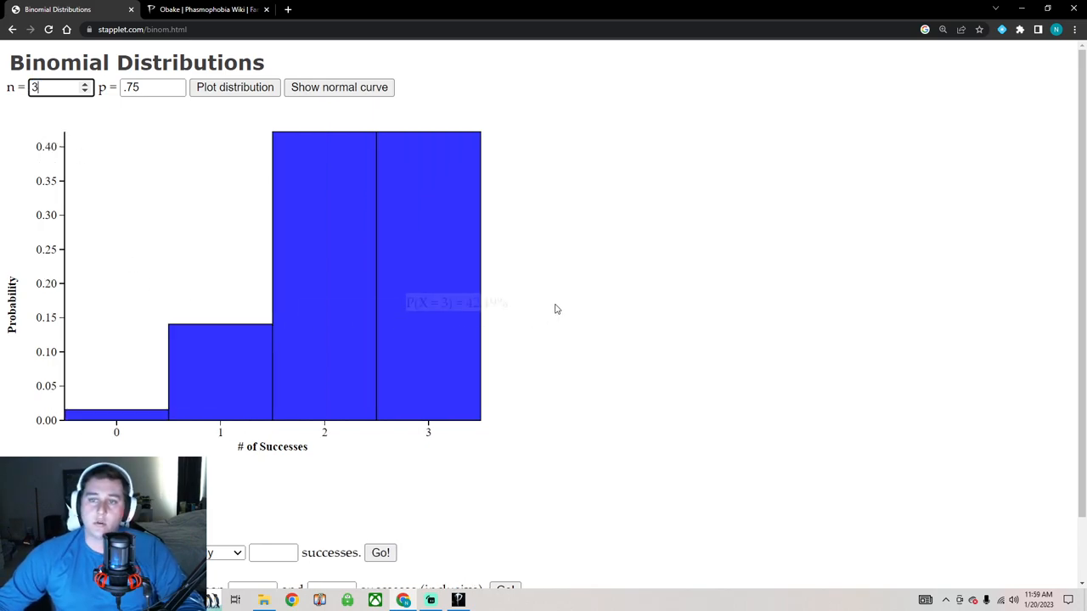
mouse_move(594, 330)
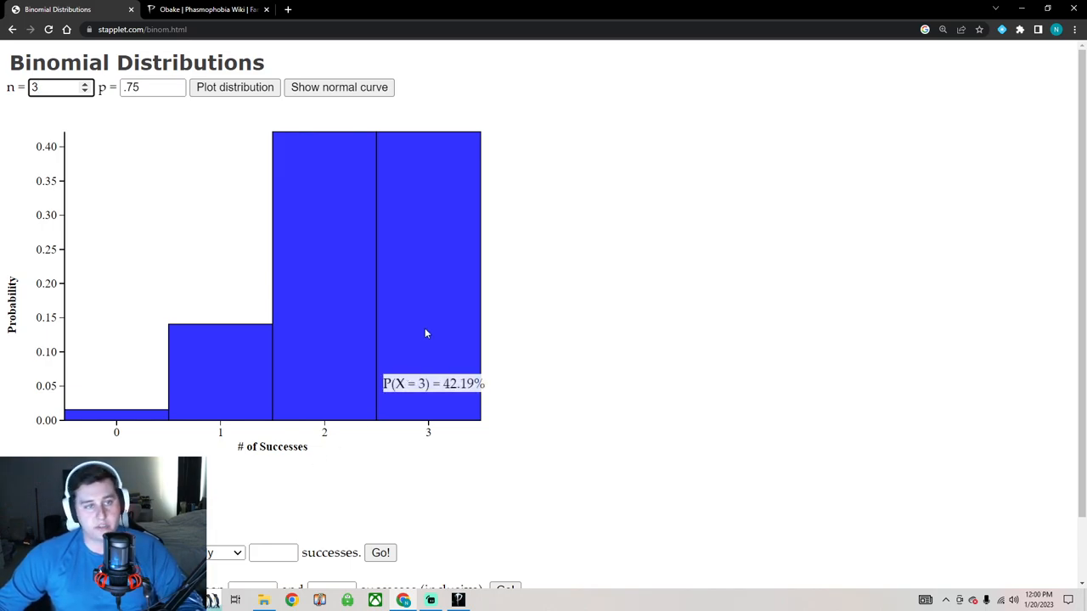
mouse_move(458, 312)
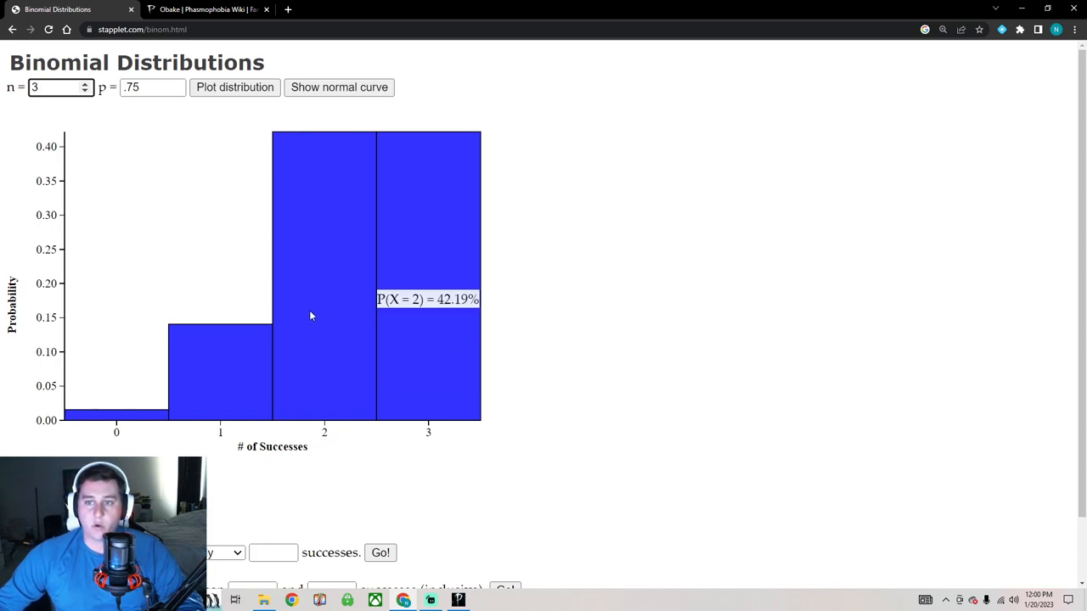
mouse_move(329, 295)
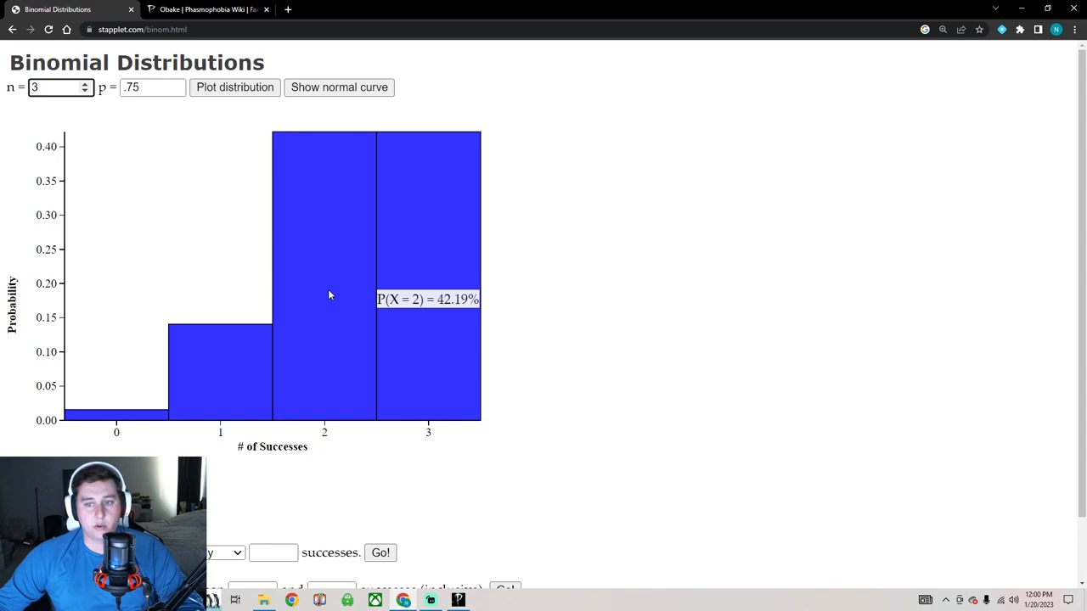
click(55, 88)
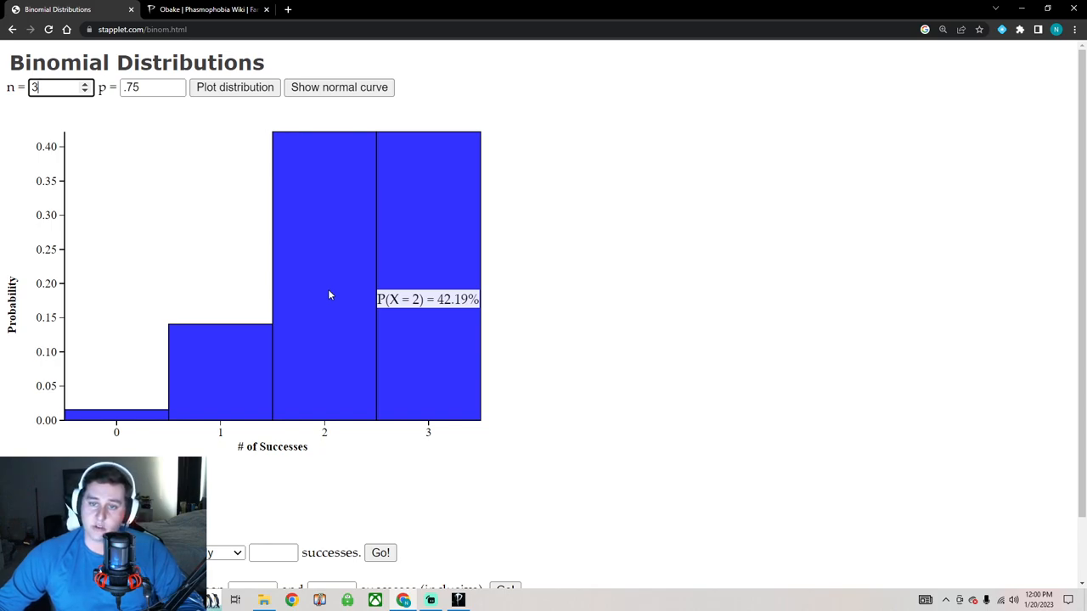
mouse_move(151, 412)
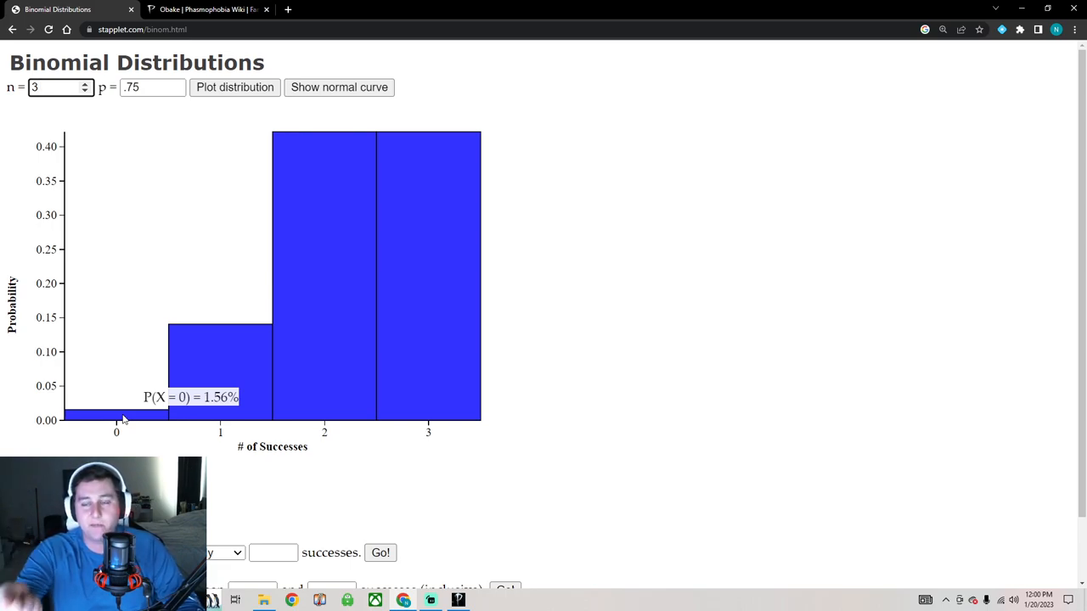
Step: Read P(X=0) = 1.56% on the n = 3, p = .75 plot, then select the p box
click(55, 88)
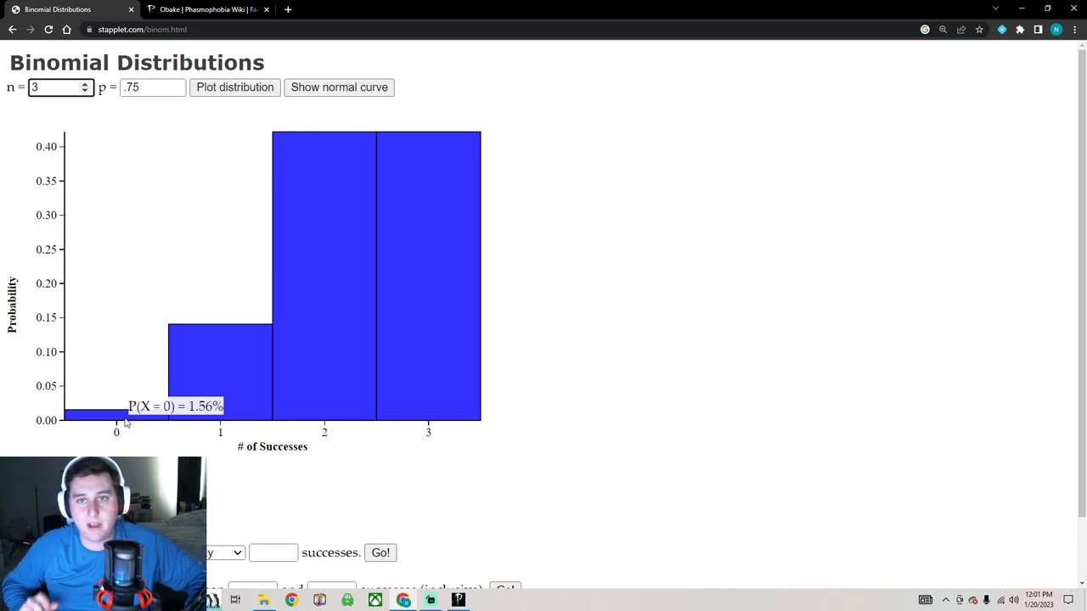
click(55, 88)
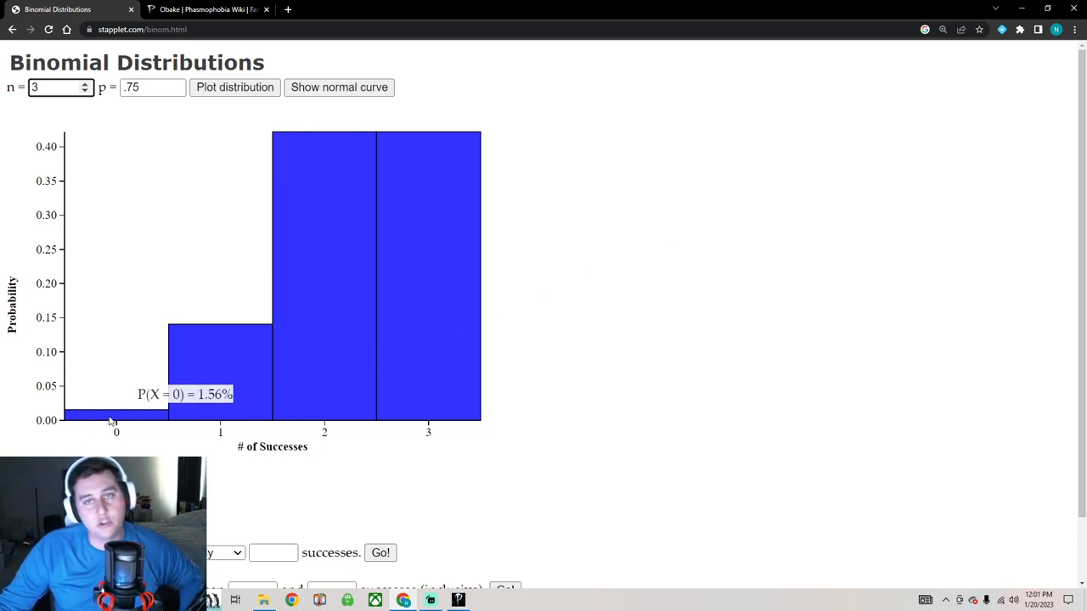
click(55, 89)
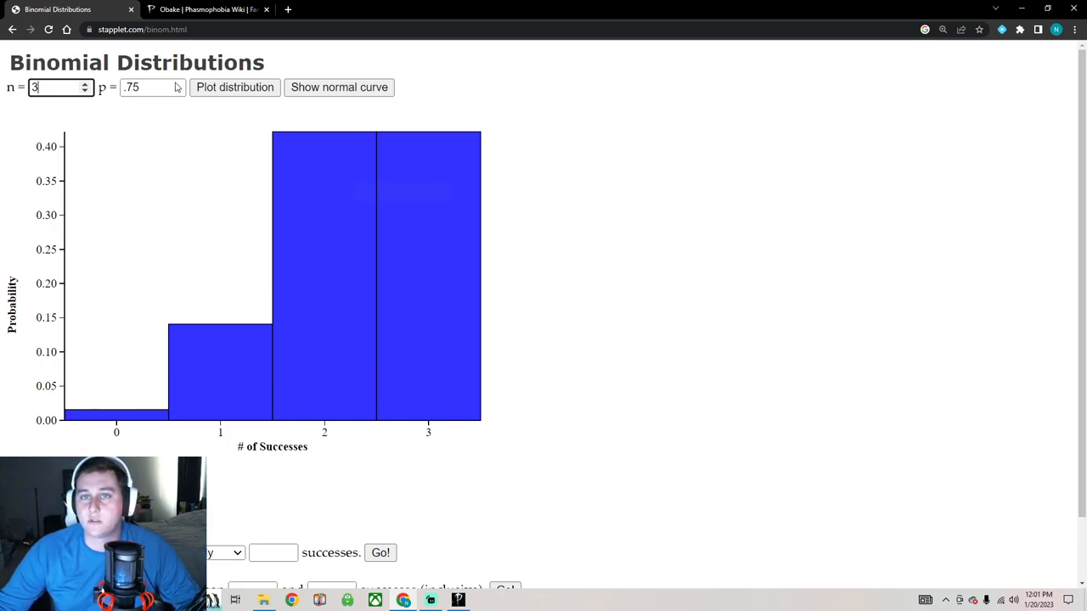
click(207, 10)
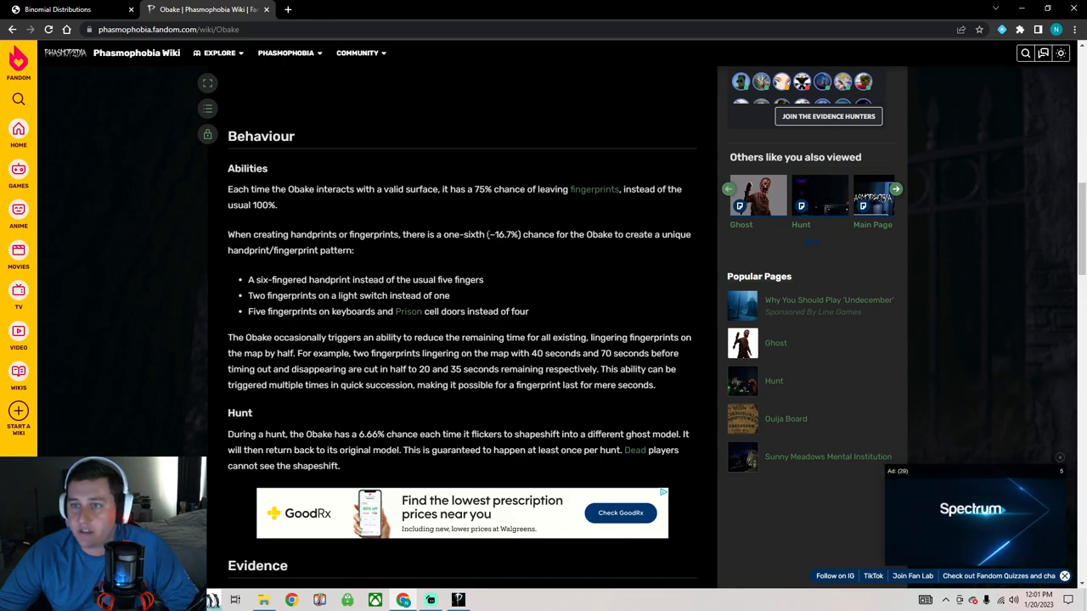
Step: Highlight the Obake's ~16.7% unique handprint chance and six-fingered handprint line
double_click(503, 235)
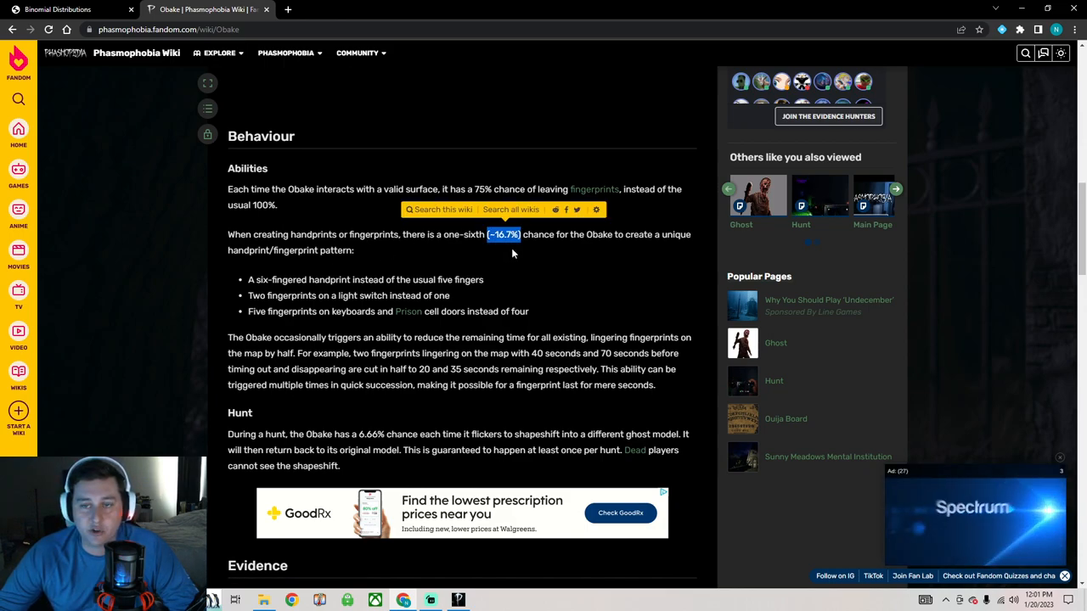
drag(247, 279, 482, 279)
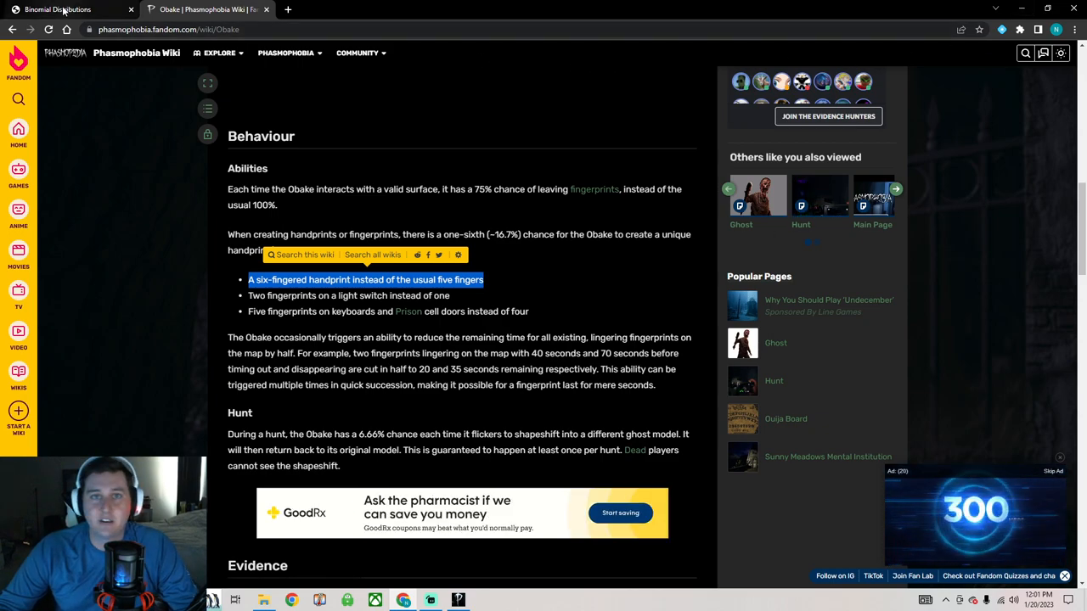
Step: Plot n = 3, p = .167 and read P(X=1) = 34.76%
click(58, 10)
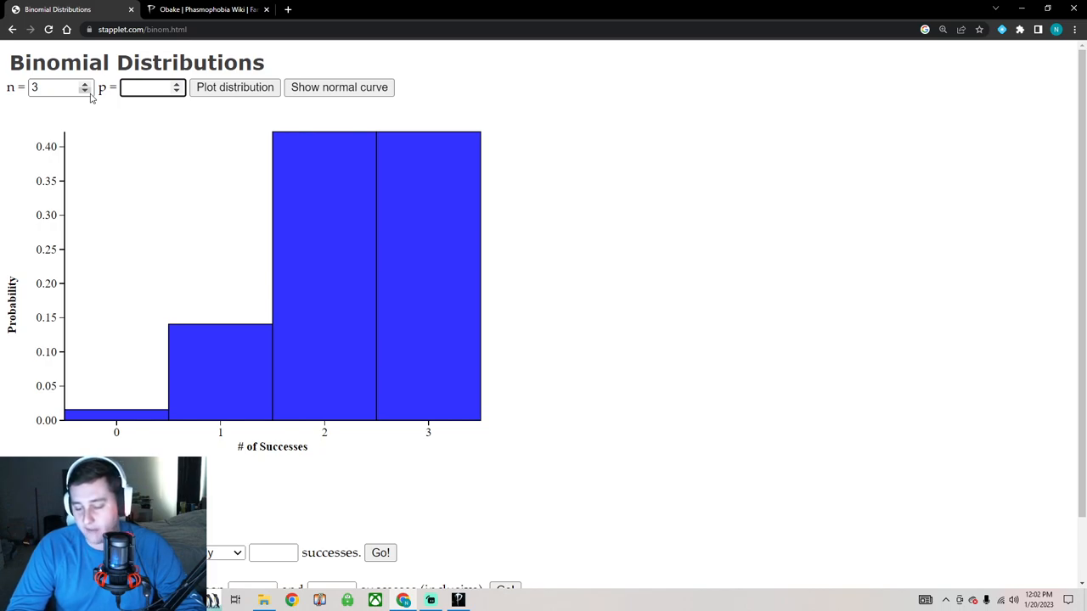
text(.167)
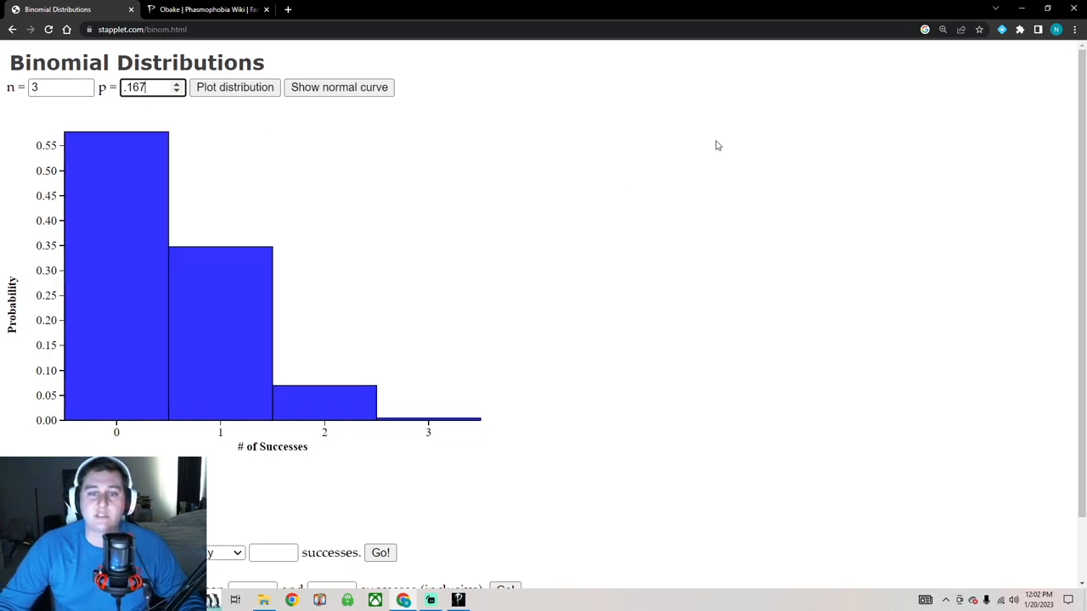
mouse_move(713, 142)
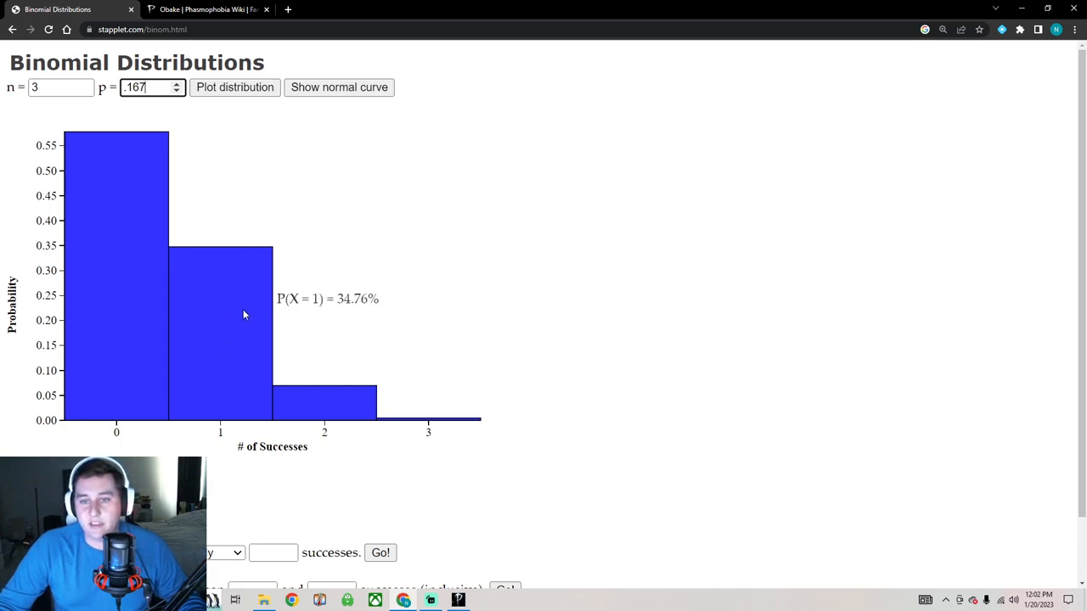
mouse_move(214, 330)
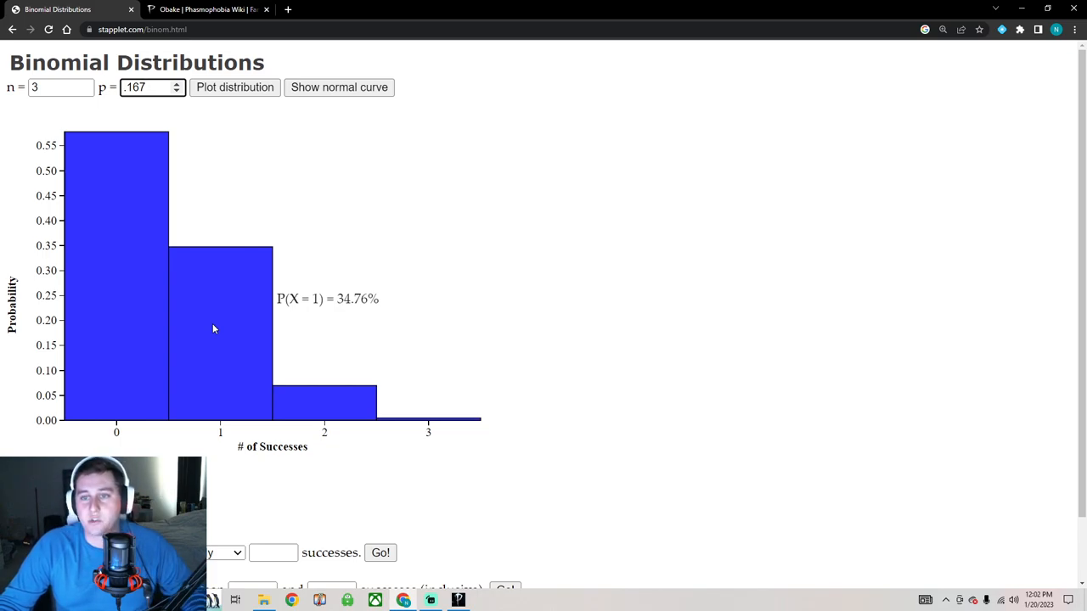
click(152, 86)
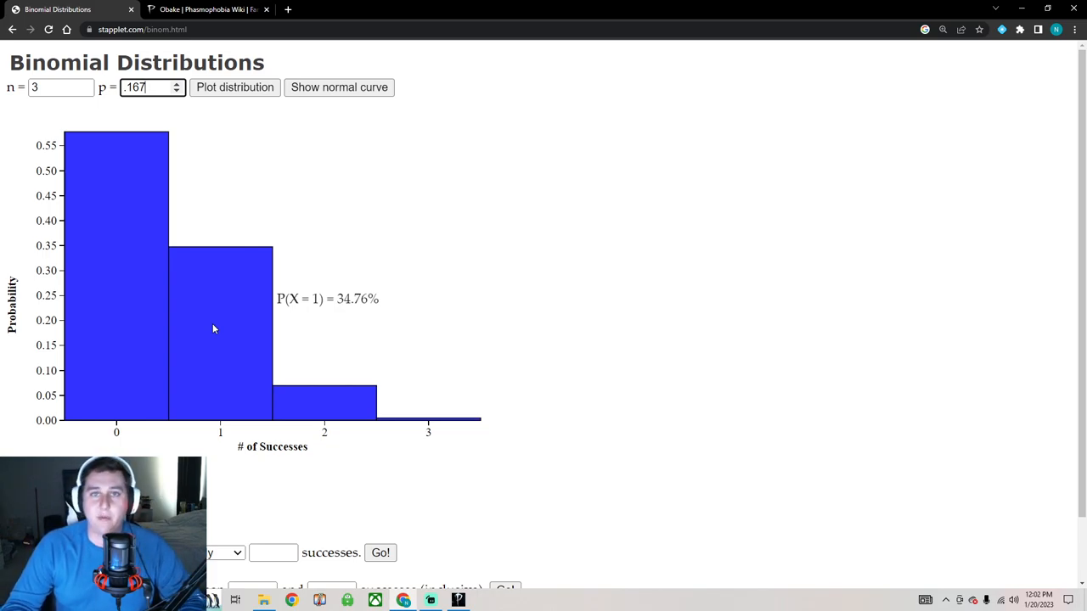
mouse_move(234, 336)
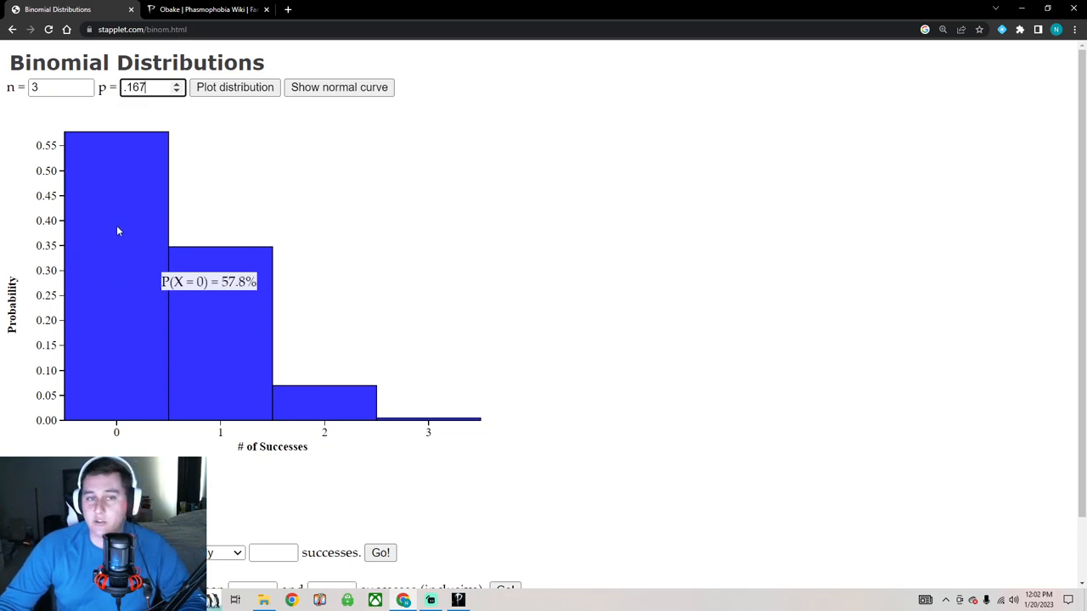
mouse_move(166, 299)
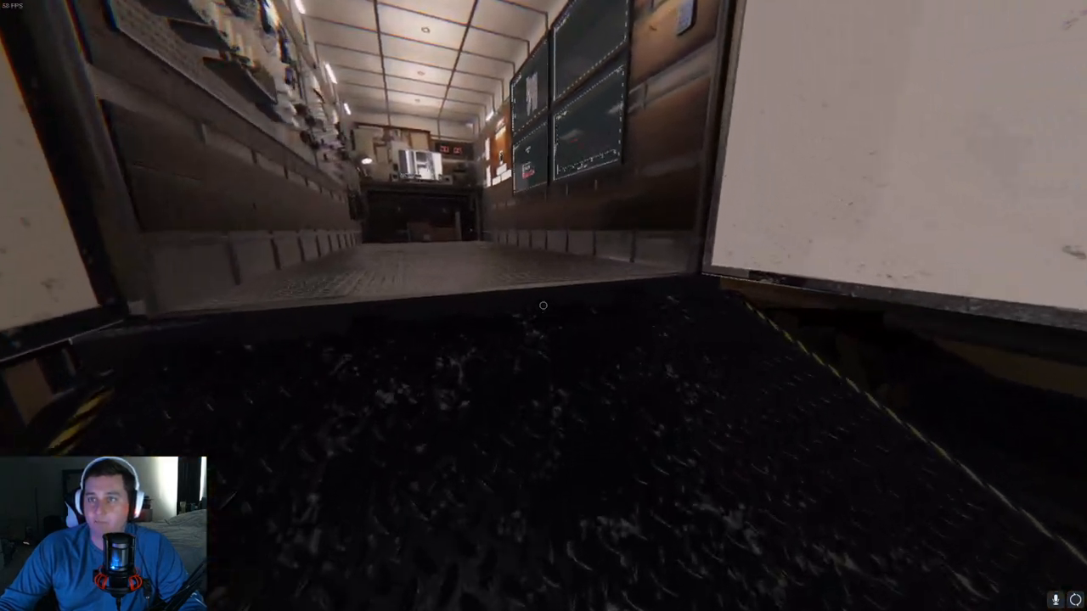
key(alt+tab)
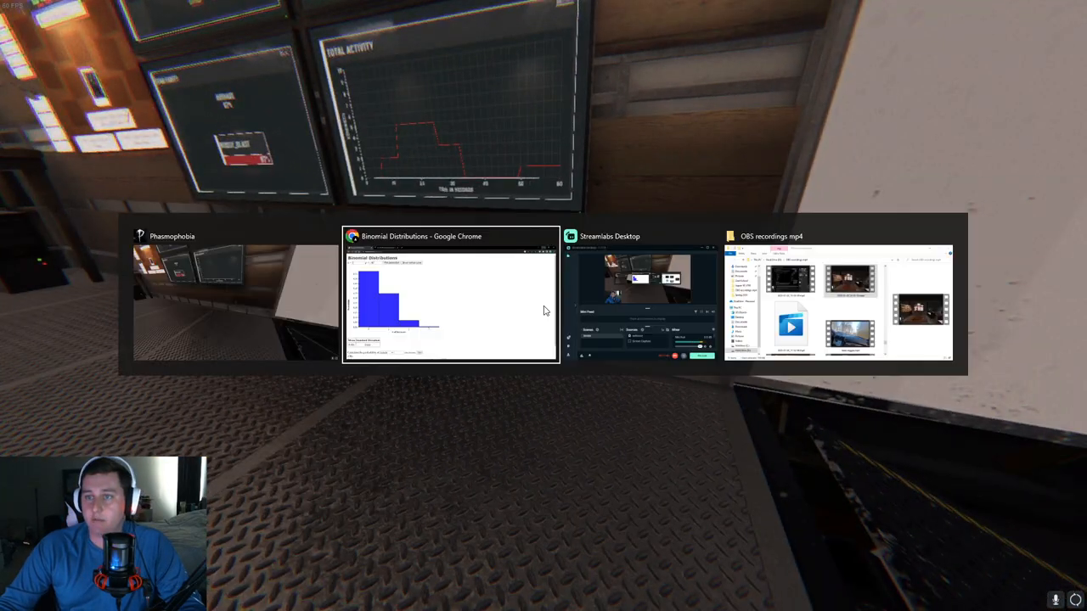
click(450, 297)
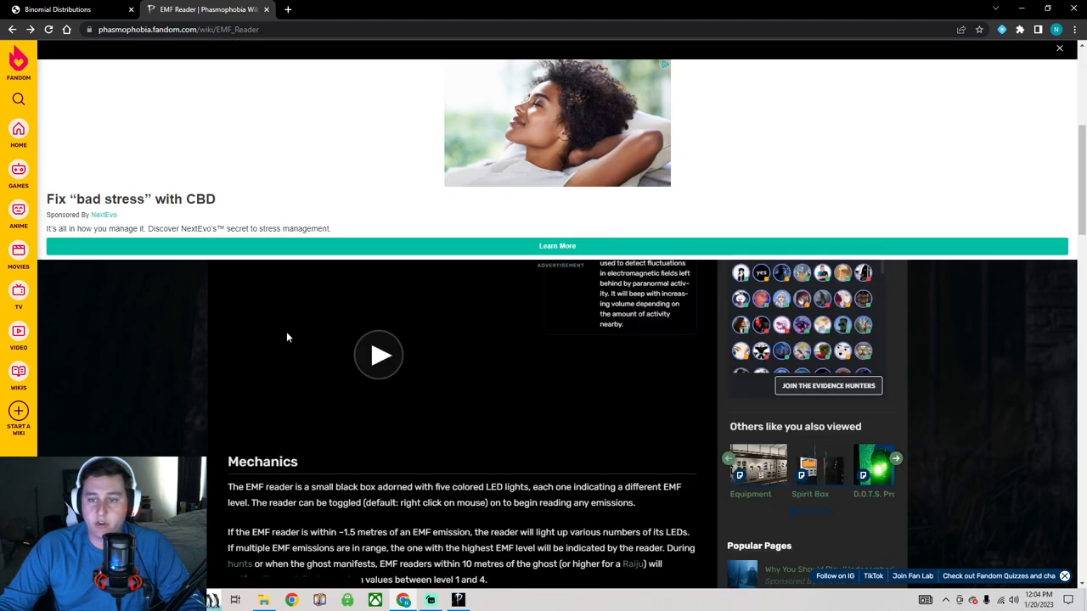
scroll(down, 3)
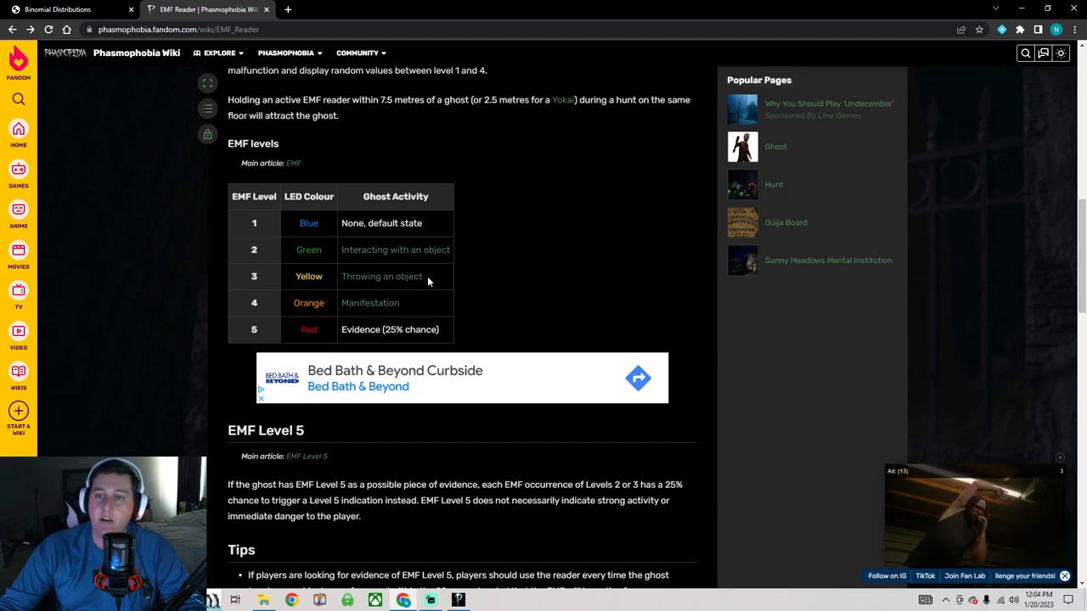
mouse_move(394, 250)
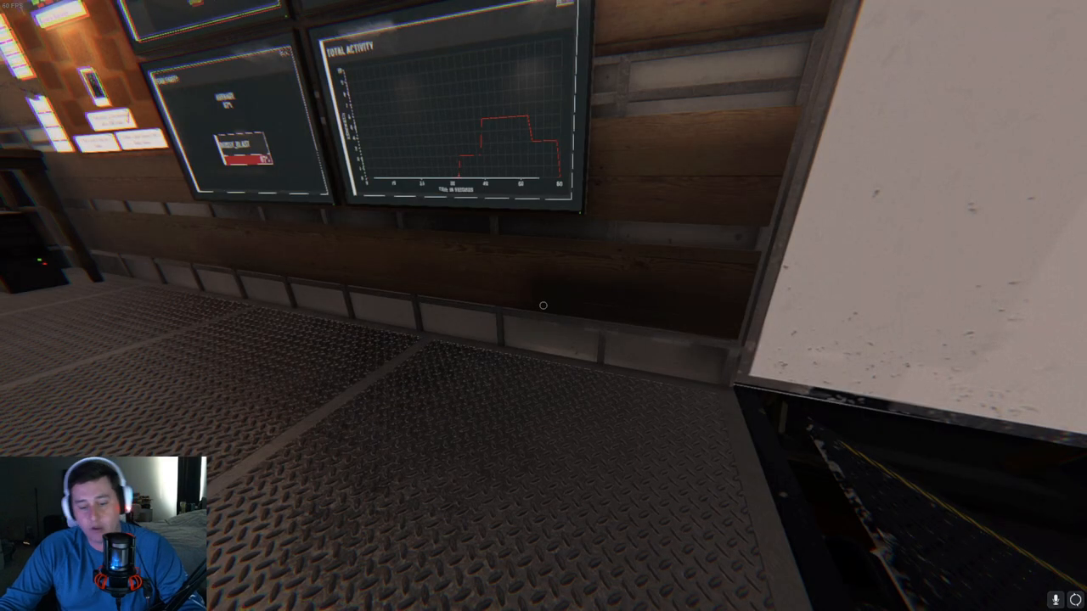
Step: Mark EMF Level 5 in the journal and check the wiki's 'Evidence (25% chance)' entry
key(j)
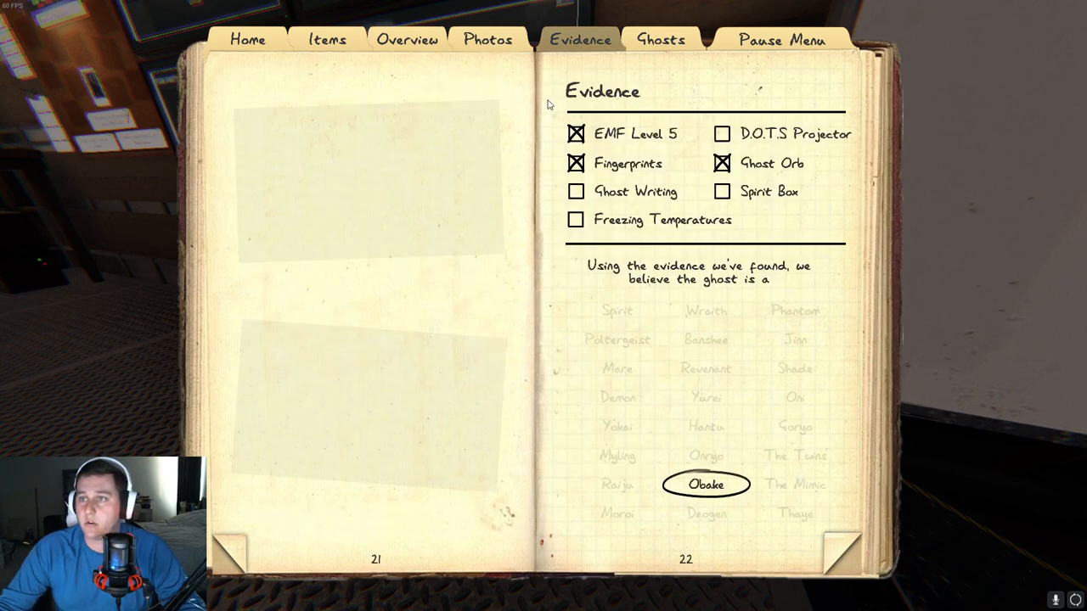
click(575, 132)
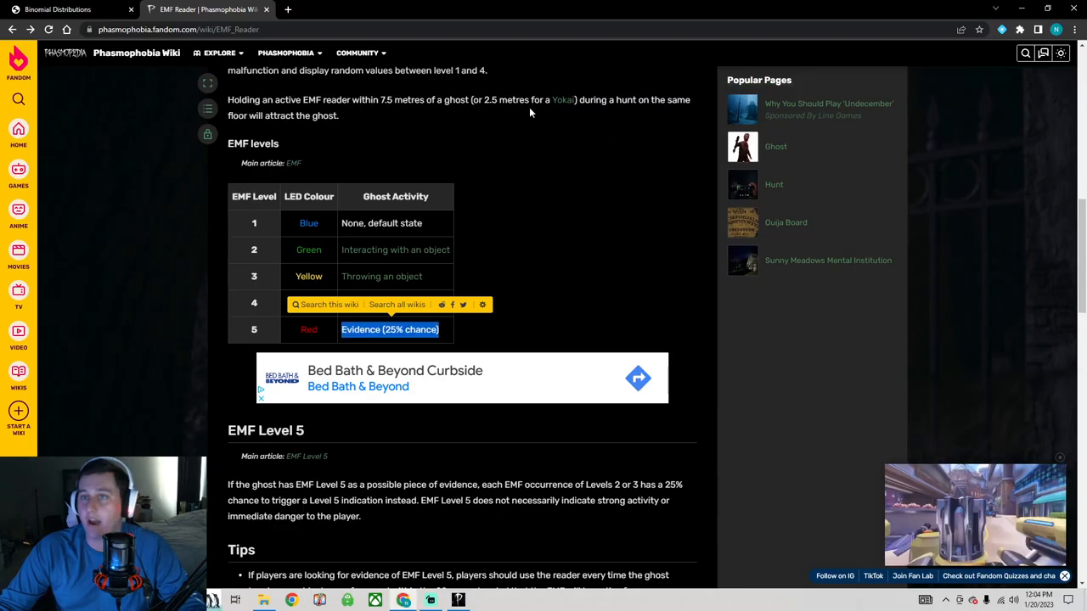
Step: Plot the binomial distribution for n = 5, p = .25 and compute P(X ≥ 1) = 76.27%
click(68, 10)
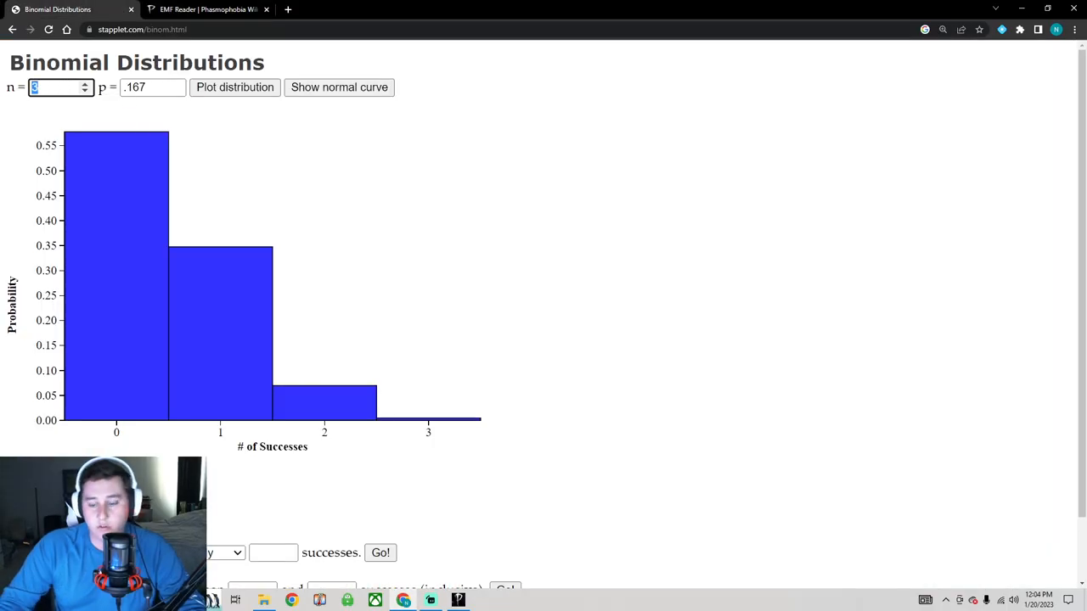
text(5)
click(273, 552)
text(1)
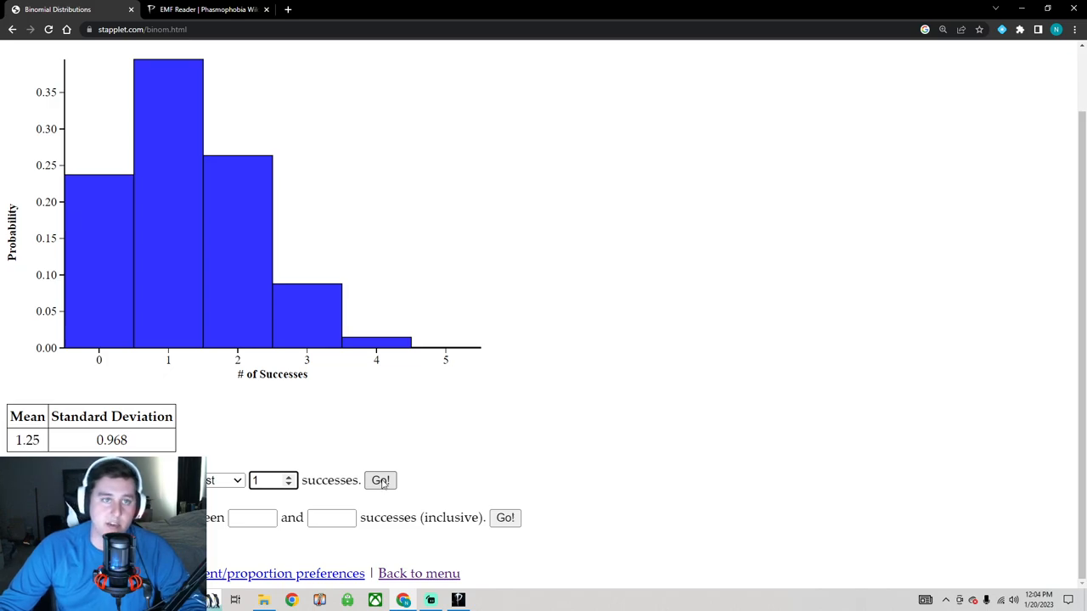
click(380, 478)
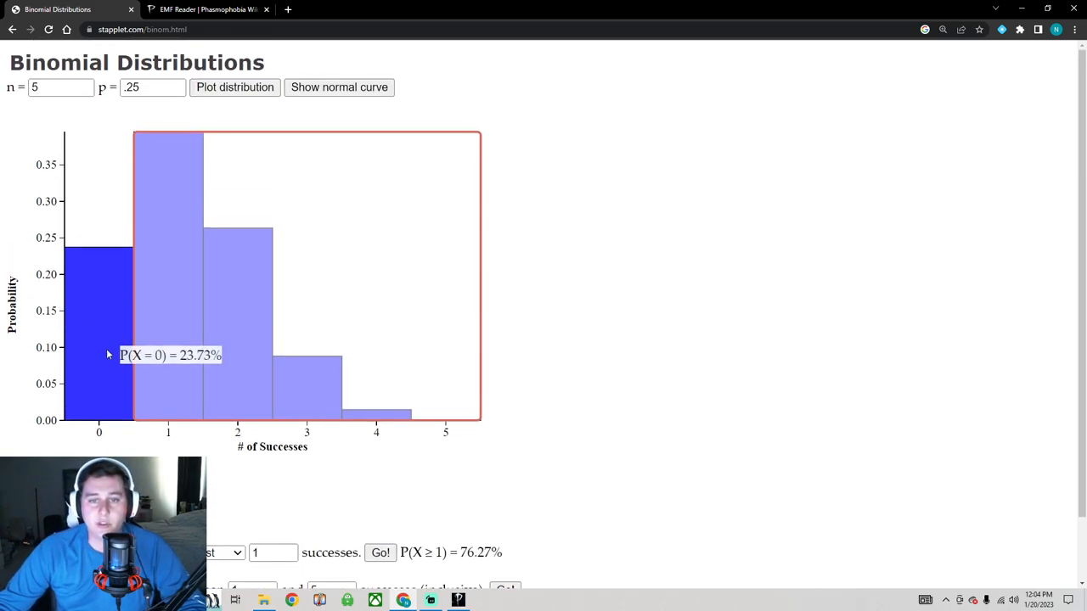
mouse_move(104, 343)
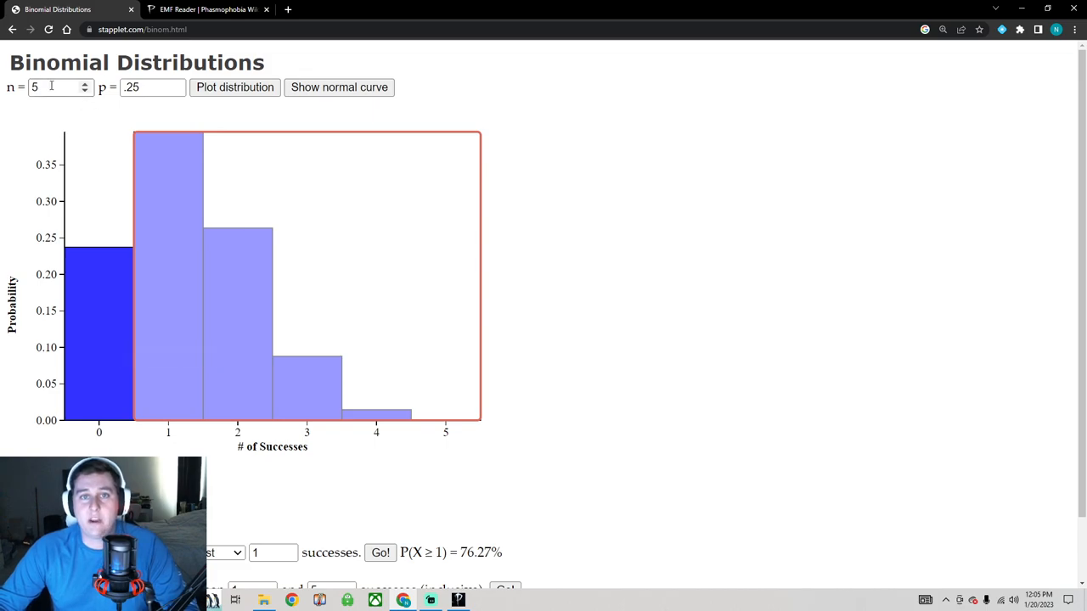
Step: Plot the distribution for n = 10, p = .25 and compute P(X ≥ 1) = 94.37%
text(10)
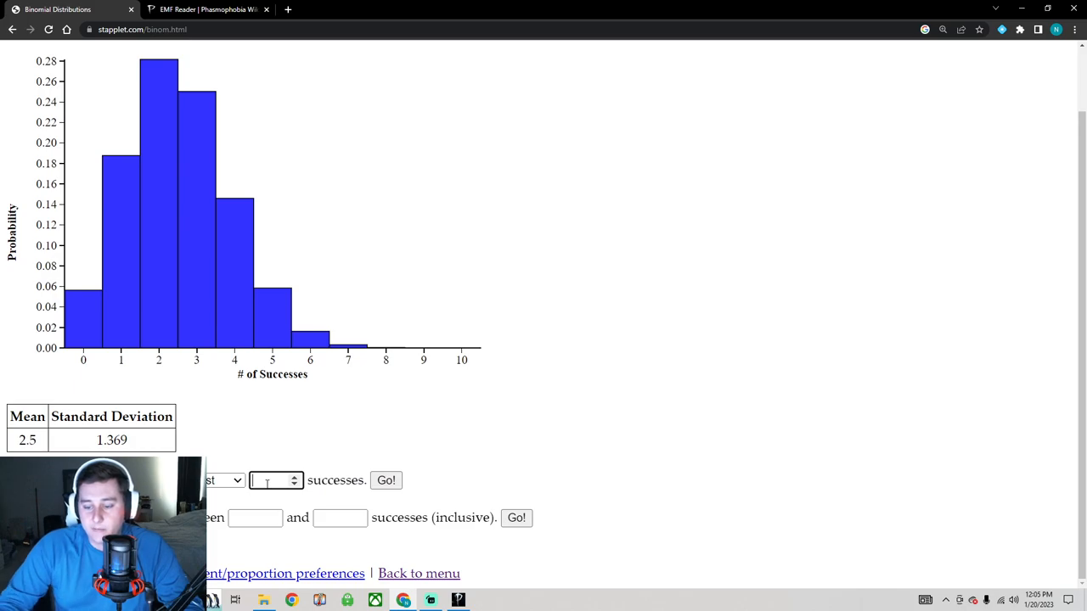
click(385, 479)
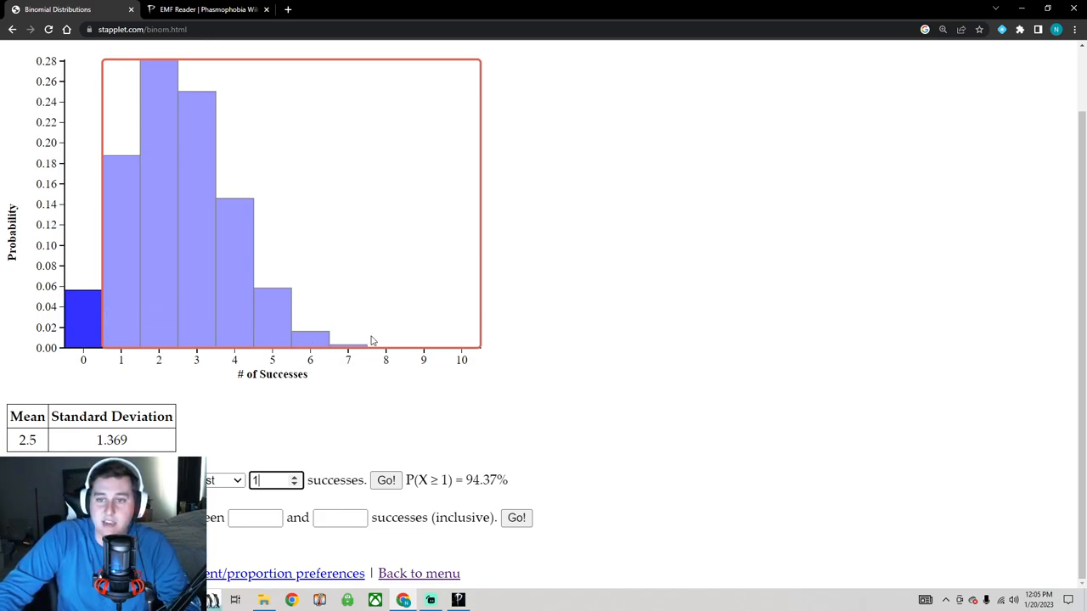
mouse_move(122, 379)
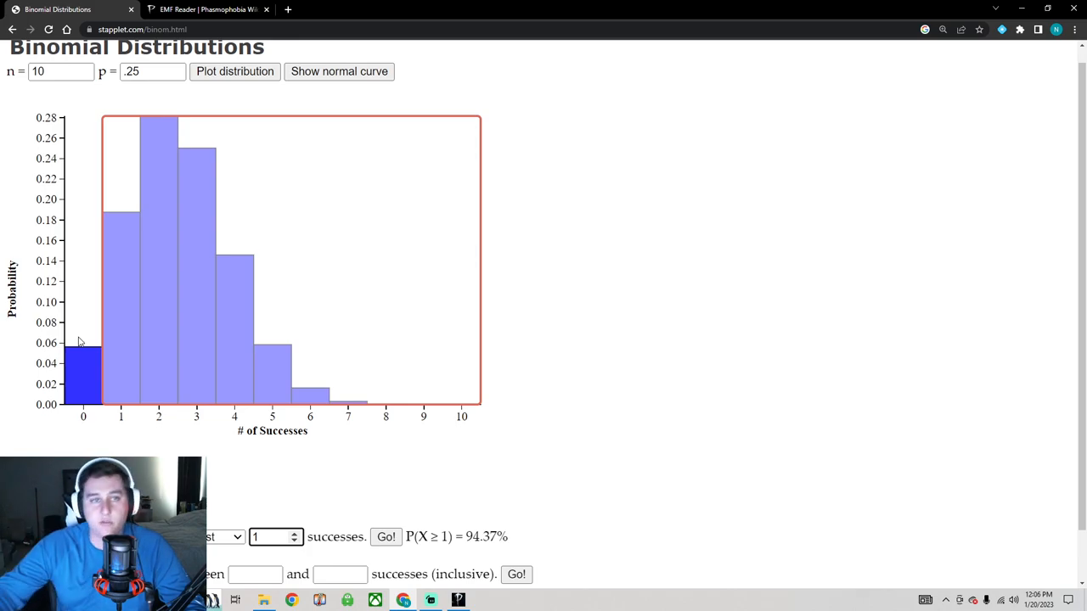
mouse_move(452, 451)
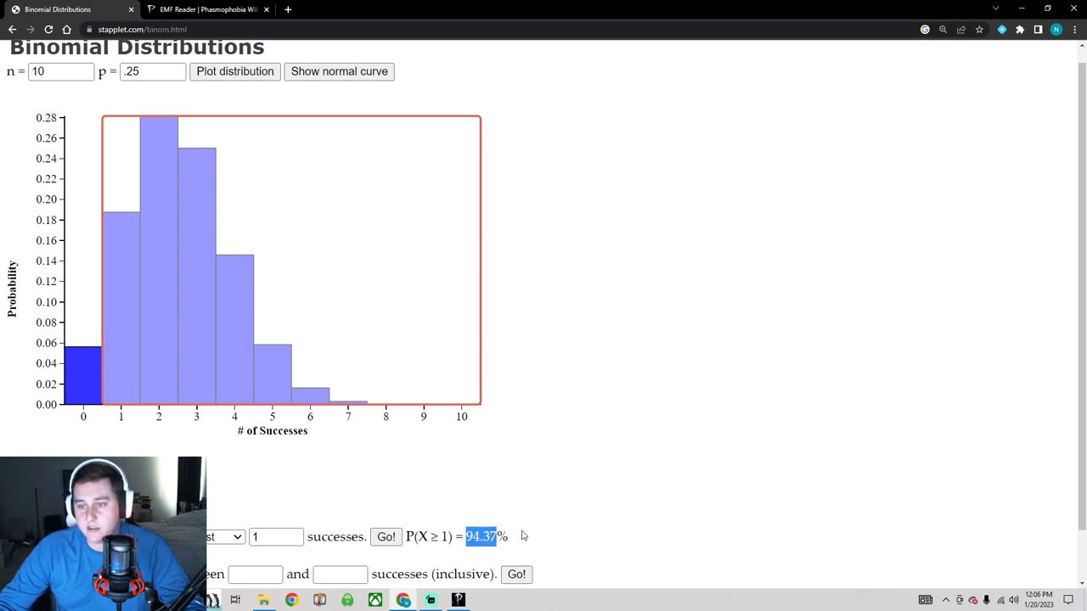
scroll(down, 3)
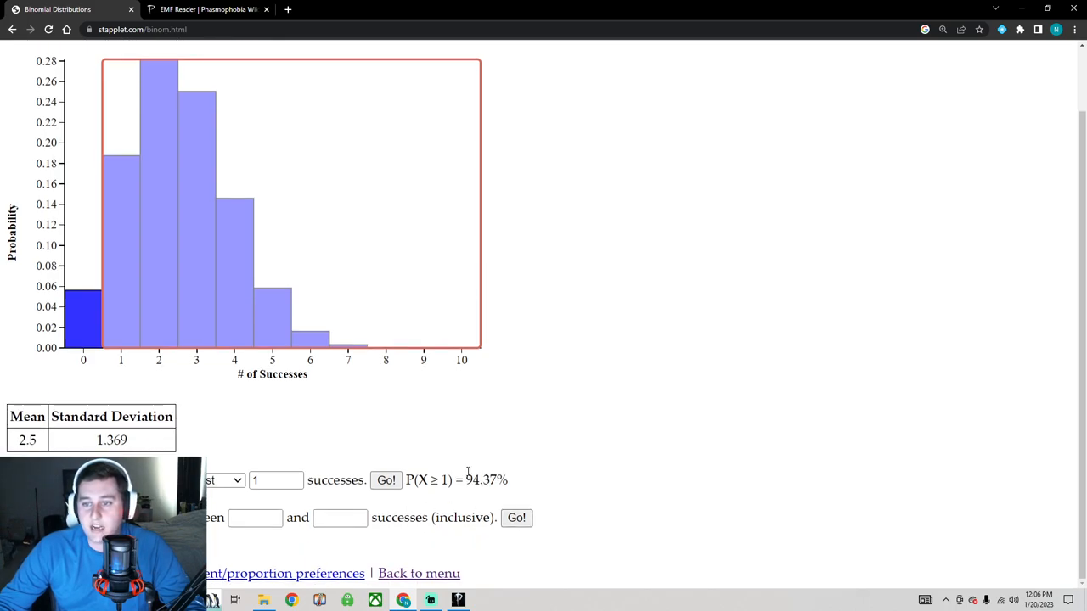
mouse_move(526, 455)
text(11)
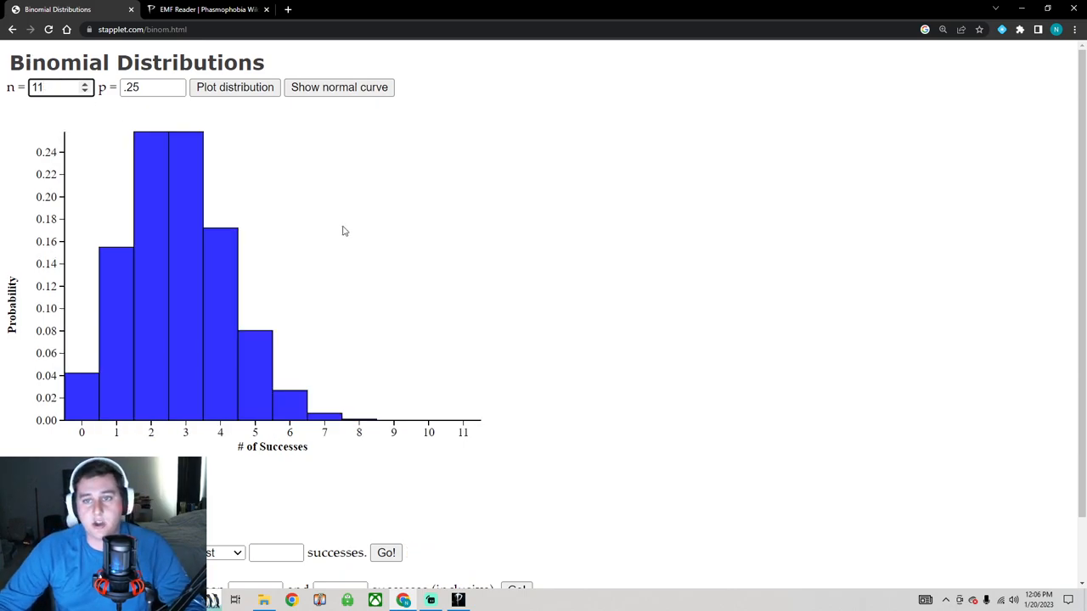
Step: Plot the distribution for n = 11, p = .25 and compute P(X ≥ 1) = 95.78%
scroll(down, 3)
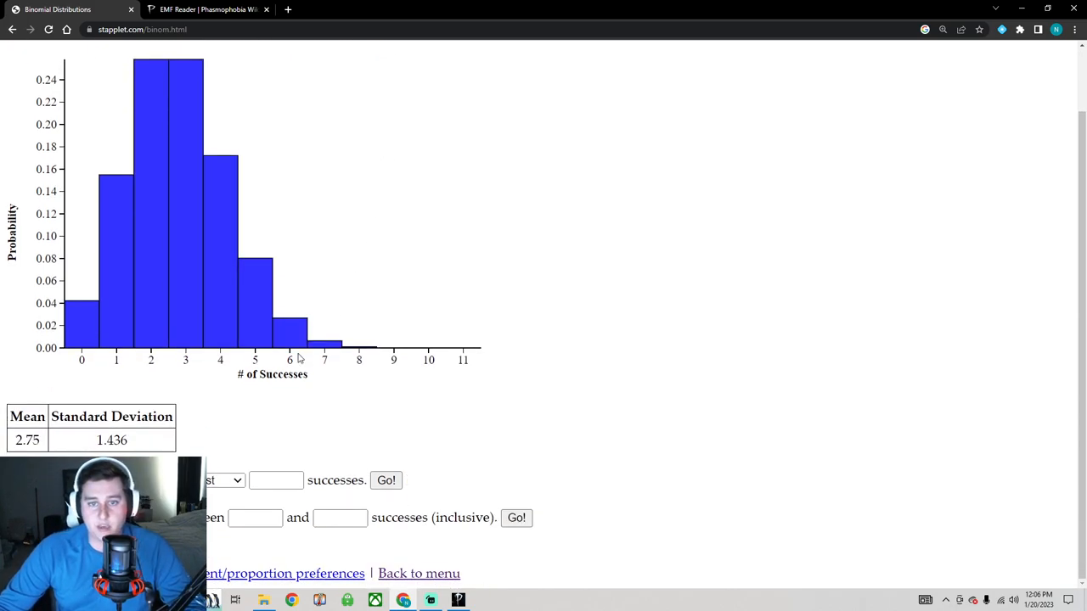
click(386, 478)
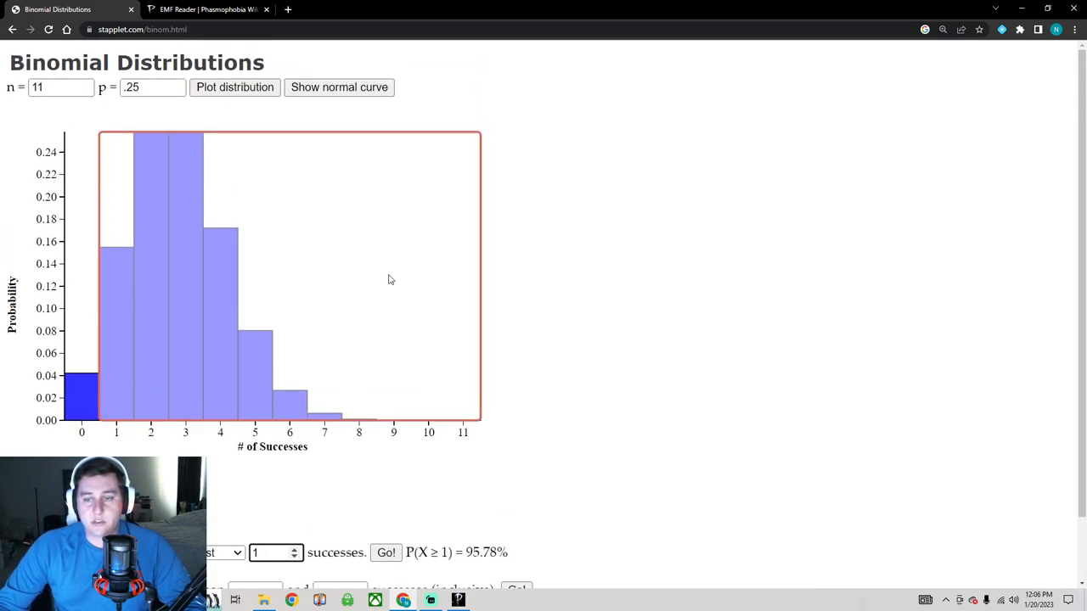
scroll(down, 3)
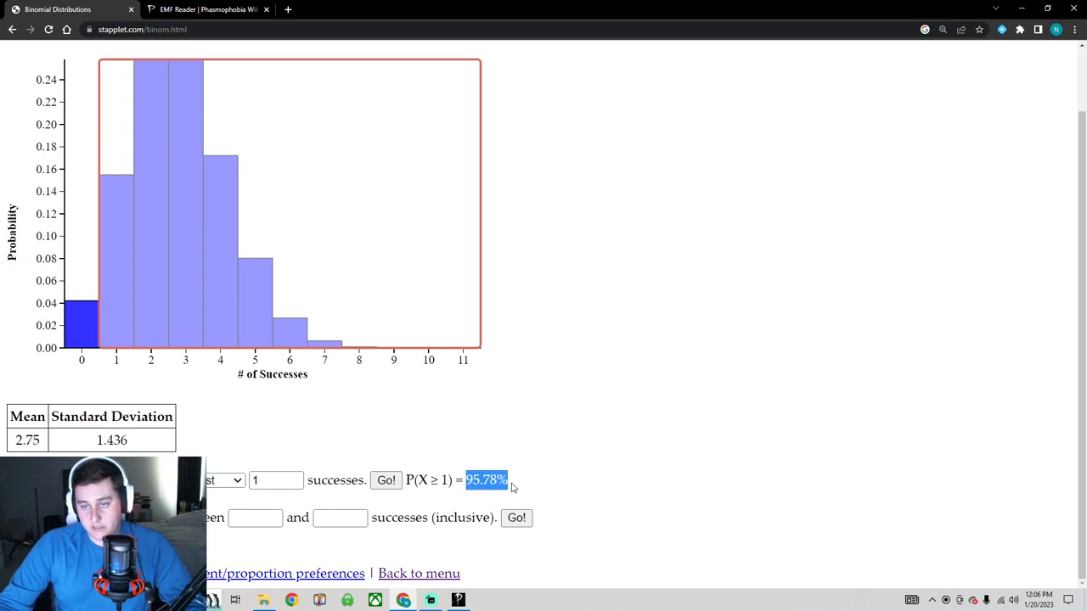
mouse_move(322, 412)
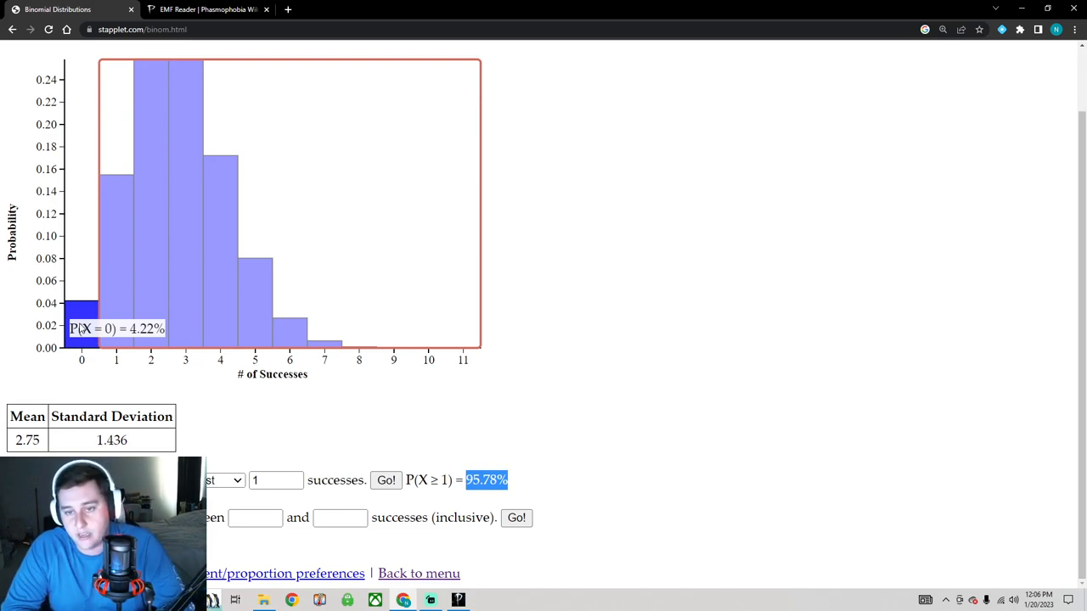
mouse_move(202, 356)
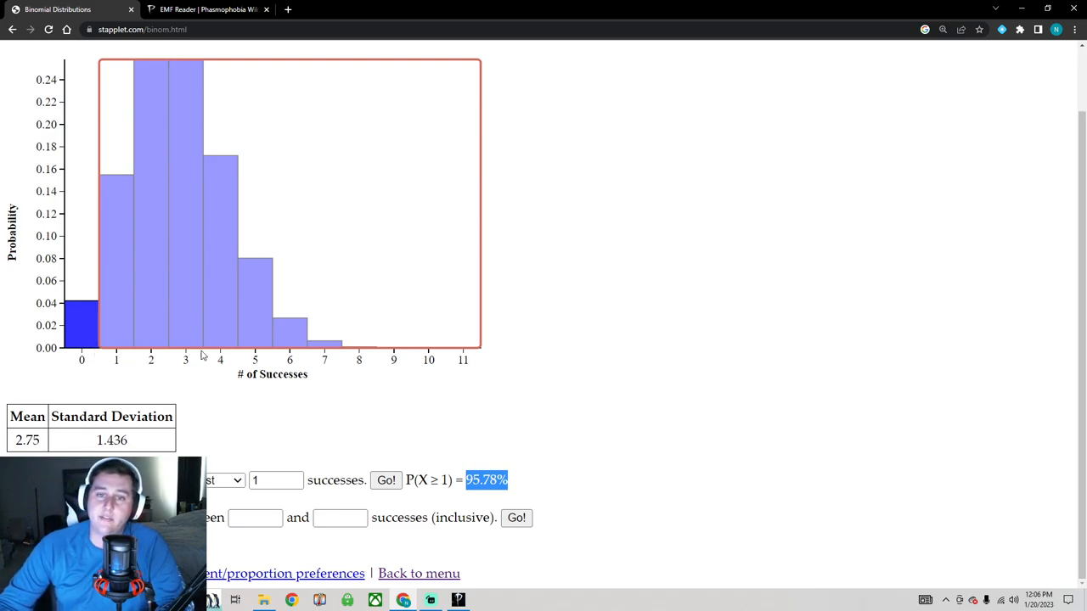
mouse_move(512, 360)
text(3)
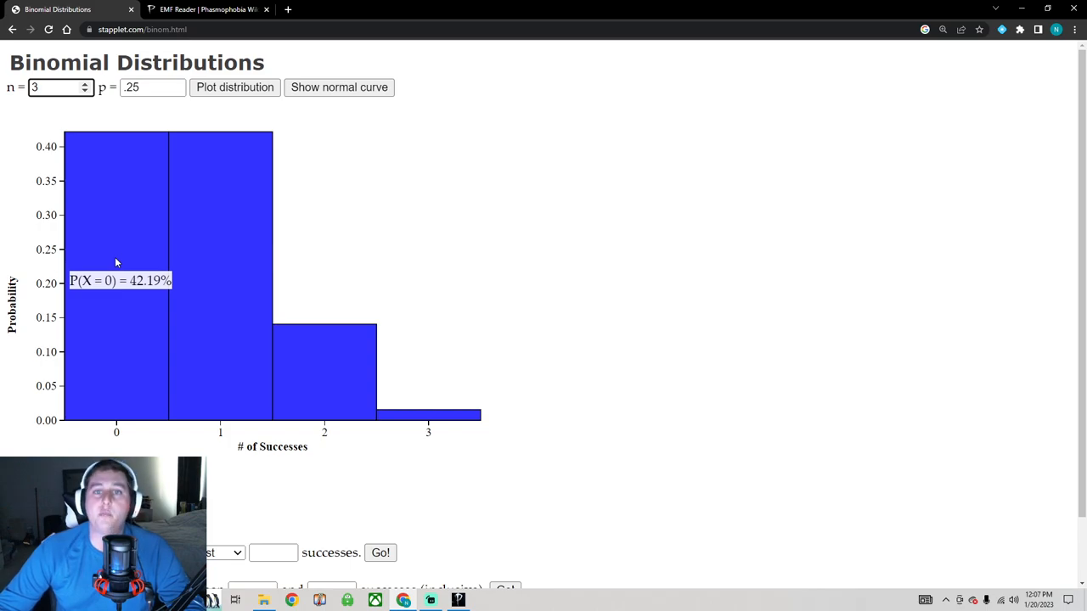
Step: Plot the distribution for n = 3, p = .25 and compute P(X ≥ 1) = 57.81%
click(54, 89)
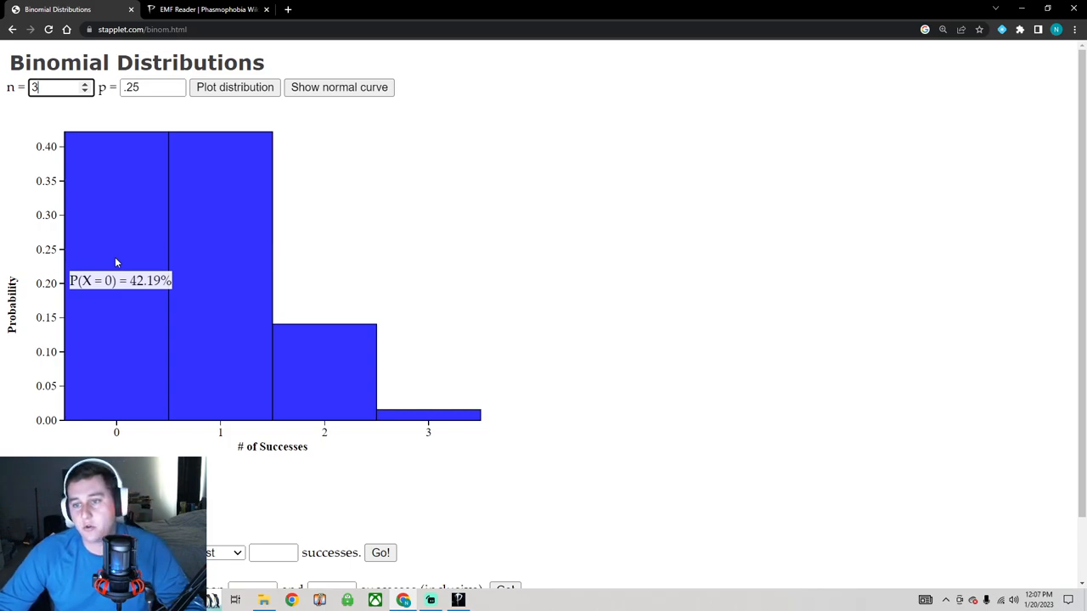
mouse_move(428, 414)
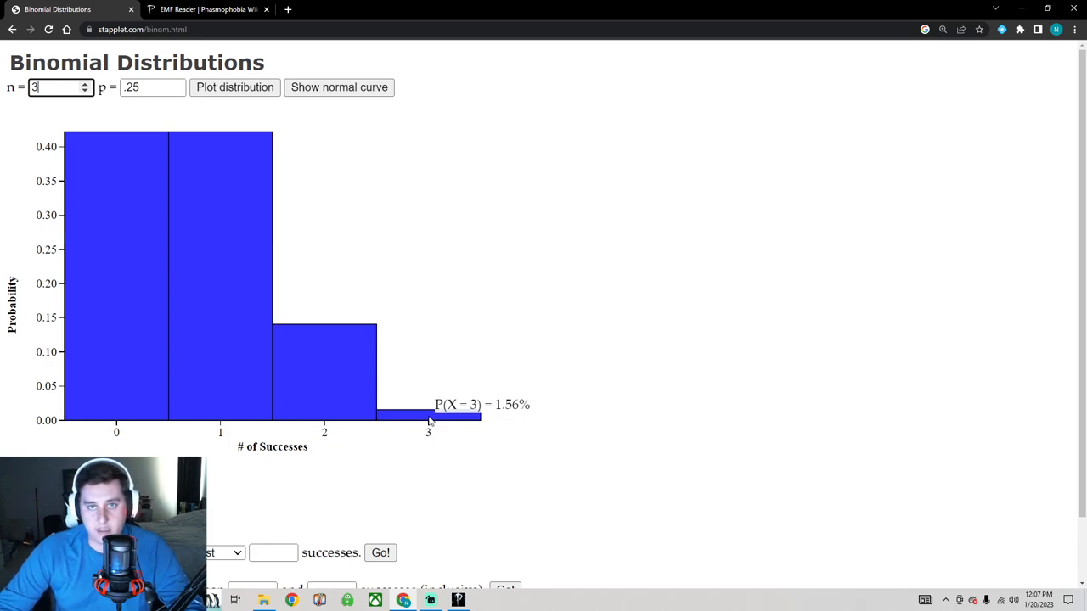
mouse_move(207, 387)
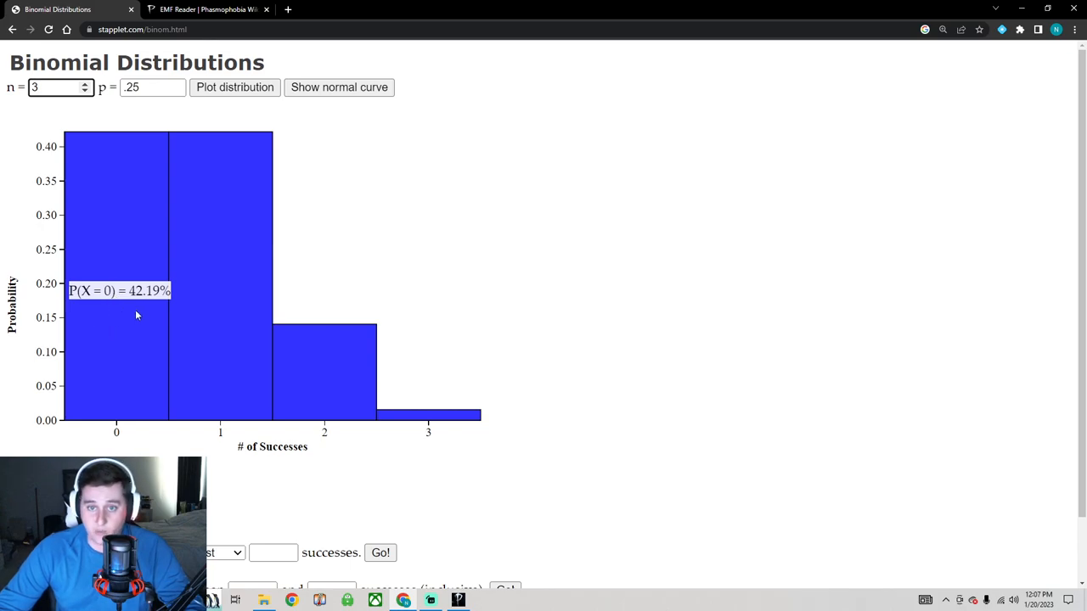
mouse_move(129, 319)
text(1)
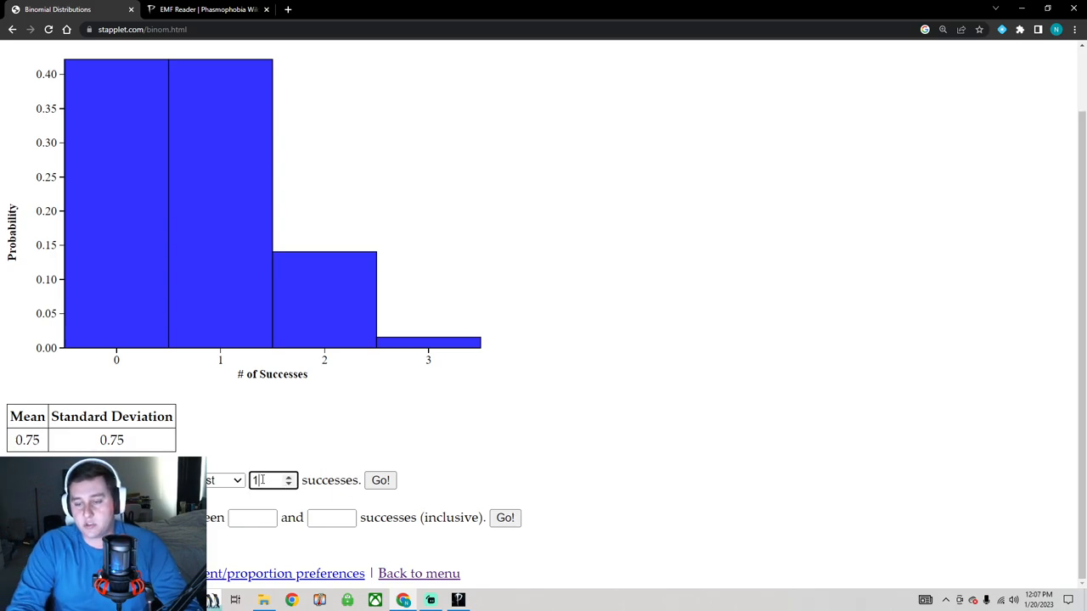
click(380, 479)
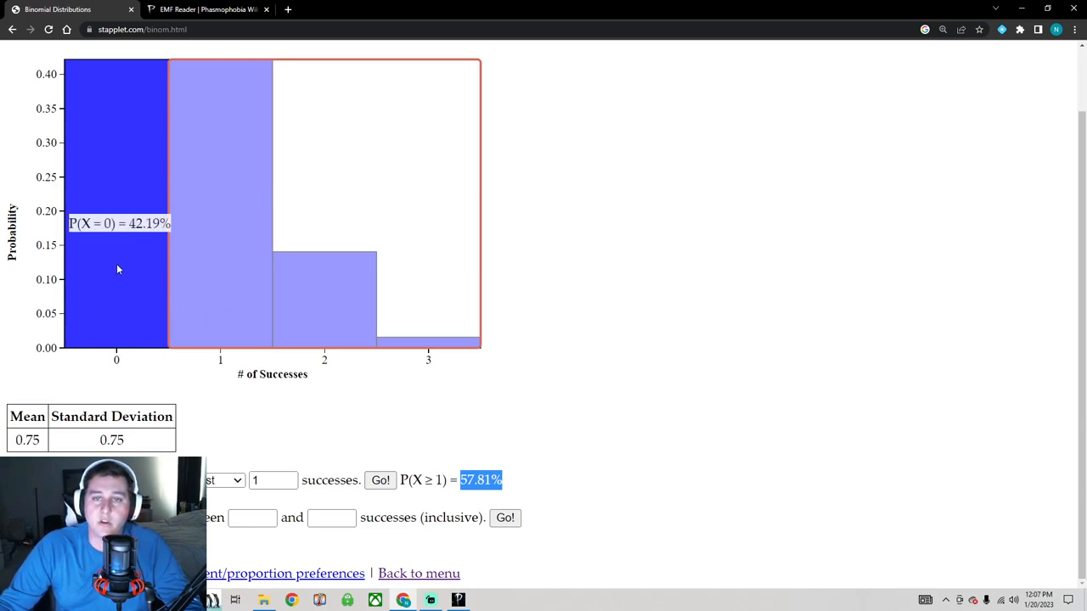
mouse_move(123, 265)
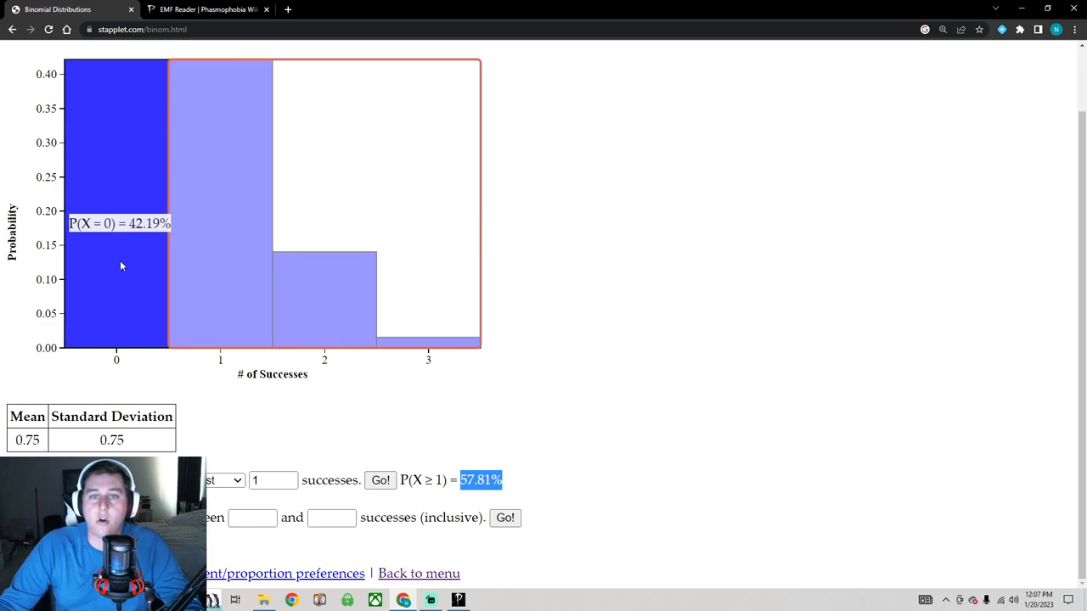
mouse_move(451, 262)
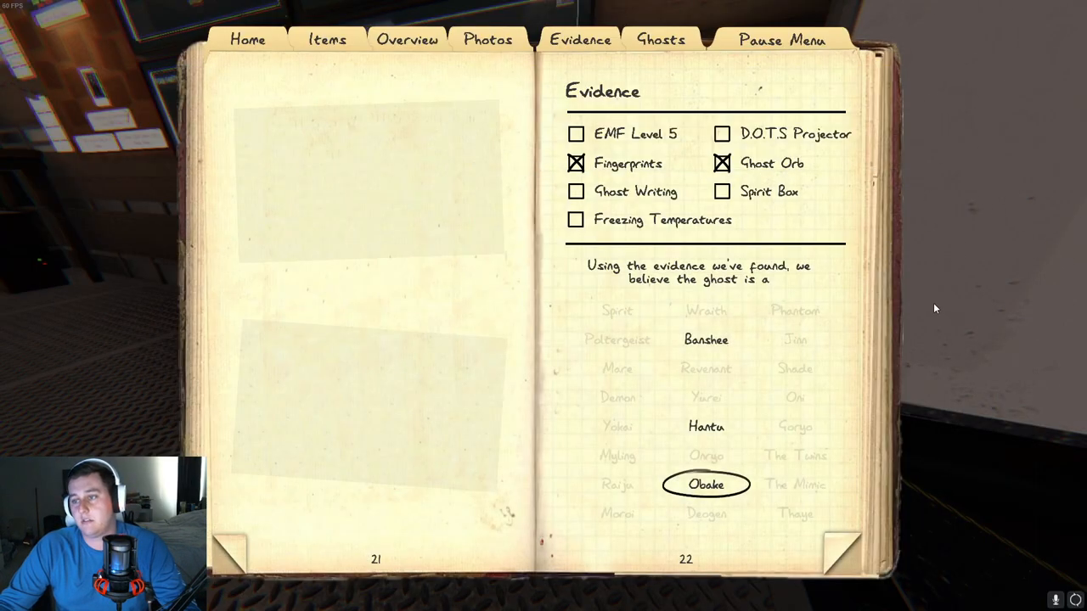
mouse_move(918, 431)
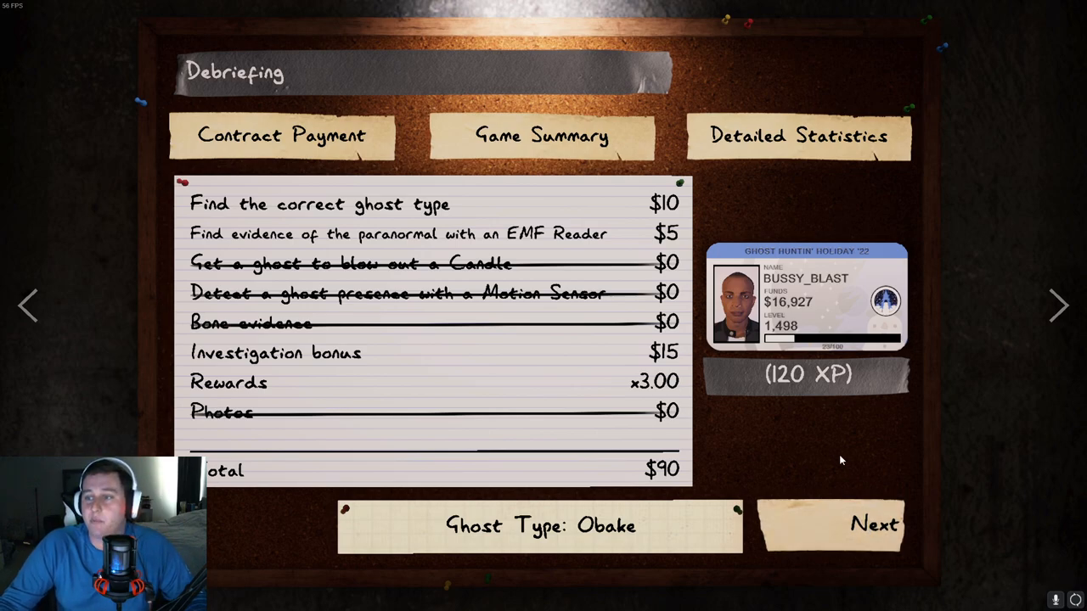
Step: Continue past the debriefing results to the contract voting board
click(873, 523)
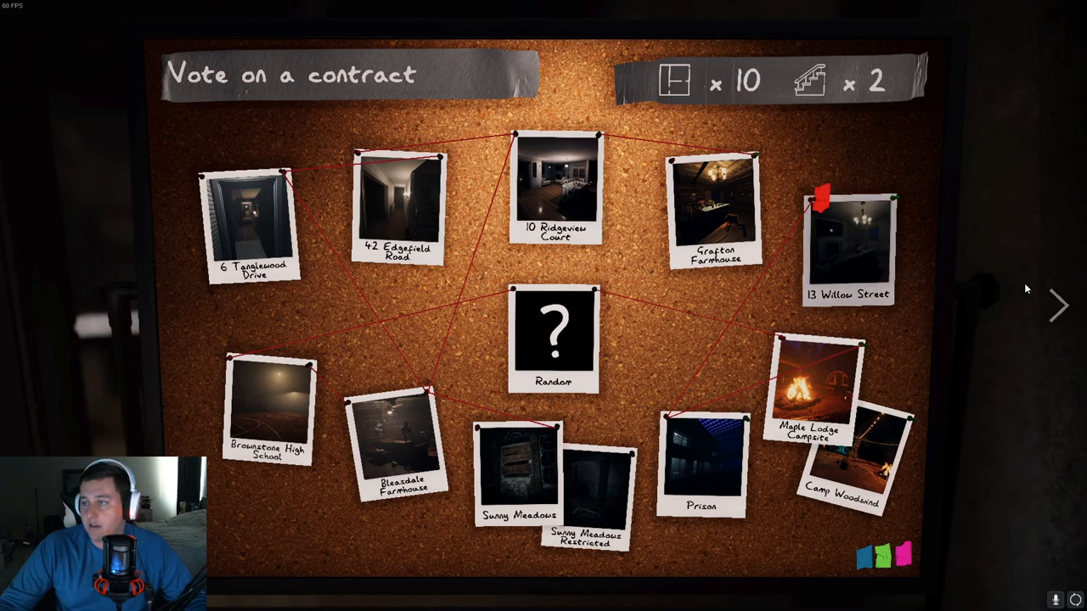
Step: Start a contract at 13 Willow Street on Professional difficulty
click(846, 246)
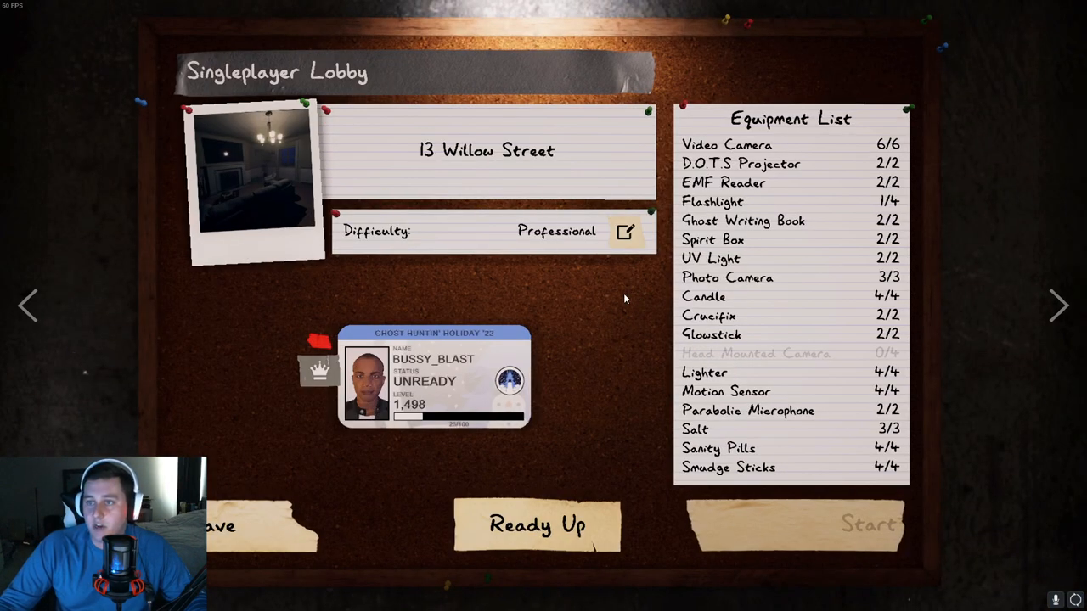
click(624, 231)
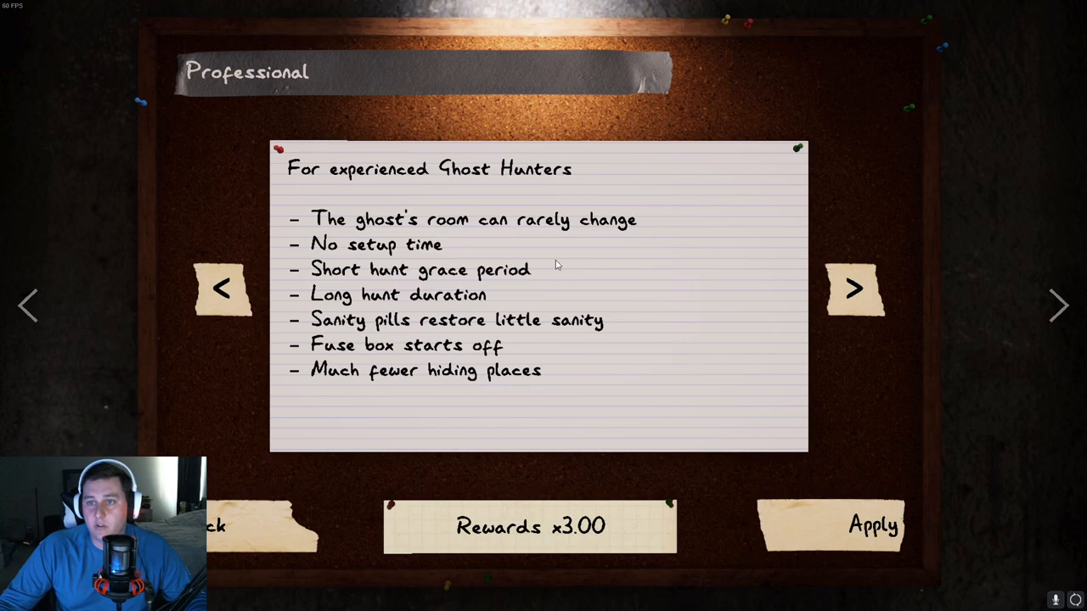
mouse_move(254, 520)
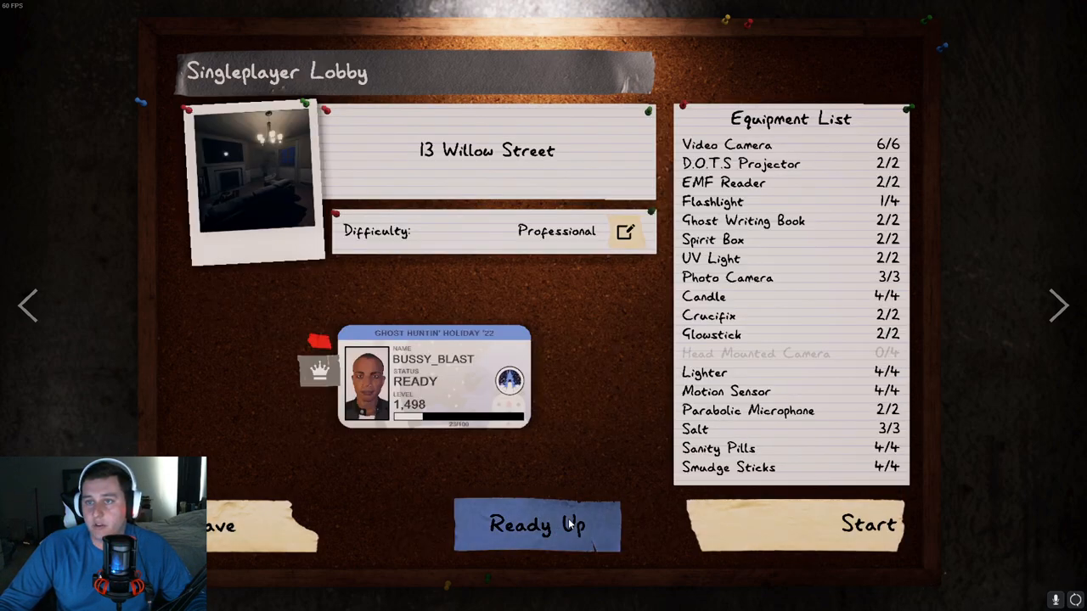
click(866, 523)
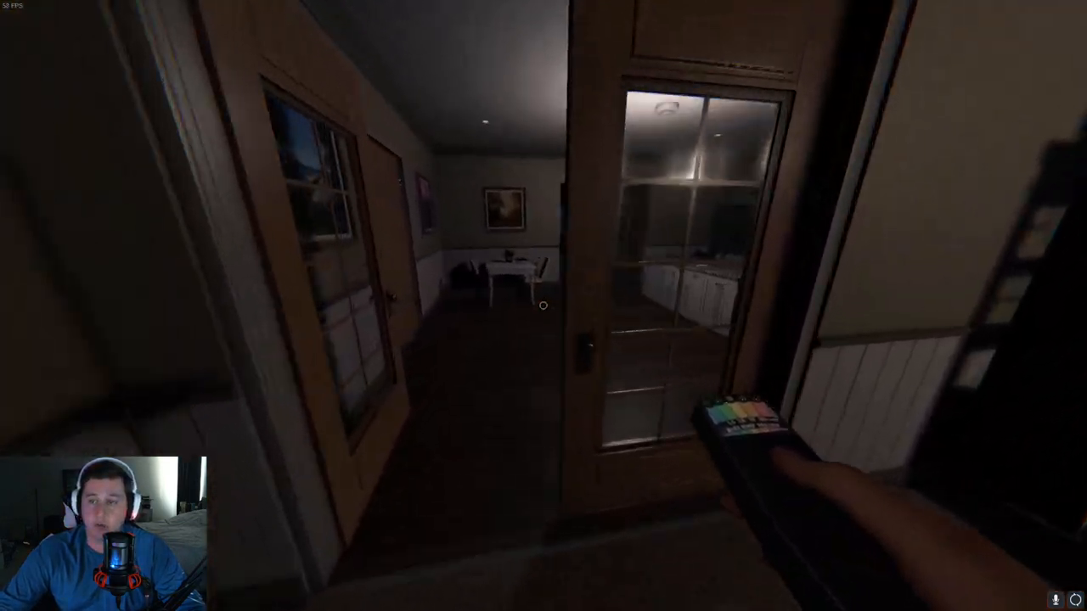
mouse_move(544, 306)
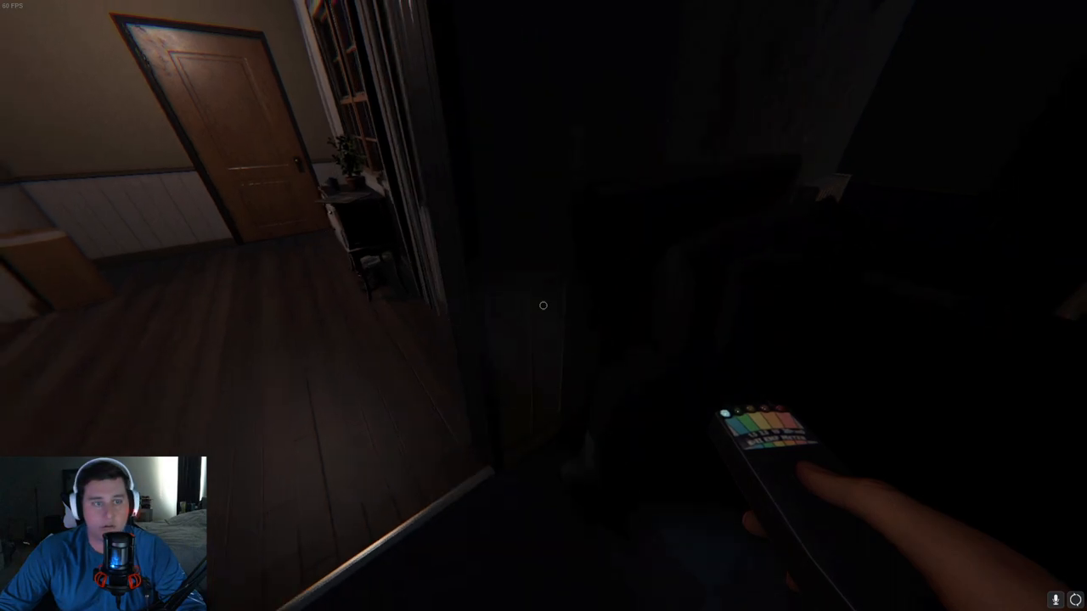
Step: Mark Freezing Temperatures as found evidence in the journal
key(j)
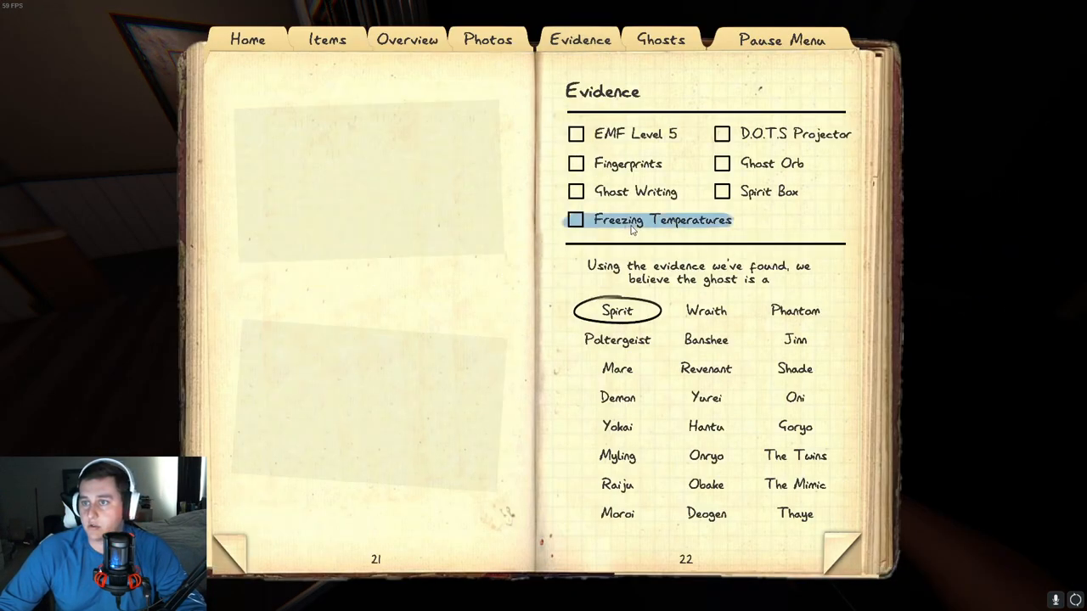
click(577, 221)
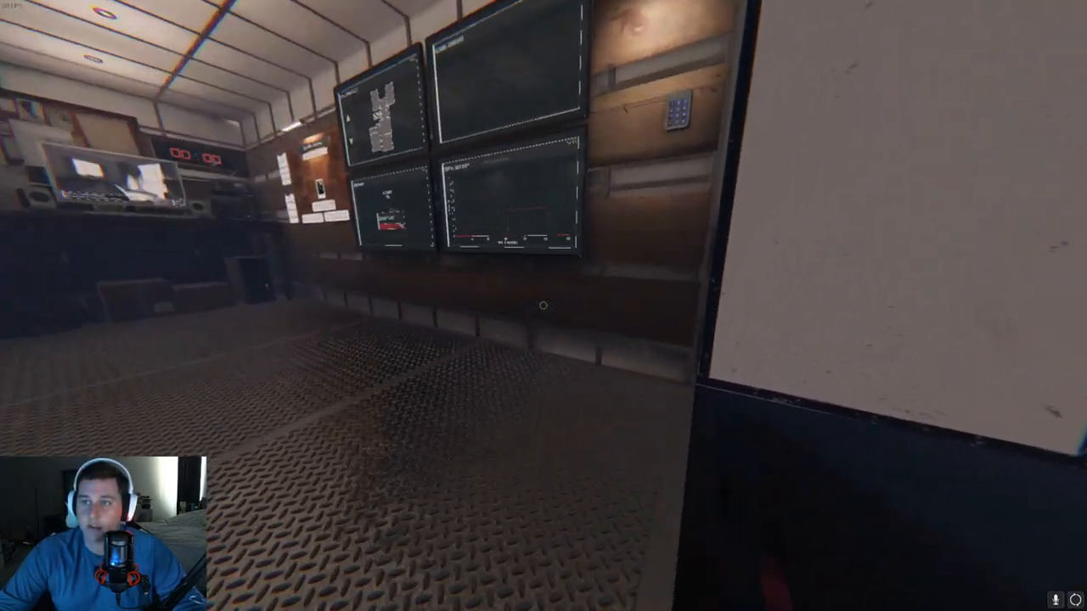
mouse_move(543, 305)
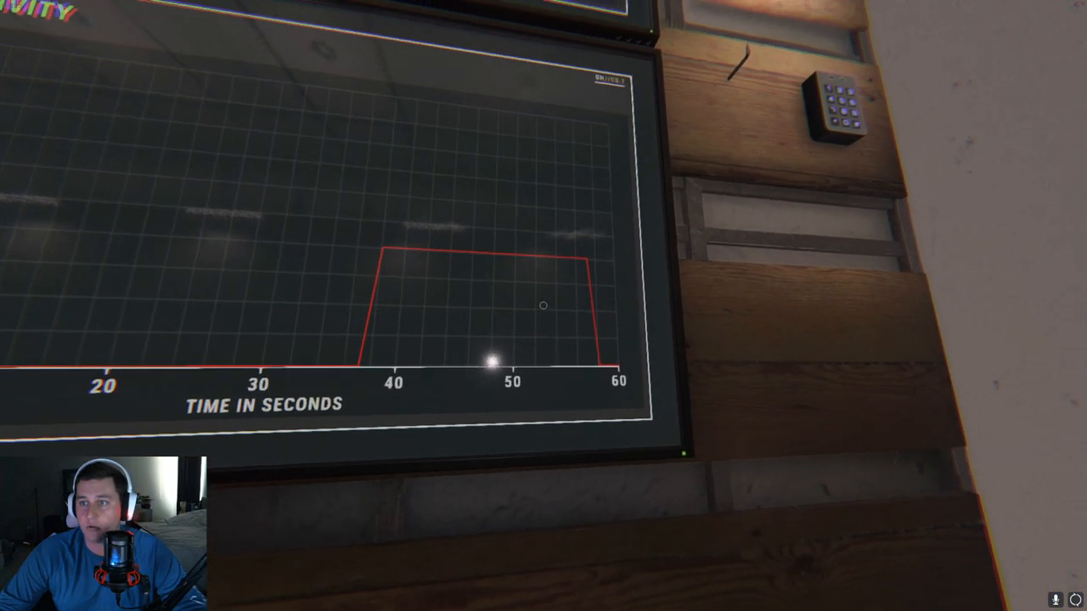
mouse_move(543, 306)
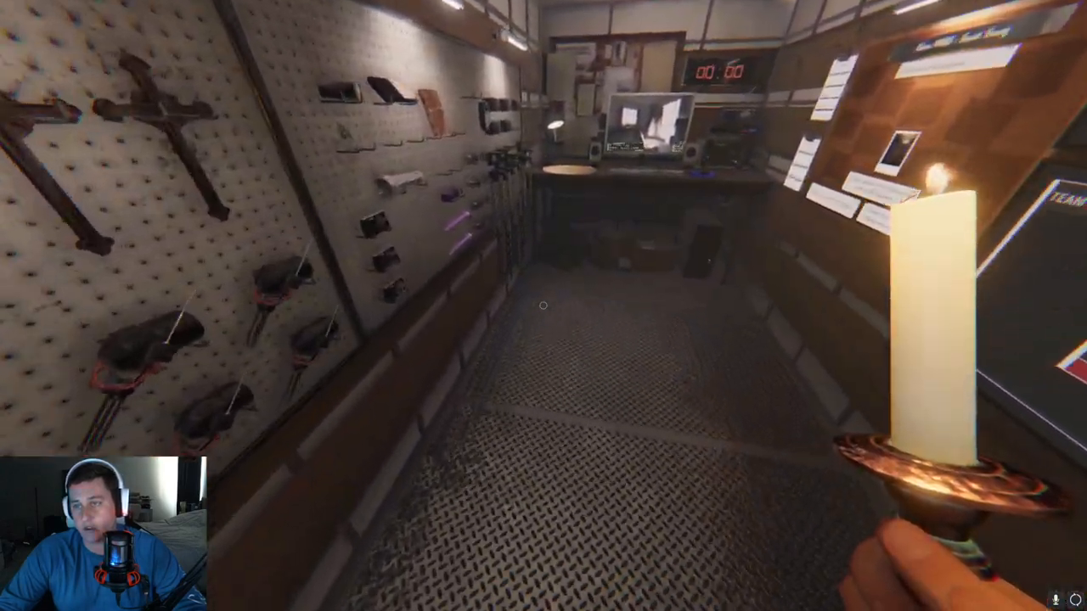
mouse_move(543, 305)
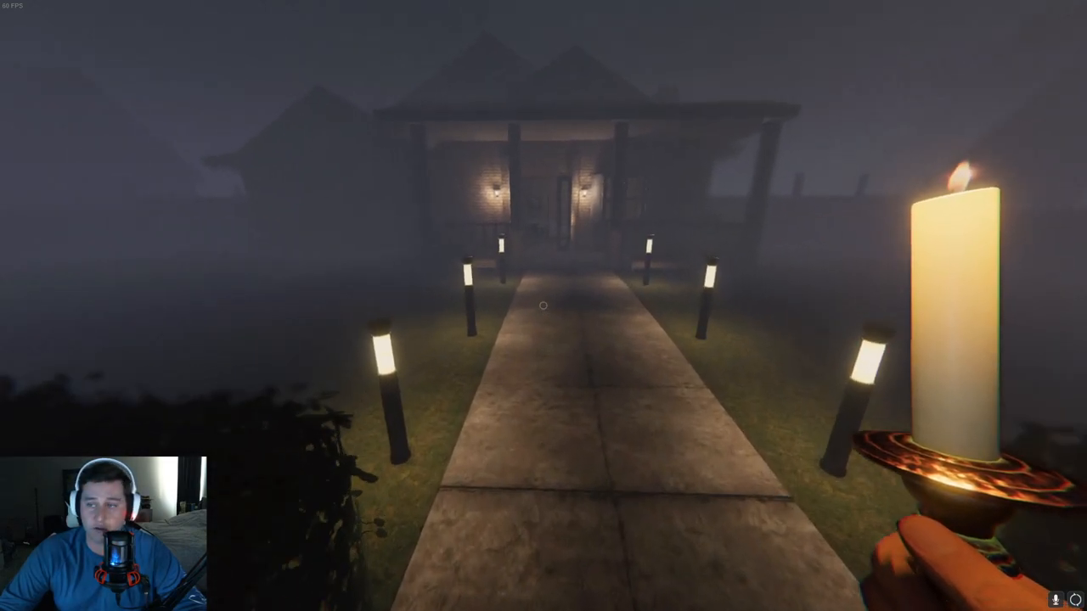
Step: Check the journal evidence page with Spirit Box and Freezing Temperatures marked
key(w)
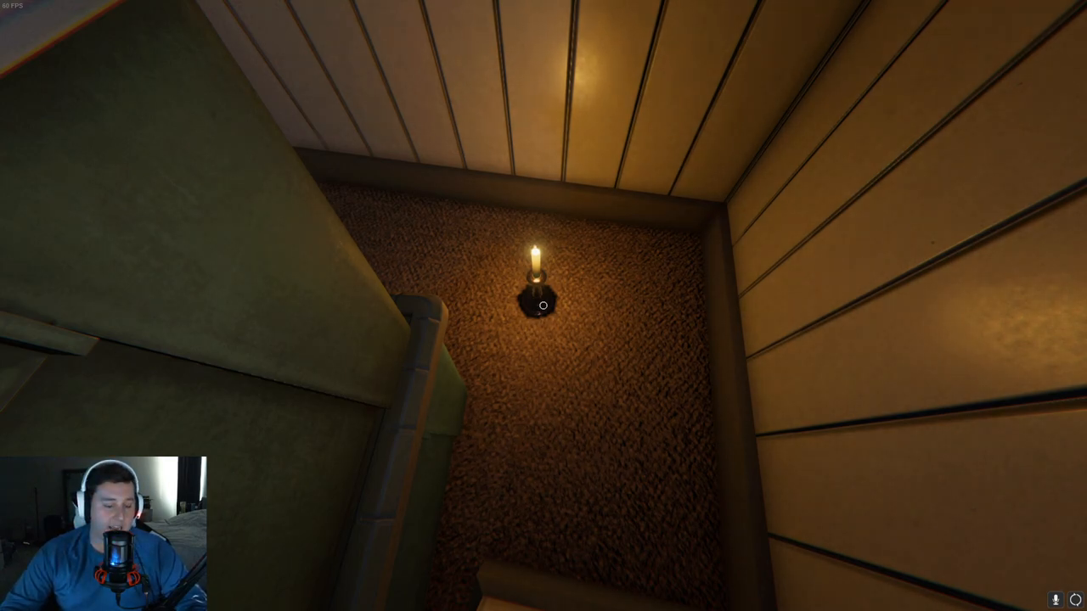
key(j)
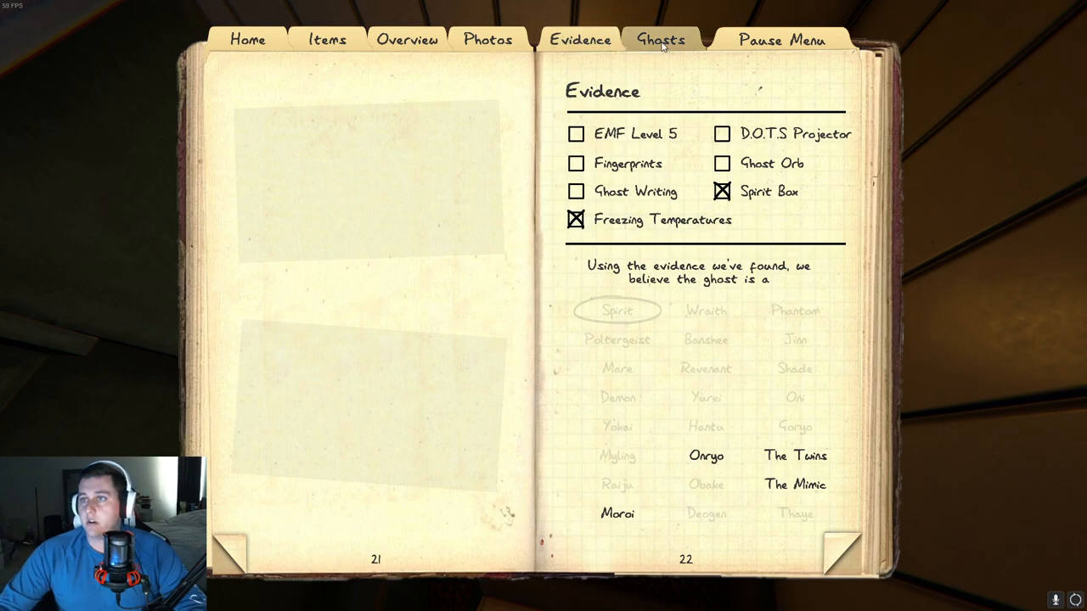
Step: Read the Moroi entry on the journal's ghost-types page
click(661, 41)
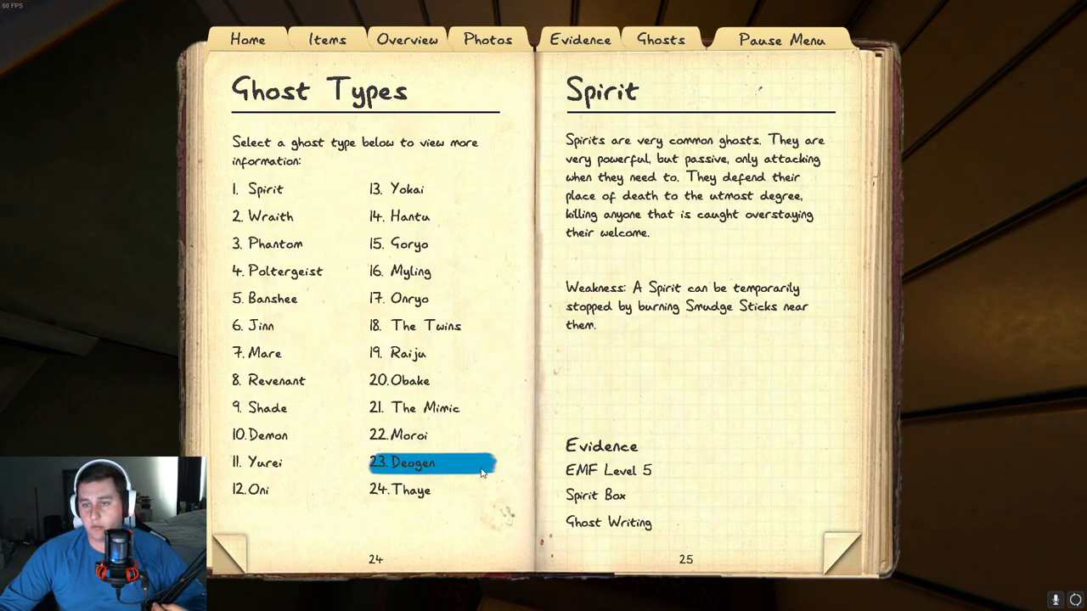
click(407, 435)
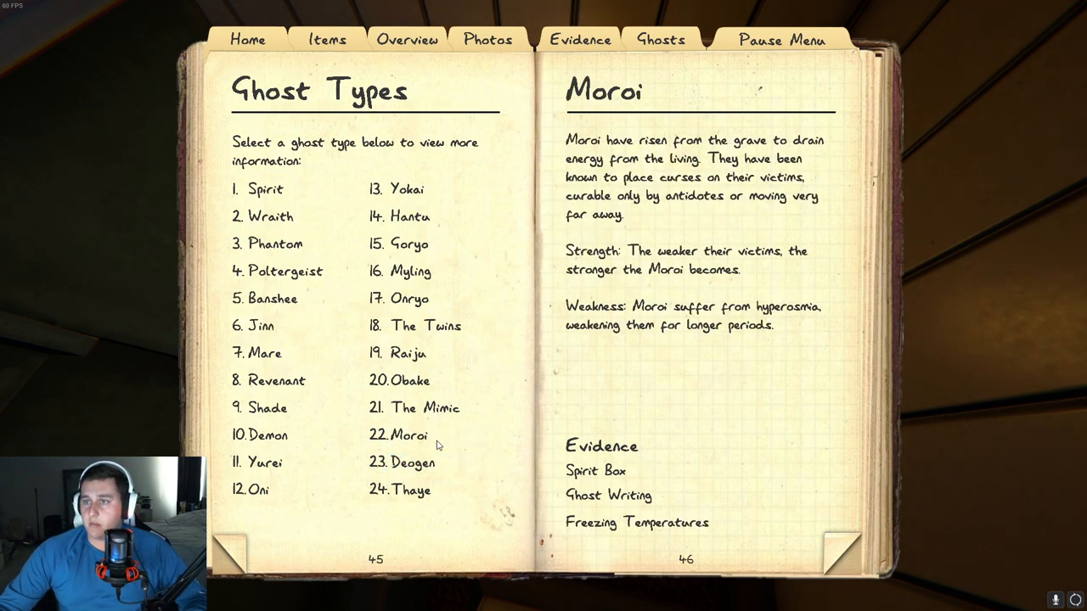
mouse_move(761, 287)
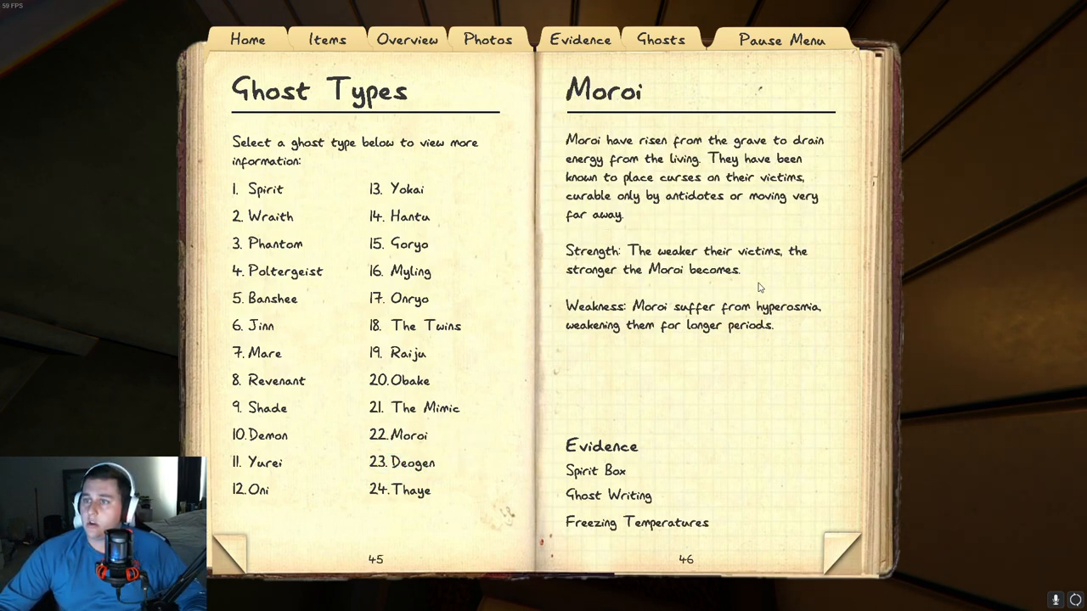
mouse_move(798, 343)
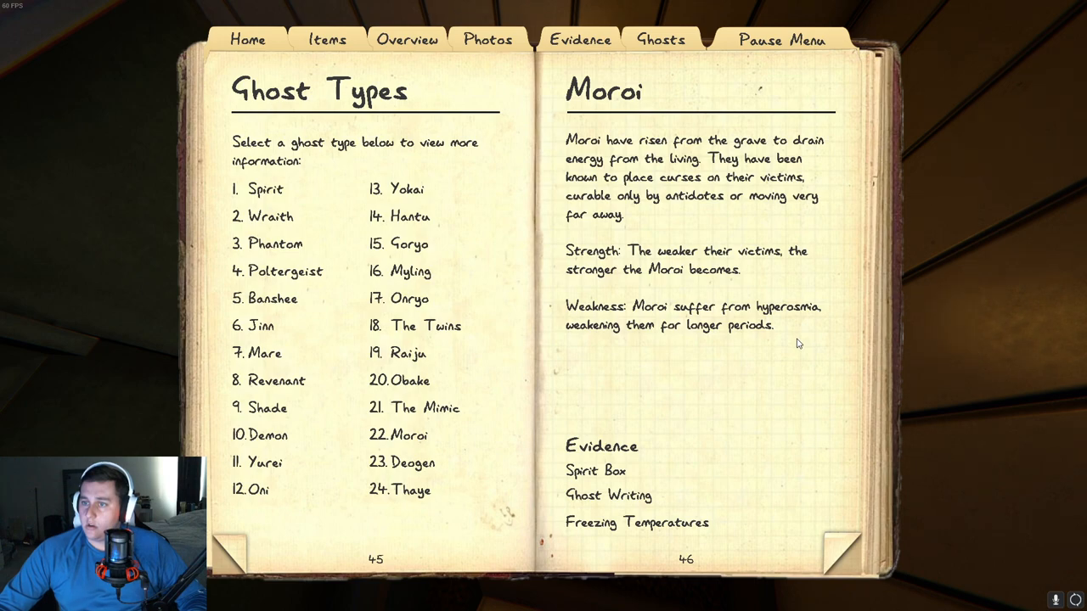
mouse_move(686, 245)
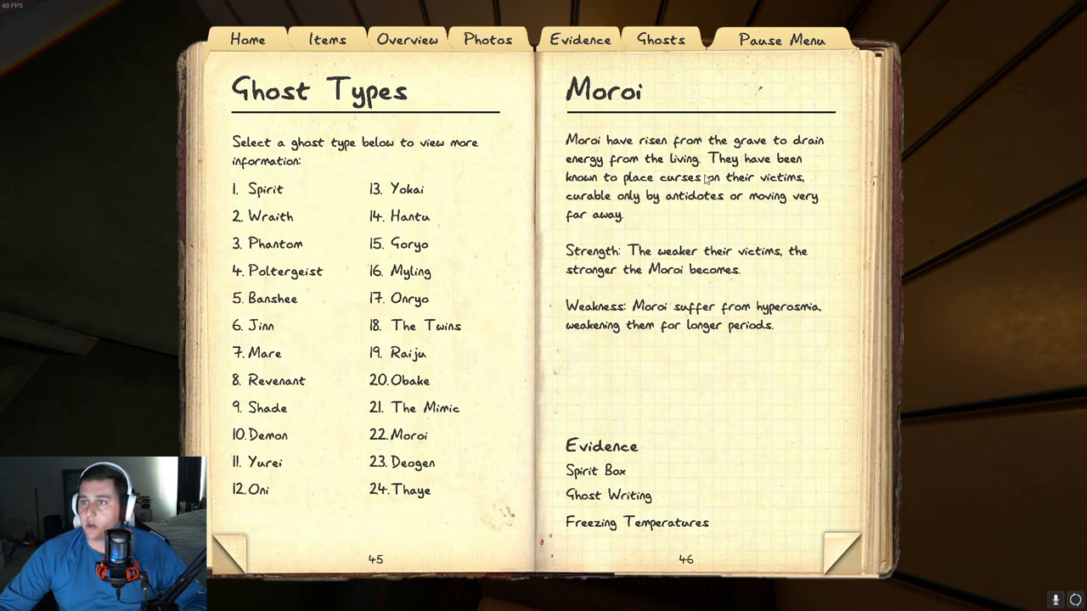
mouse_move(670, 200)
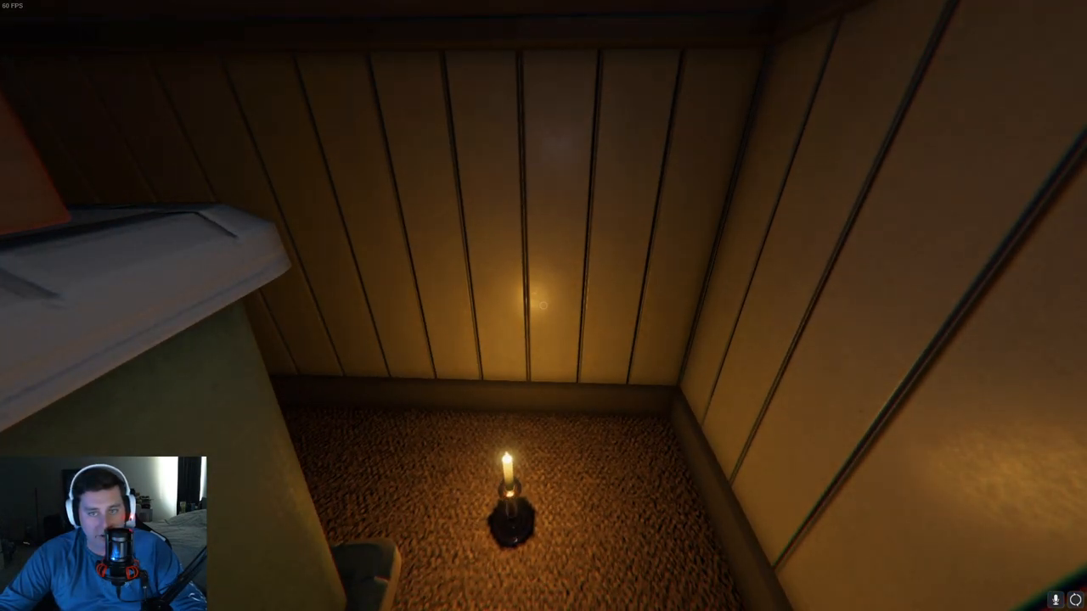
Step: Reopen the journal on the Moroi entry, then put it away at the truck
key(j)
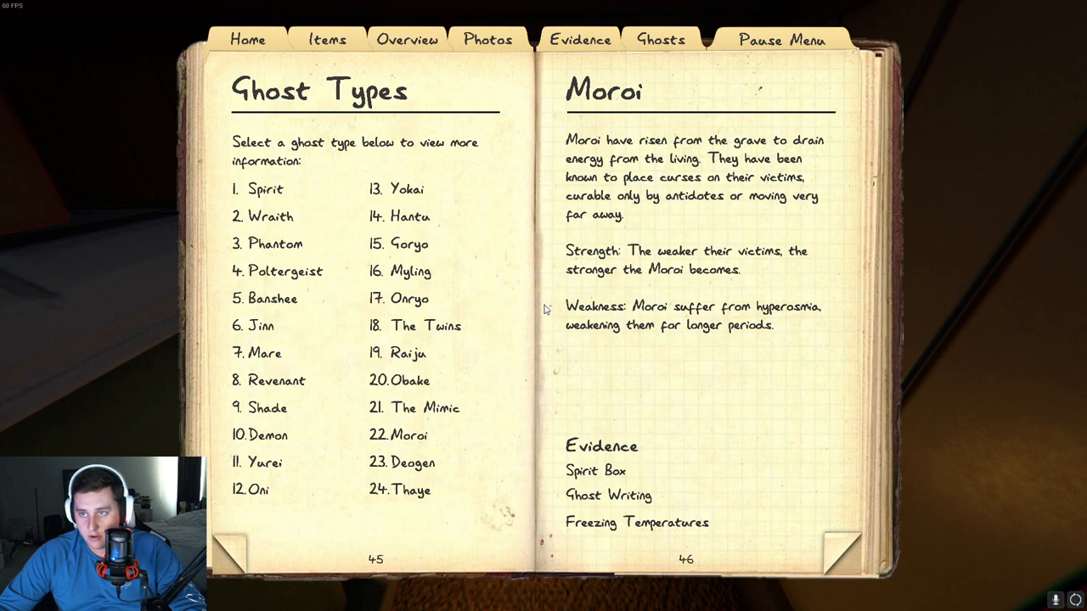
click(579, 41)
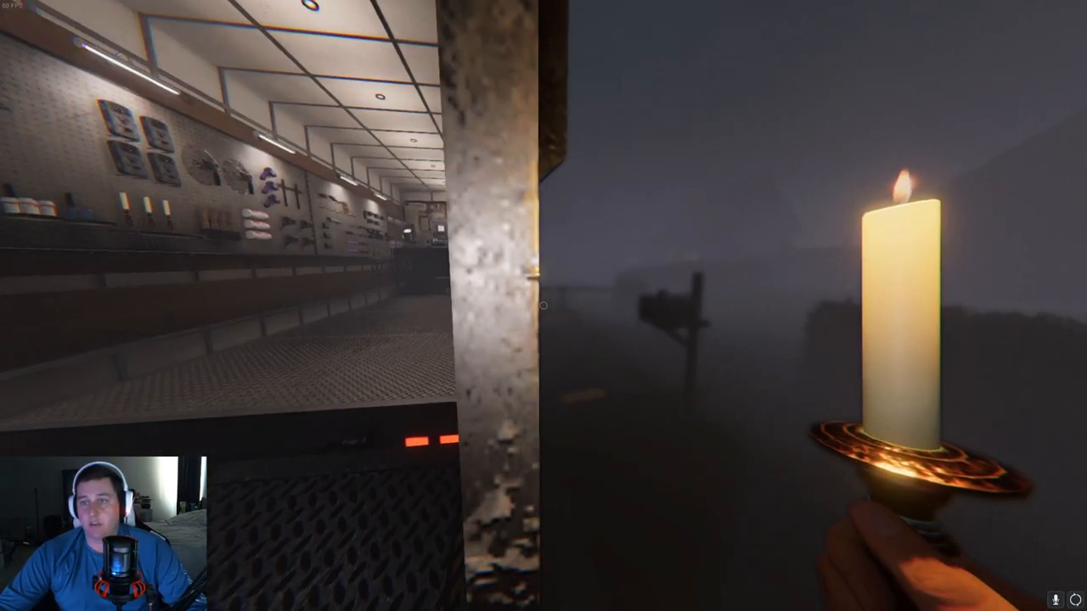
mouse_move(543, 305)
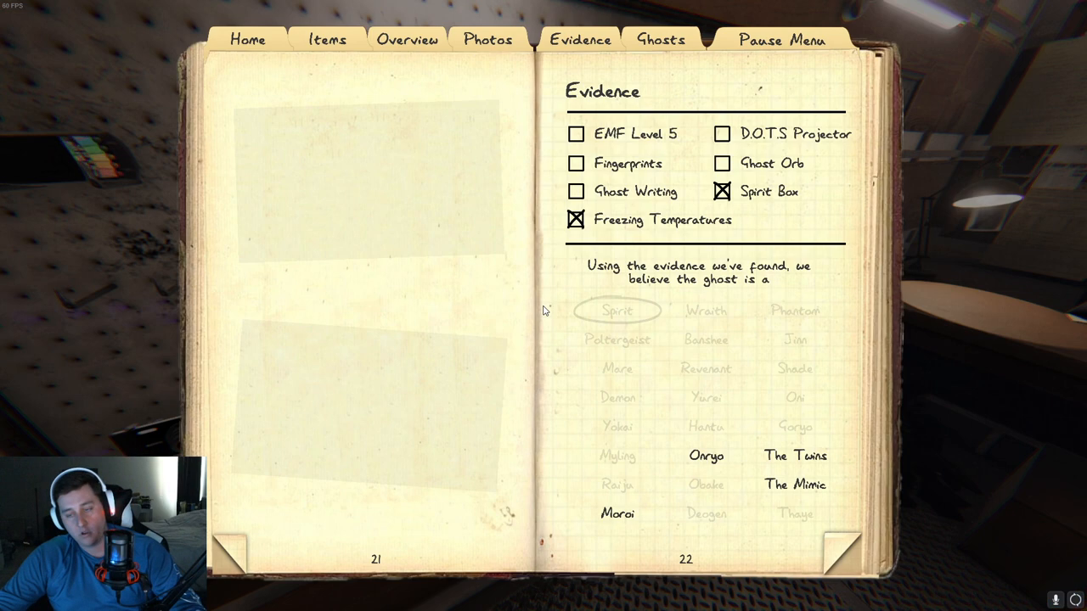
Step: Review the Evidence page in the van, still marking Spirit Box and Freezing Temperatures
click(577, 163)
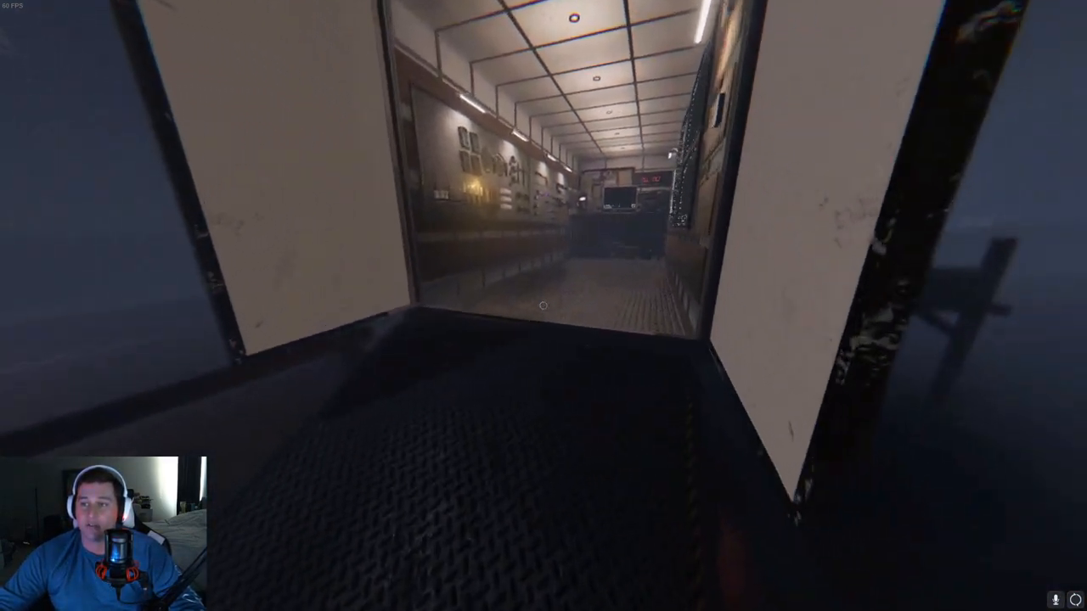
mouse_move(543, 306)
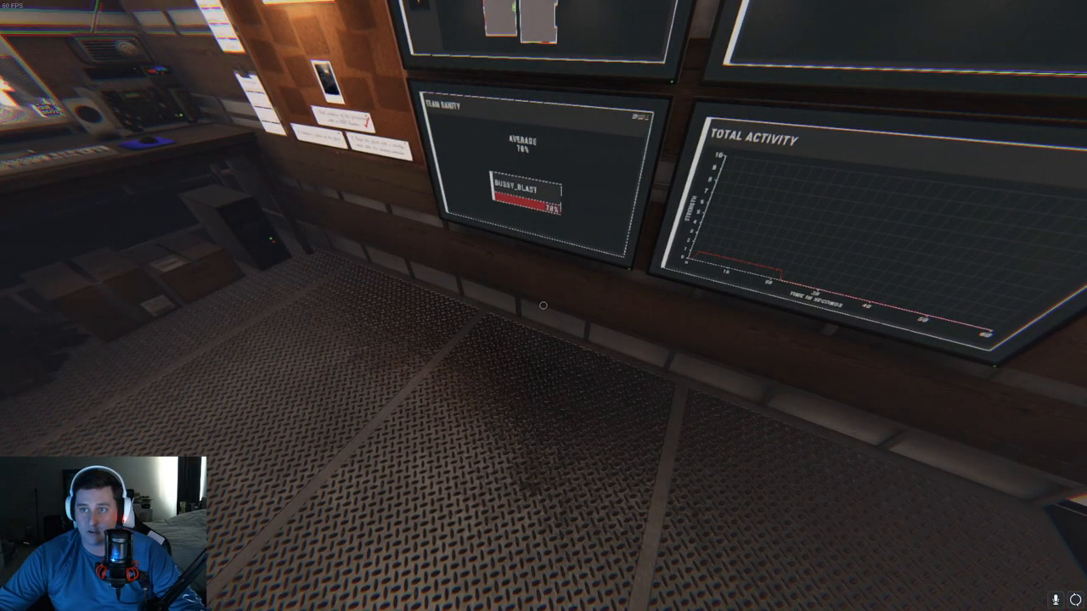
mouse_move(543, 306)
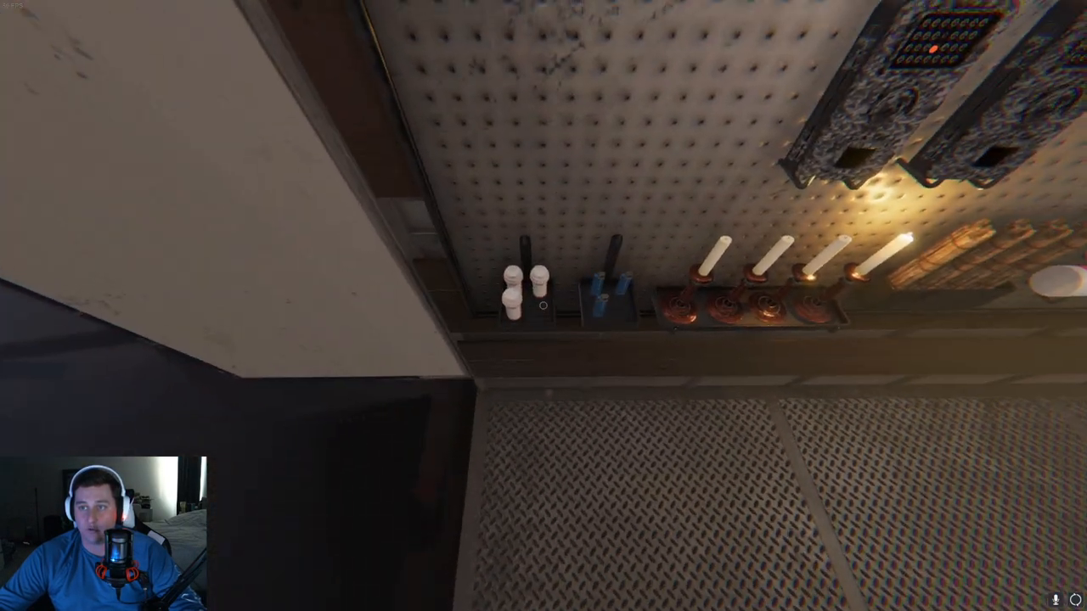
mouse_move(543, 305)
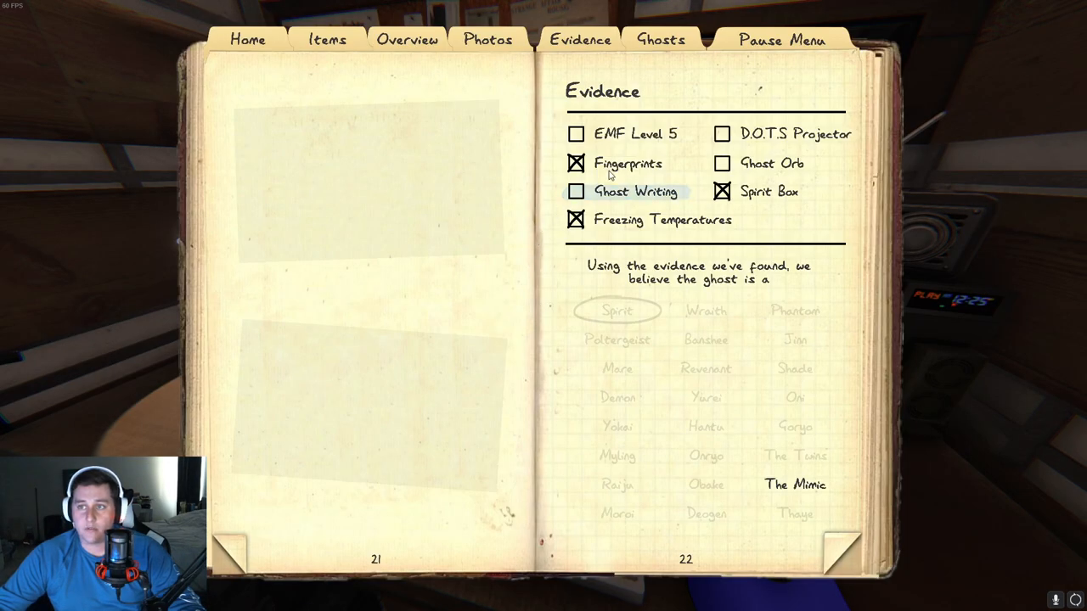
Step: Unmark Fingerprints and mark Ghost Orb as evidence, leaving Onryo as the match
click(575, 163)
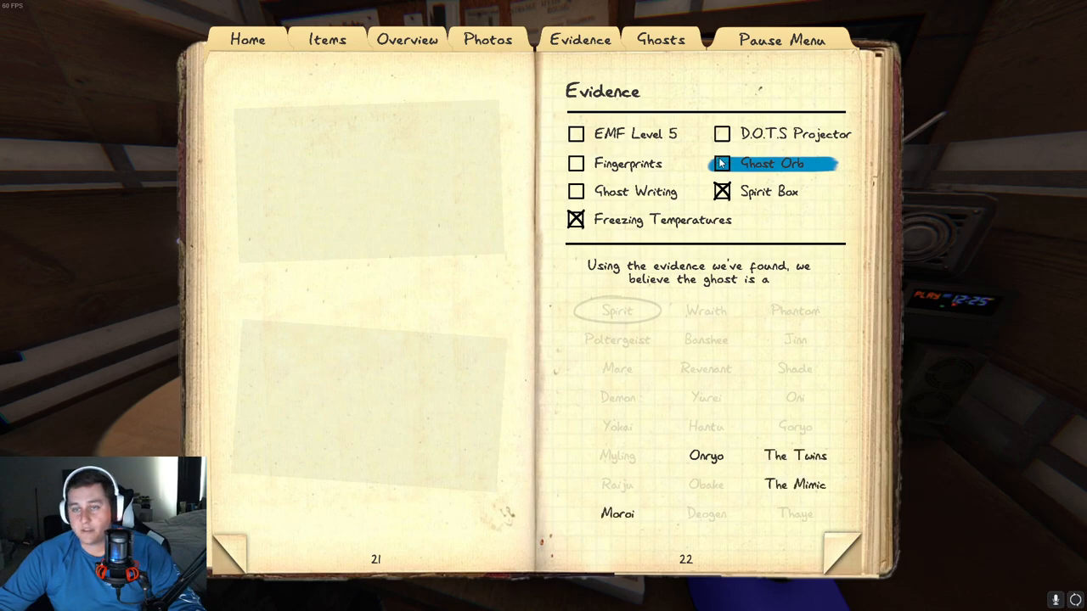
click(720, 163)
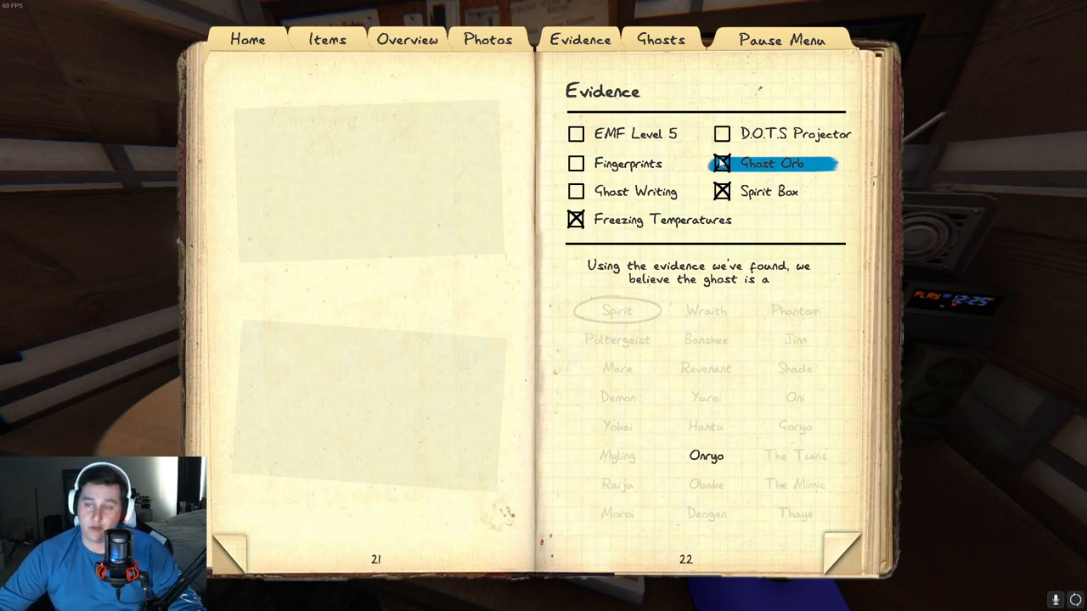
click(719, 163)
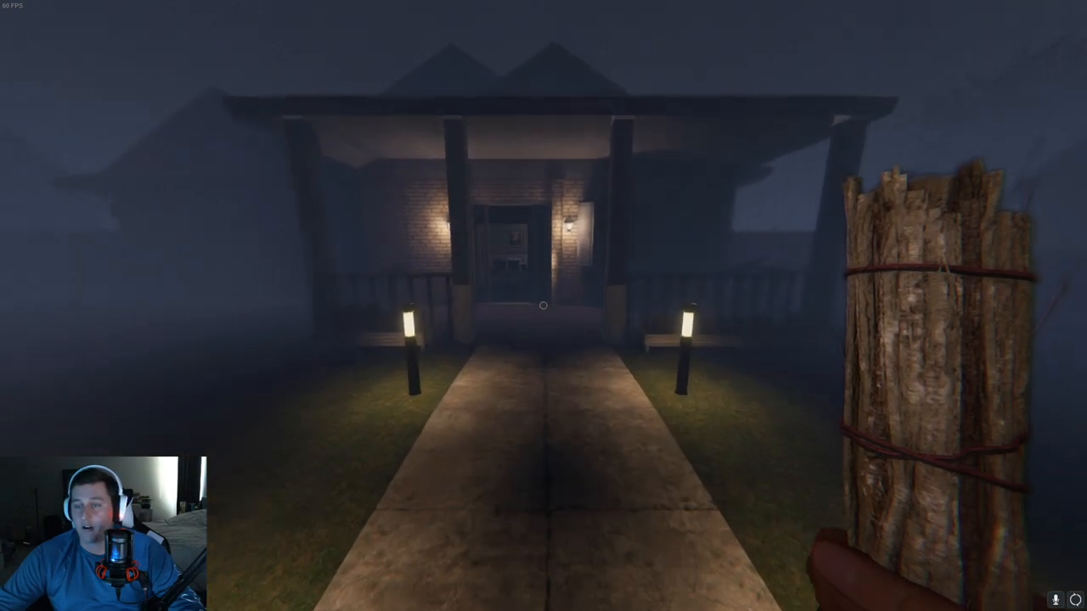
Step: Walk forward through the dark house to the hallway with the lit doorway
key(w)
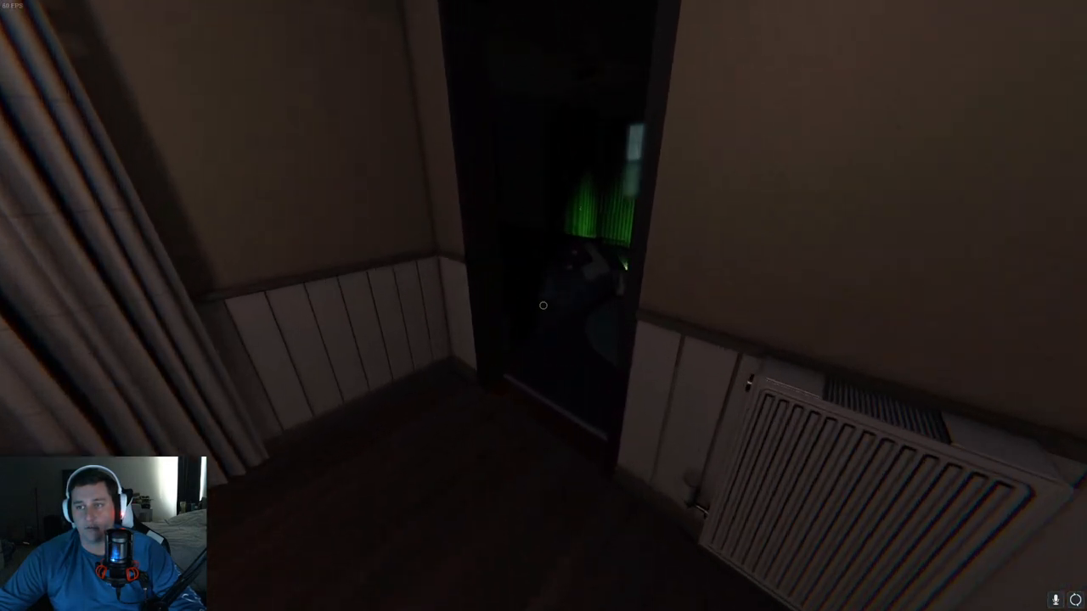
mouse_move(543, 306)
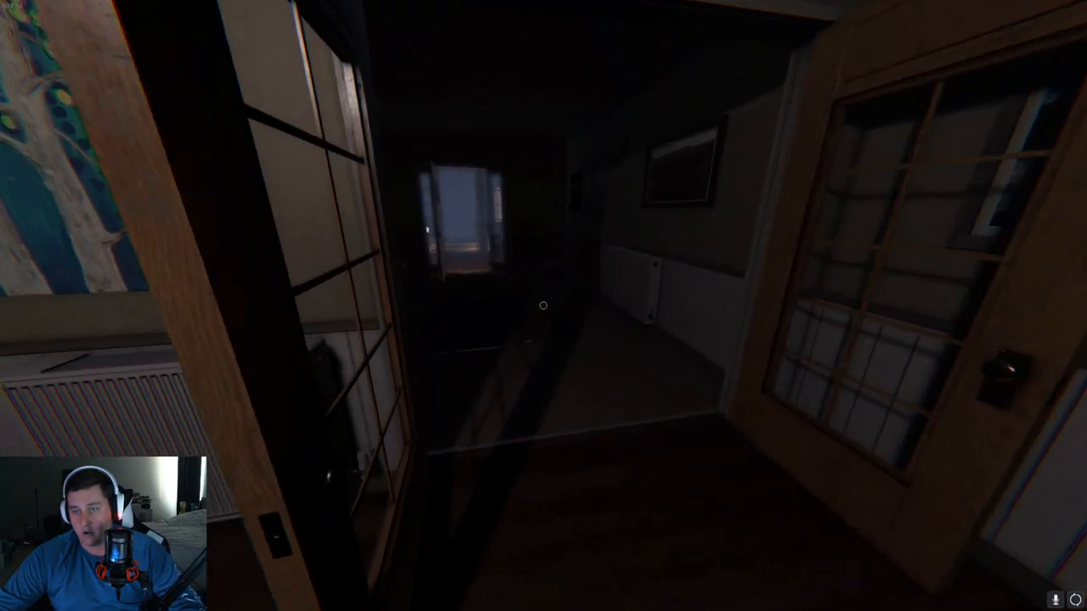
mouse_move(543, 306)
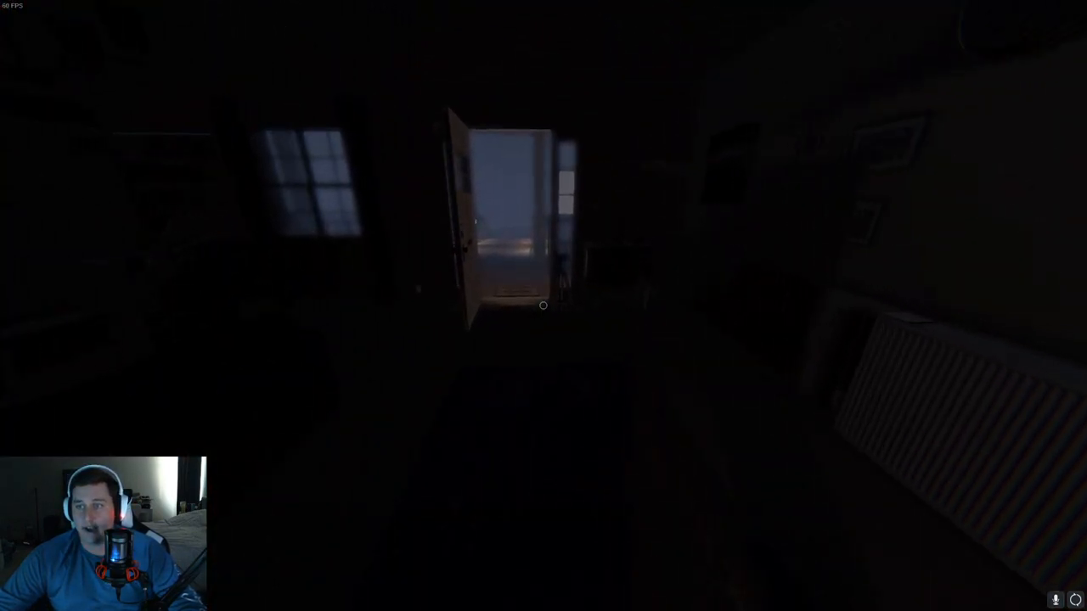
mouse_move(543, 306)
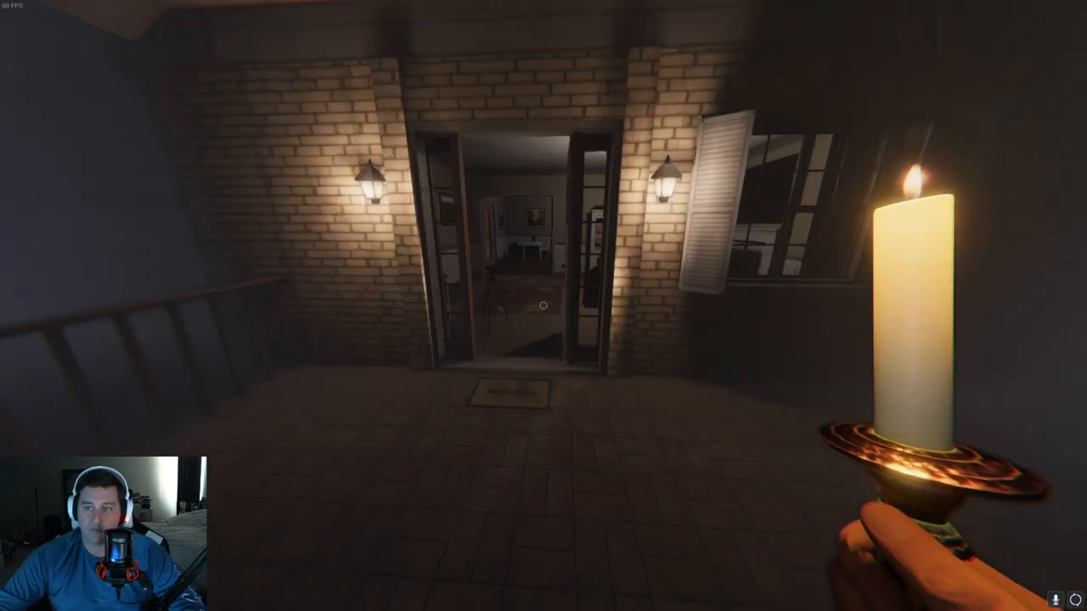
mouse_move(544, 306)
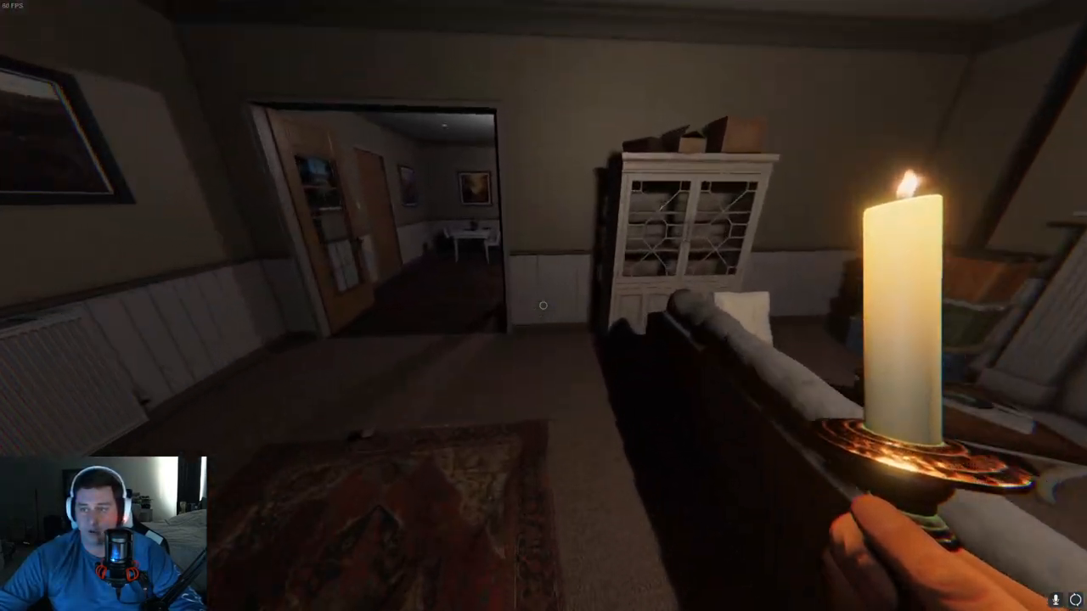
mouse_move(543, 306)
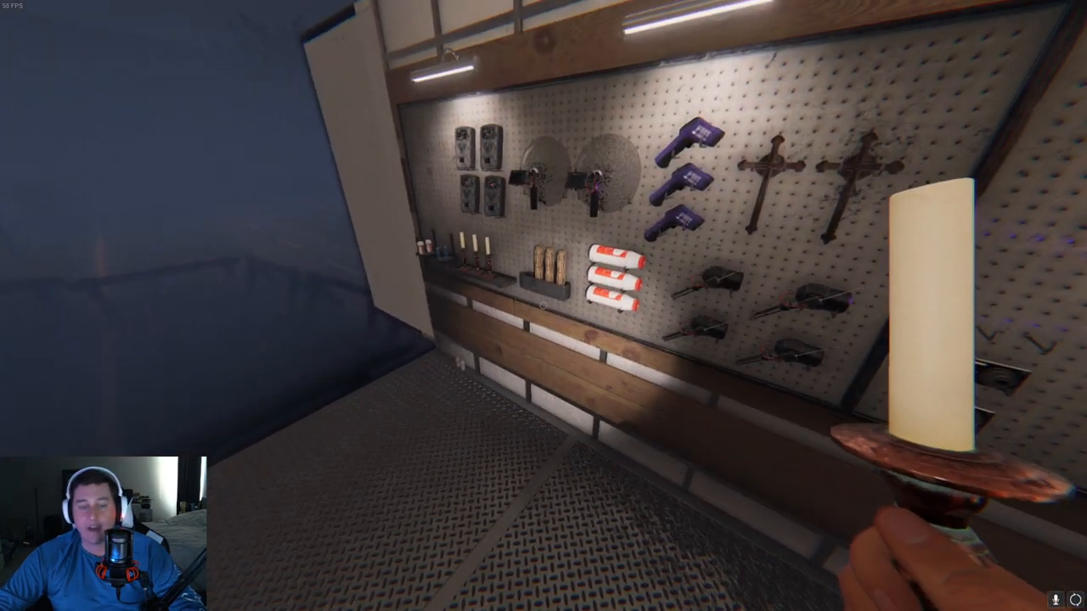
Step: Cross Moroi off the journal's possible ghosts list
key(j)
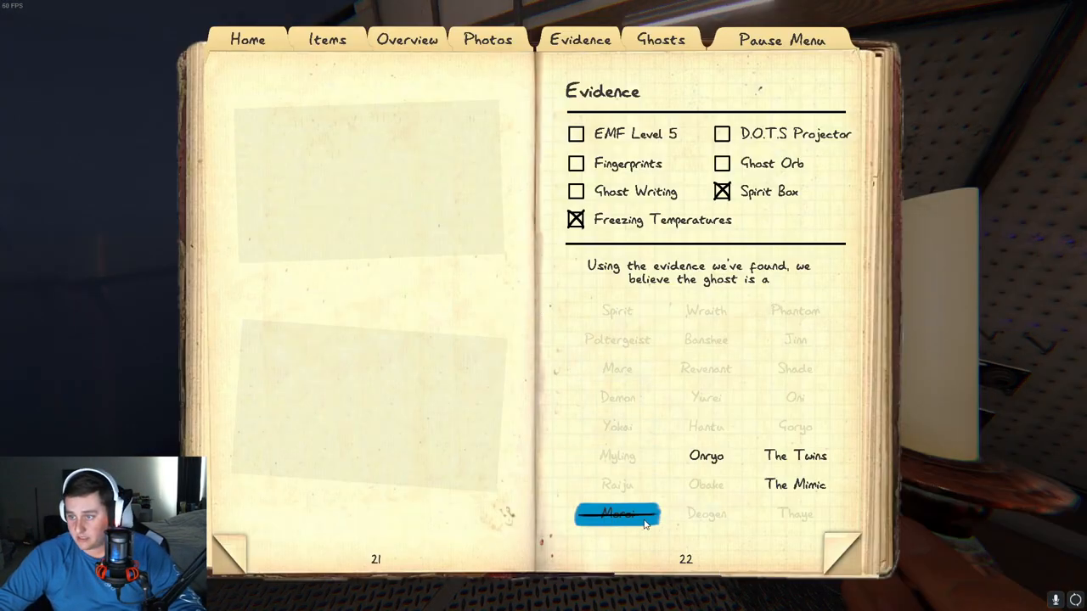
click(706, 455)
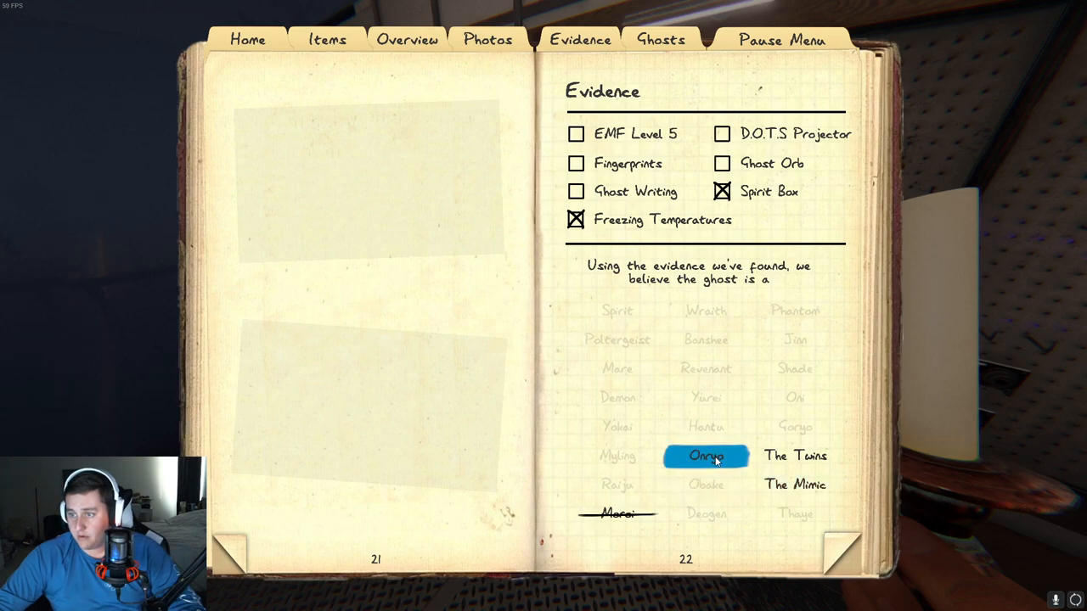
click(795, 455)
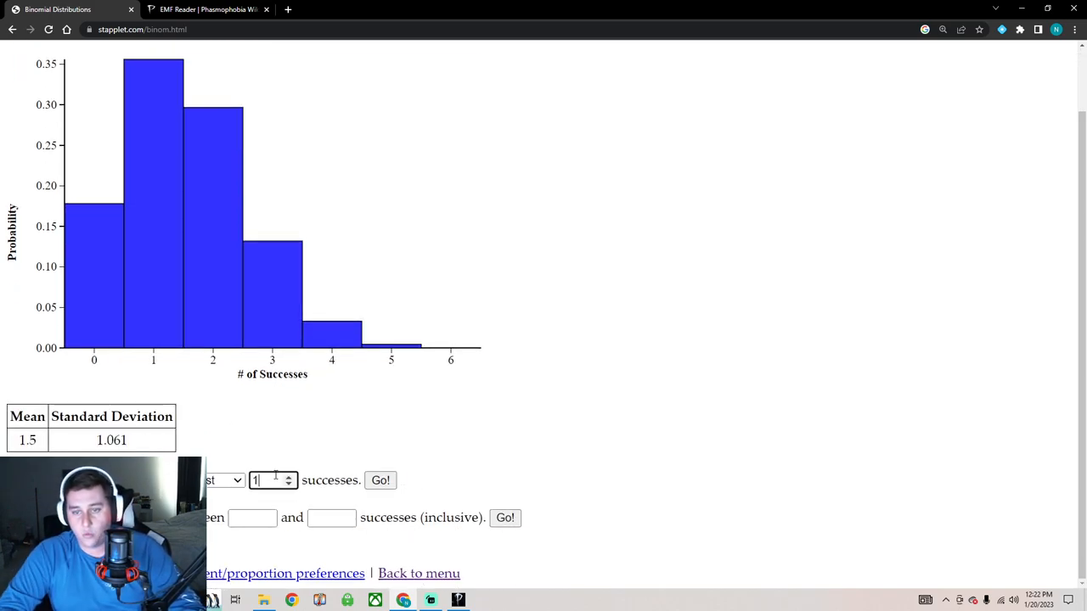
Step: Compute P(X ≥ 1) = 82.2% for the binomial distribution with mean 1.5
click(380, 479)
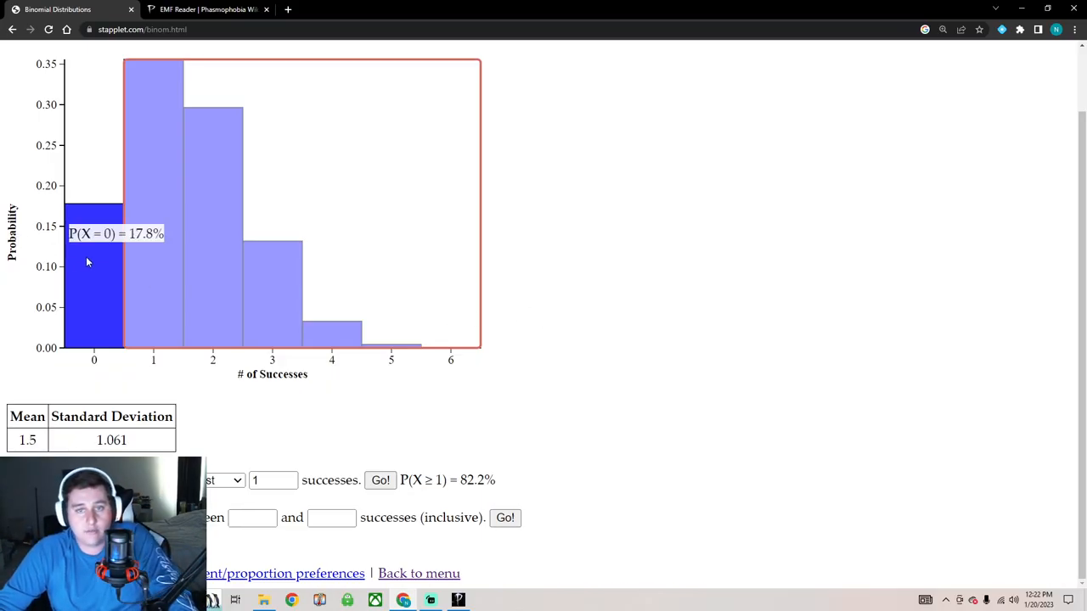
mouse_move(102, 262)
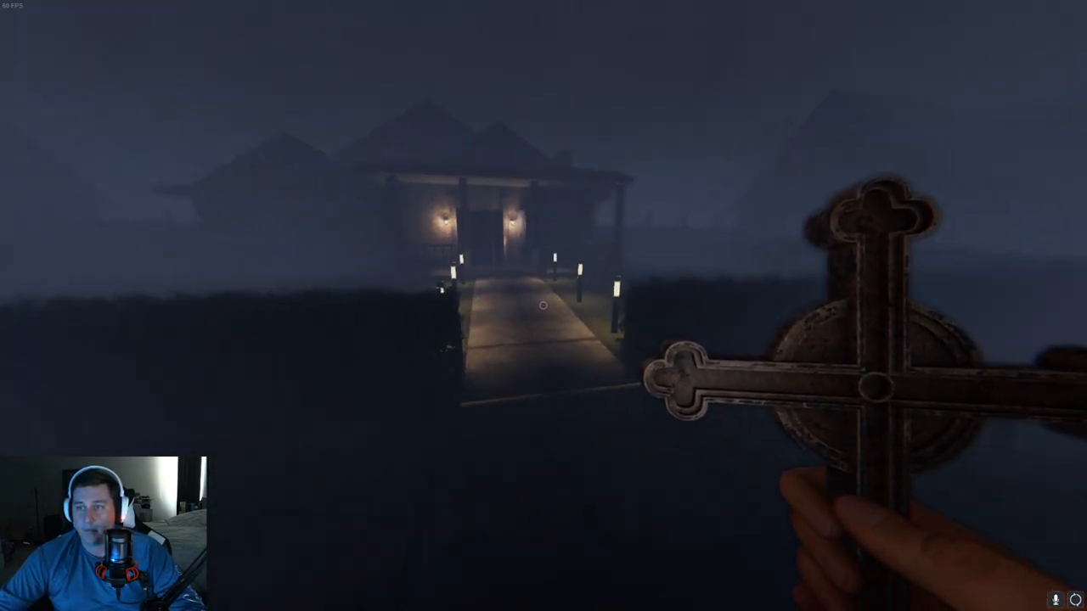
Step: Carry the crucifix back into the house toward the kitchen doorway
key(w)
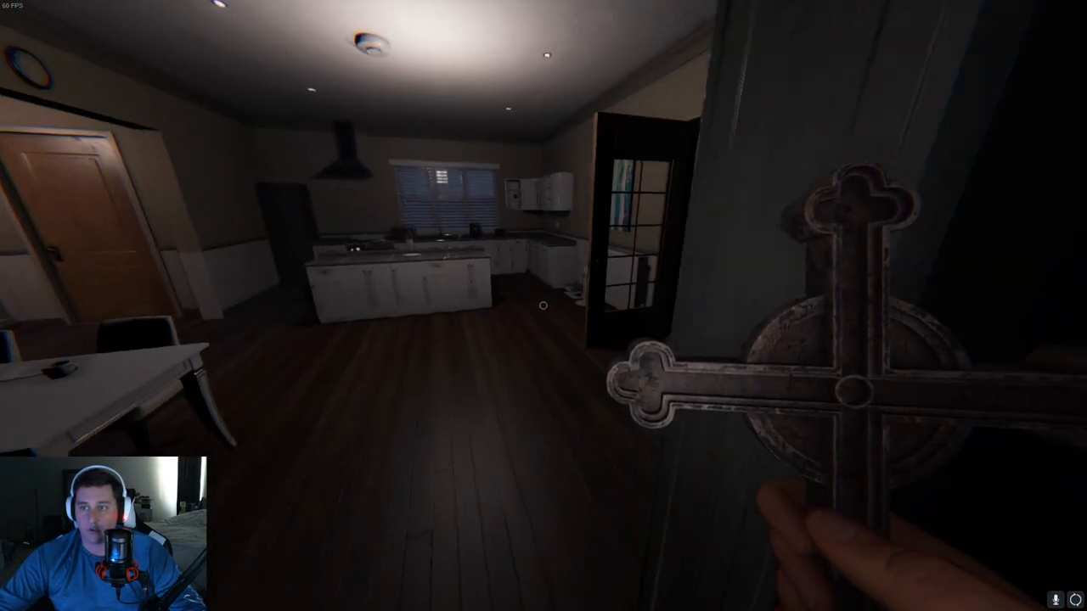
mouse_move(543, 305)
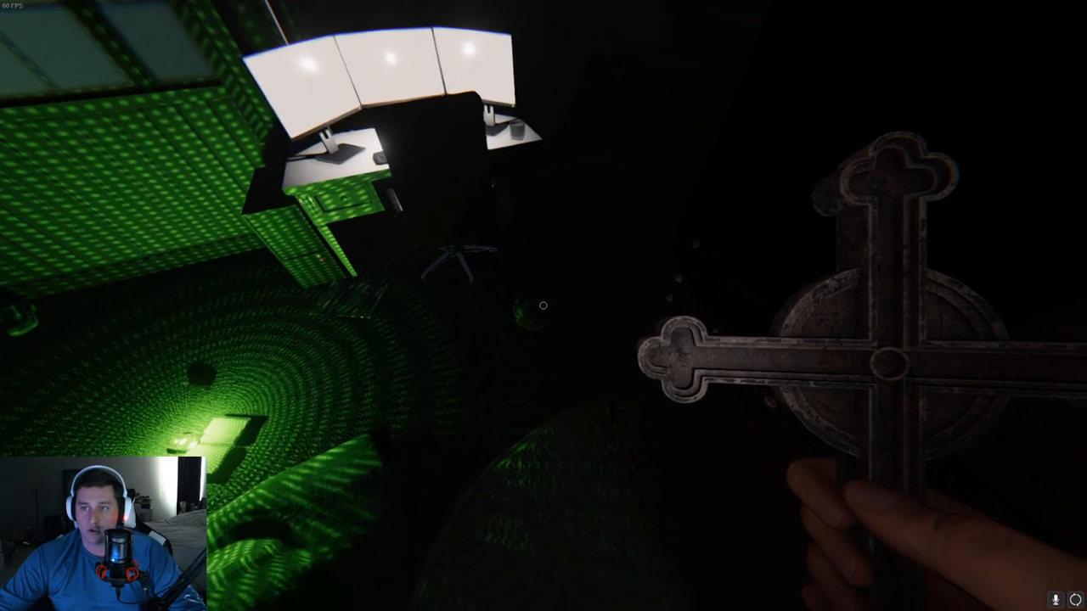
mouse_move(543, 306)
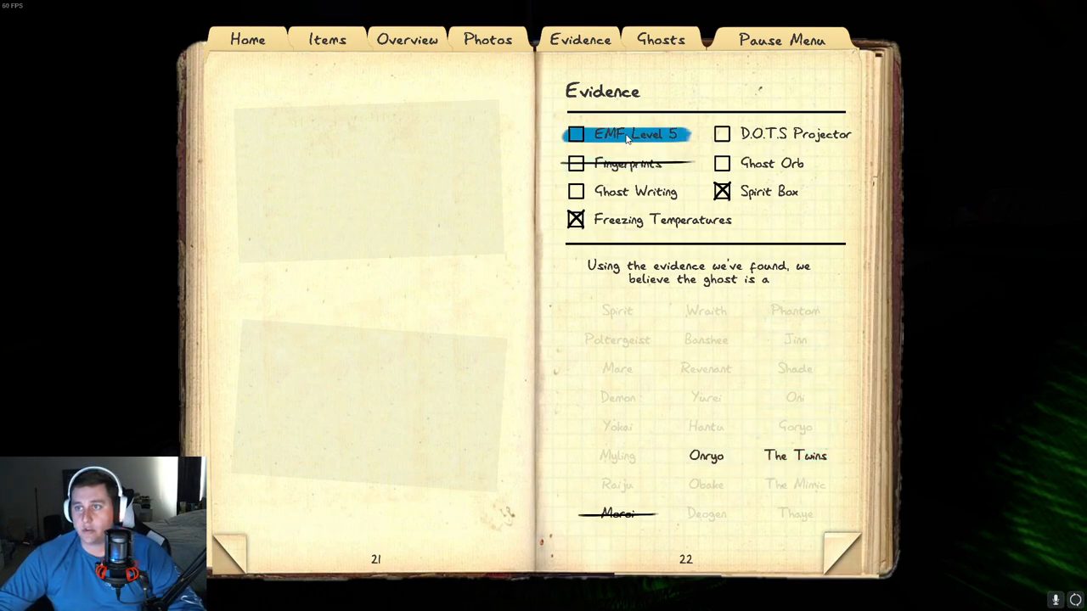
Step: Close the journal and resume play in the kitchen
key(tab)
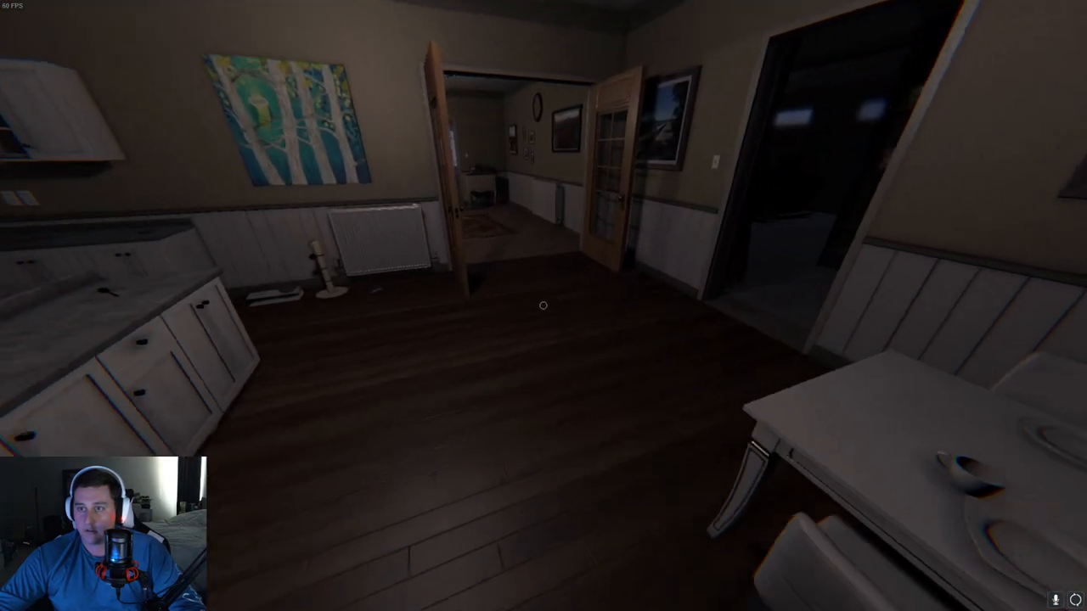
mouse_move(543, 306)
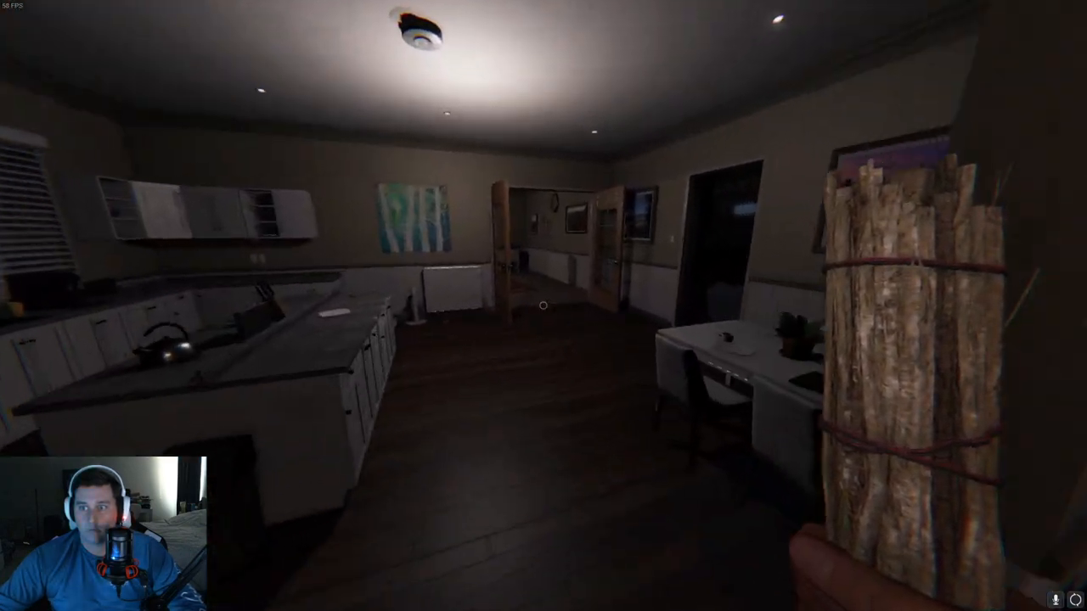
mouse_move(543, 306)
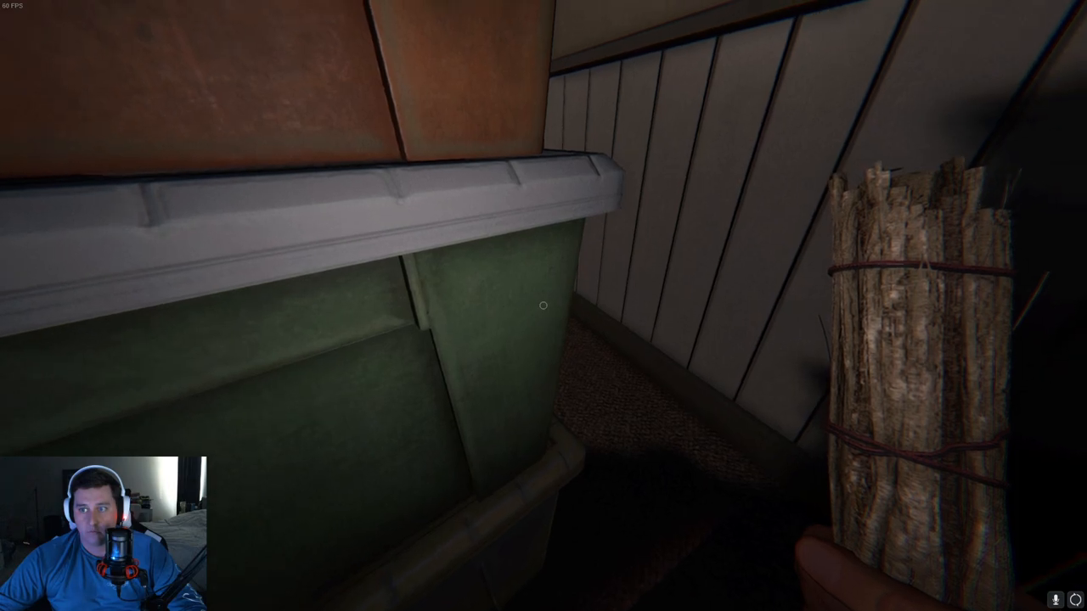
Step: Cross EMF Level 5 off the journal's evidence, leaving Onryo and The Twins
key(j)
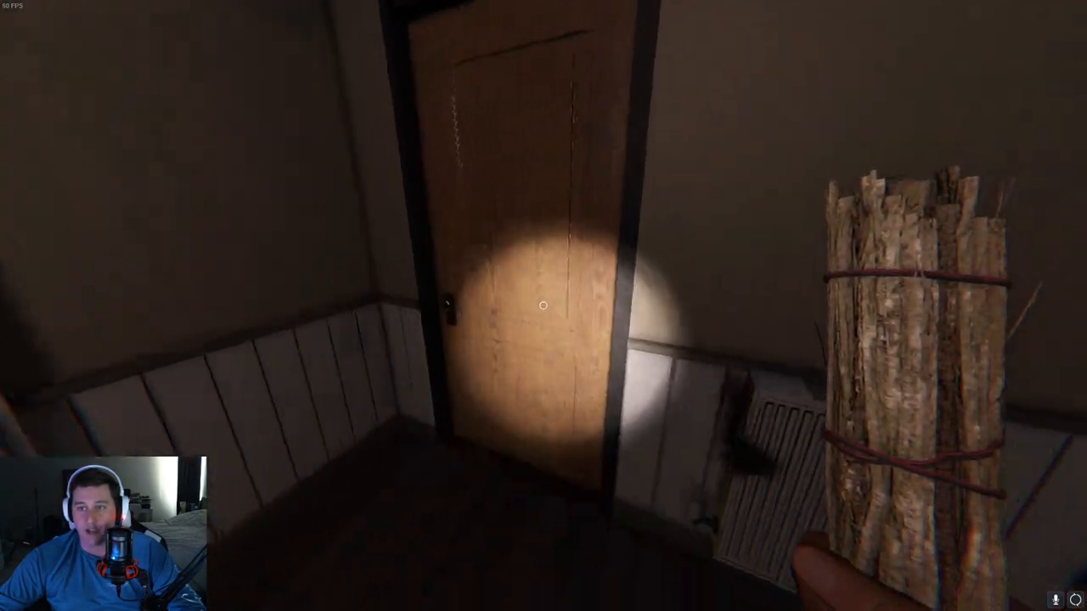
click(543, 305)
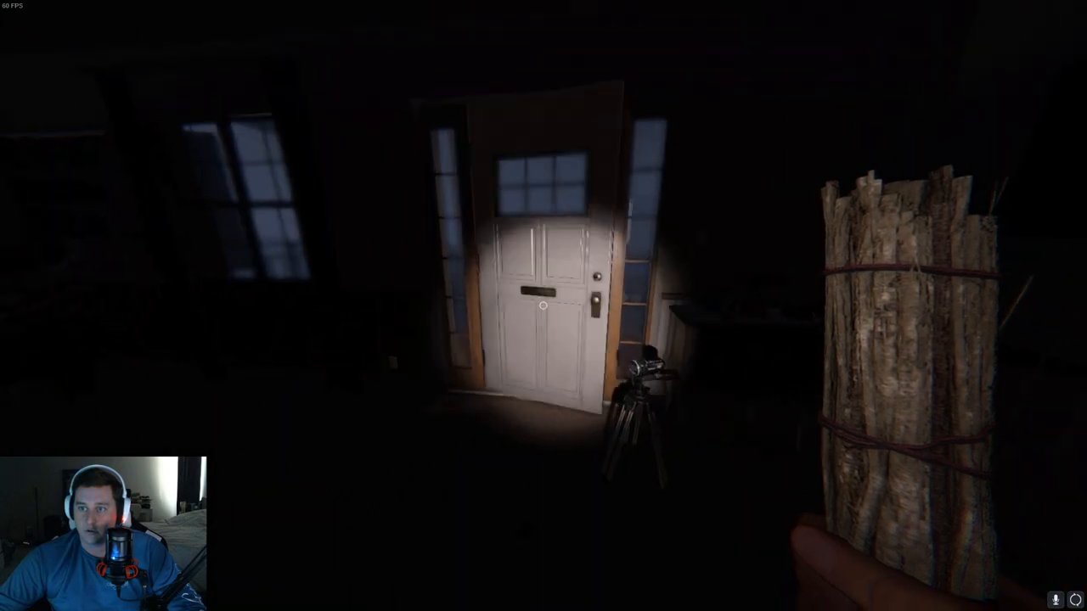
click(543, 306)
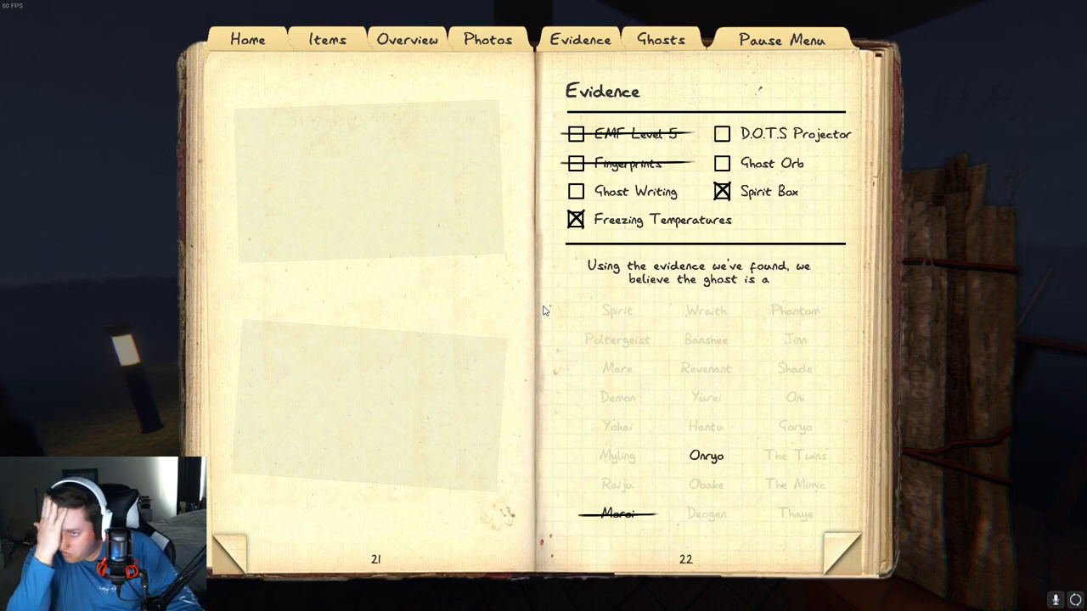
Step: Review the Evidence page suggesting Onryo, then close the journal
click(577, 190)
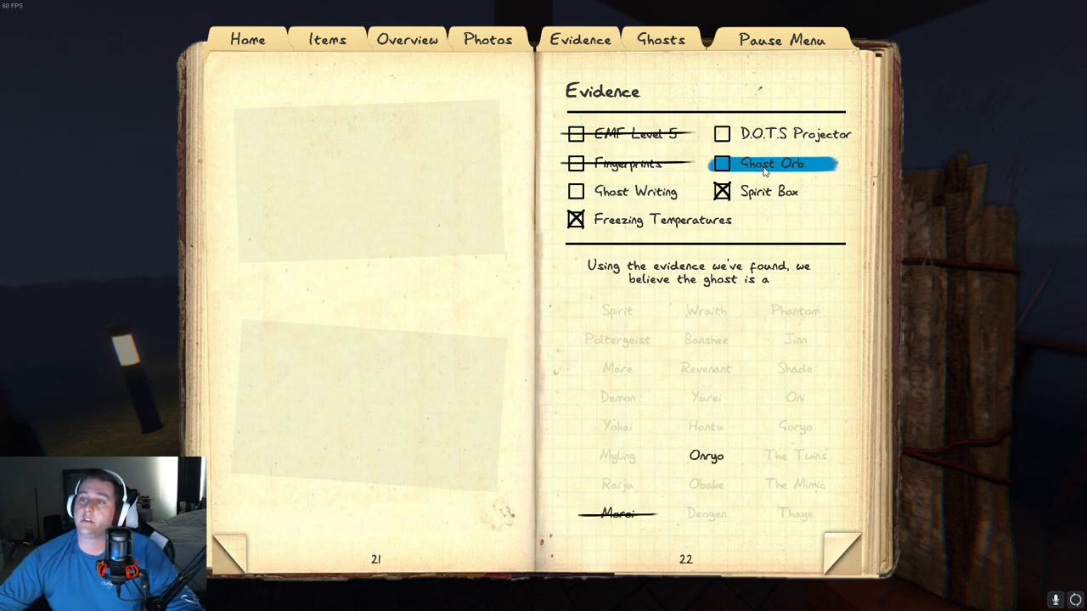
key(tab)
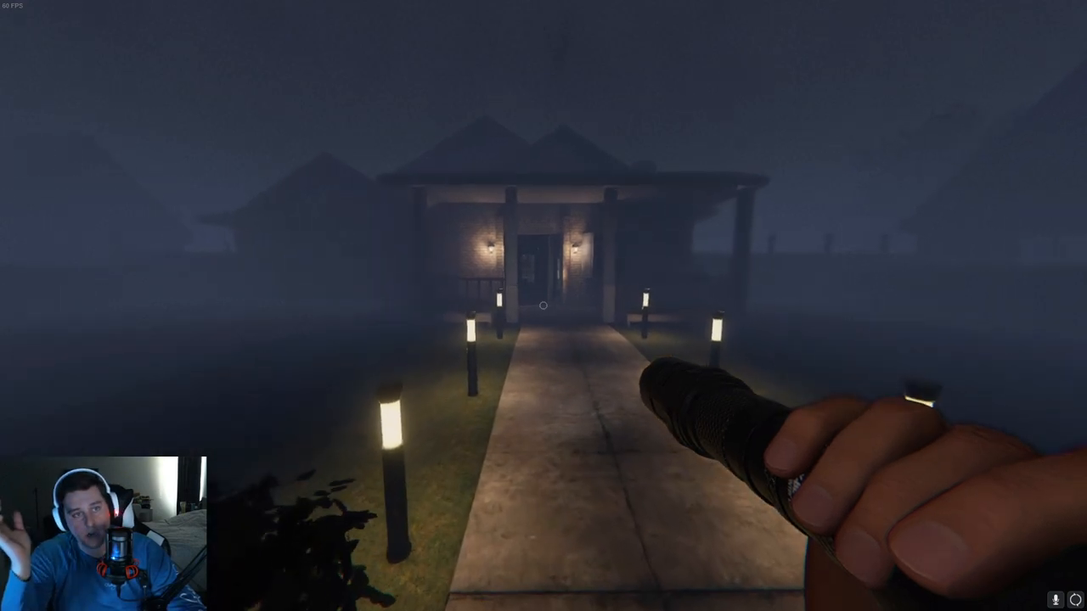
Step: Walk out to the front path and back inside to the lit kitchen doorway with smudge sticks
key(w)
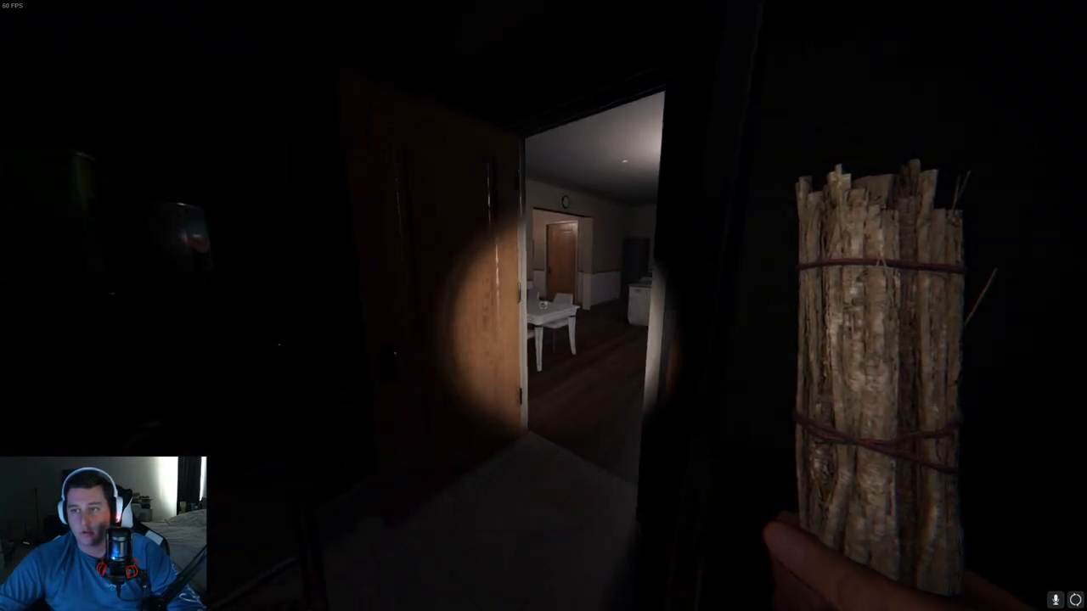
mouse_move(543, 306)
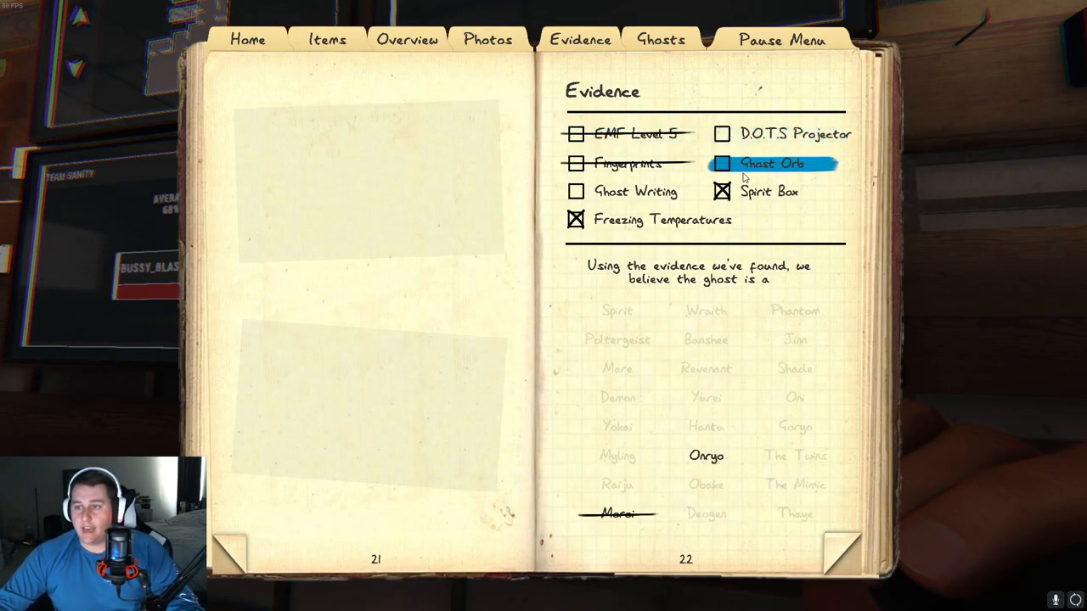
Step: Mark Ghost Writing as found evidence in the journal alongside Spirit Box and Freezing Temperatures
click(720, 163)
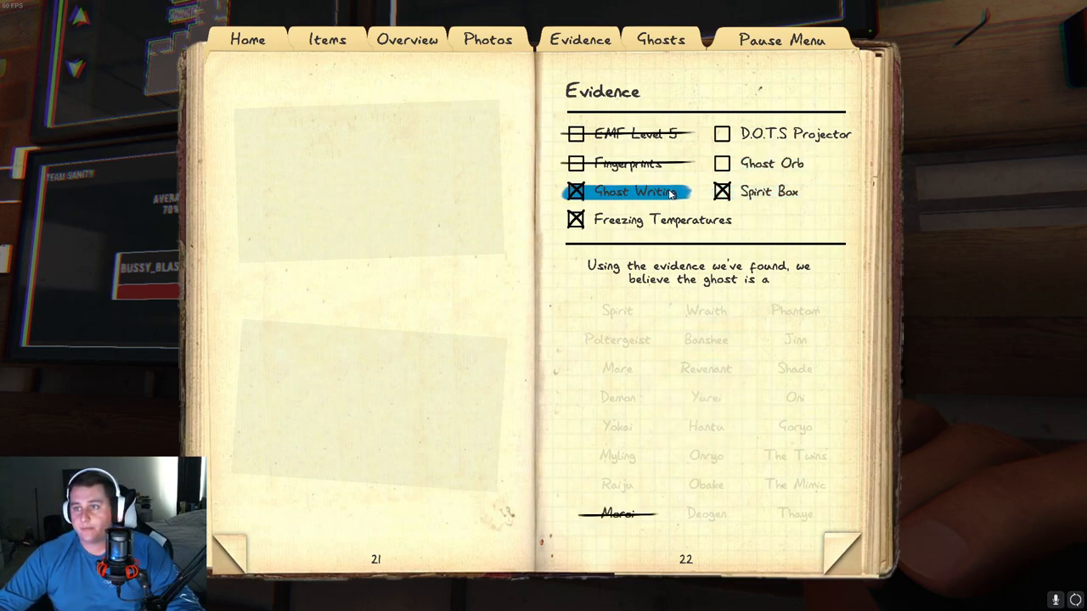
click(575, 190)
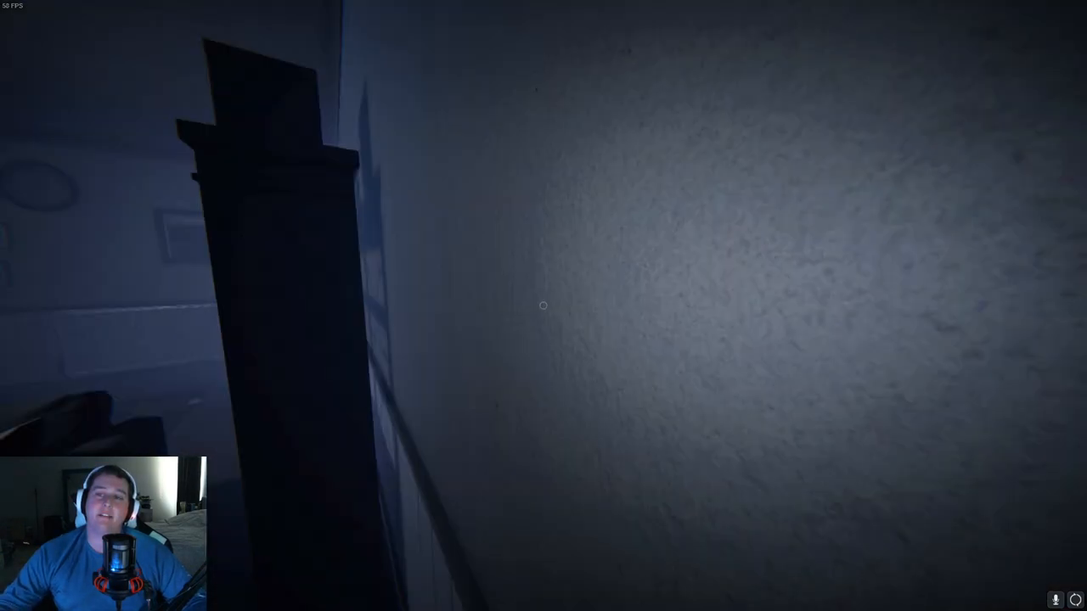
Step: Move along the hallway wall beside the tall dark cabinet and bring up the journal
key(j)
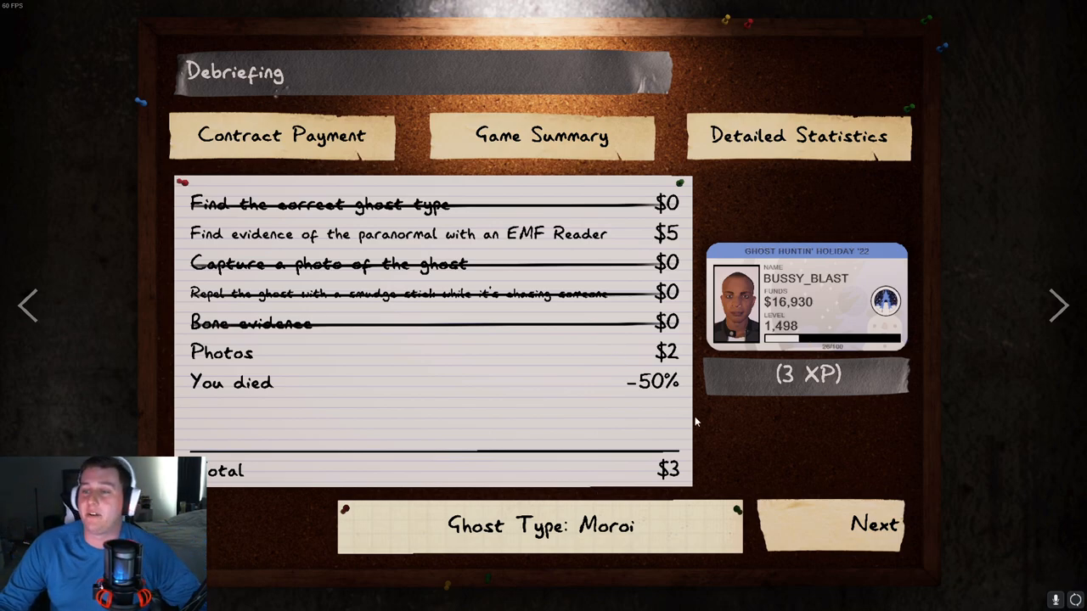
mouse_move(807, 449)
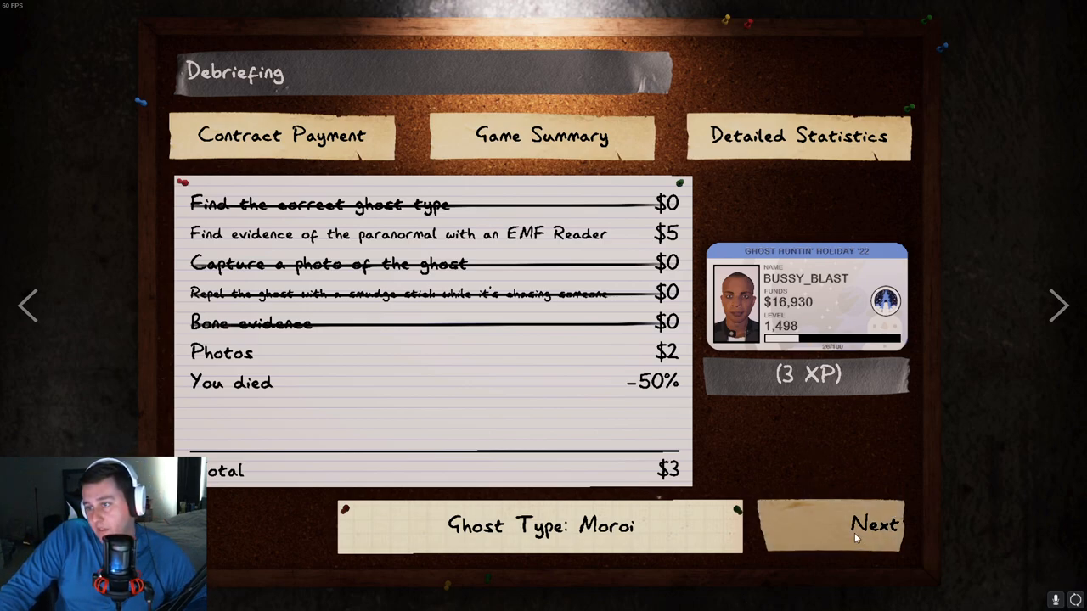
Step: Leave the Moroi debriefing with its $3 total and return to the singleplayer lobby
click(873, 523)
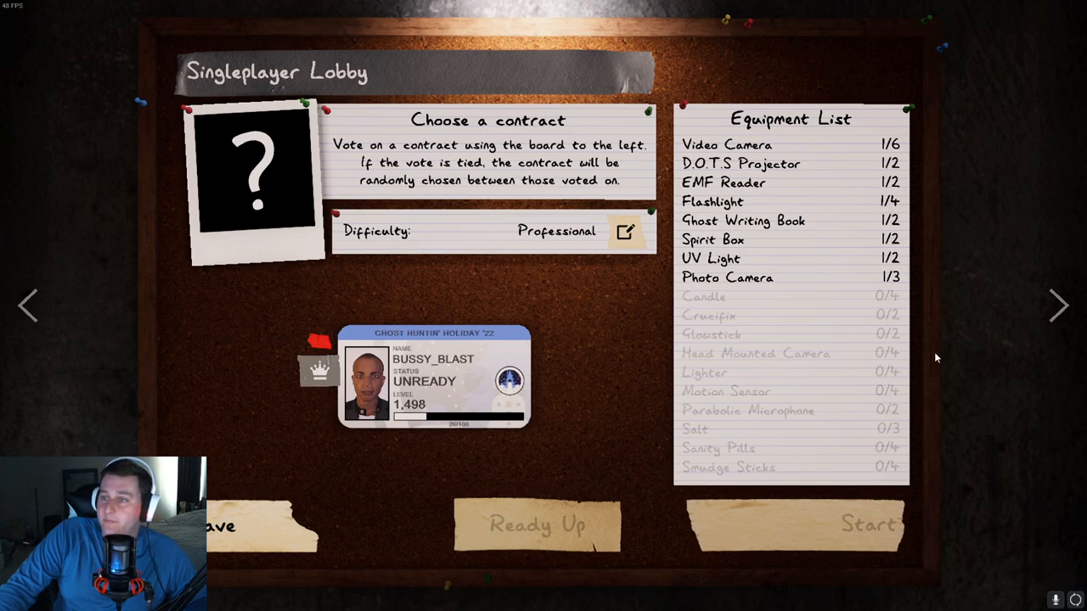
mouse_move(835, 324)
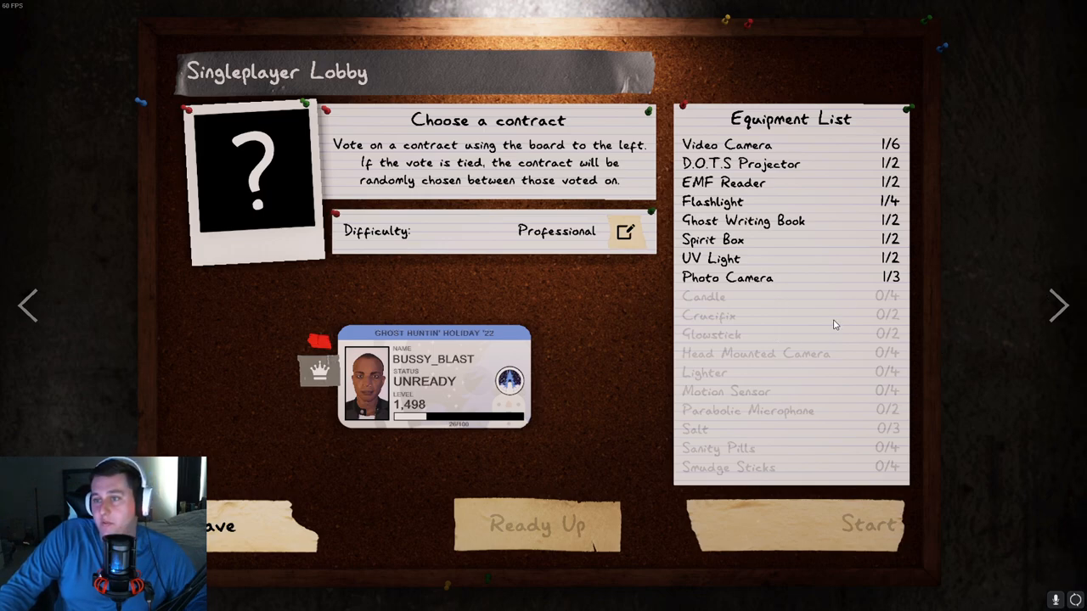
mouse_move(985, 231)
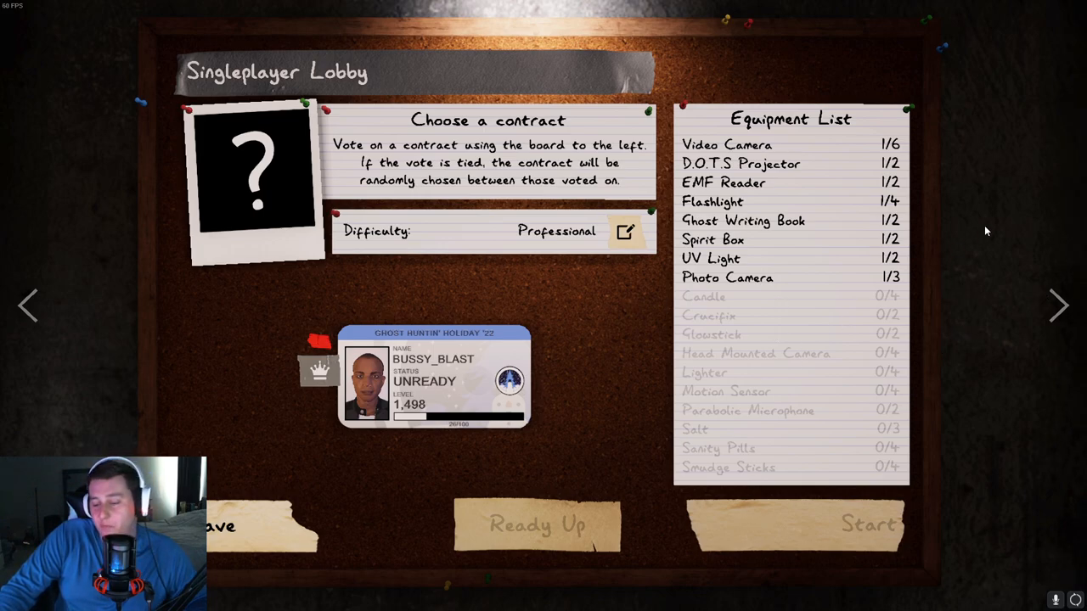